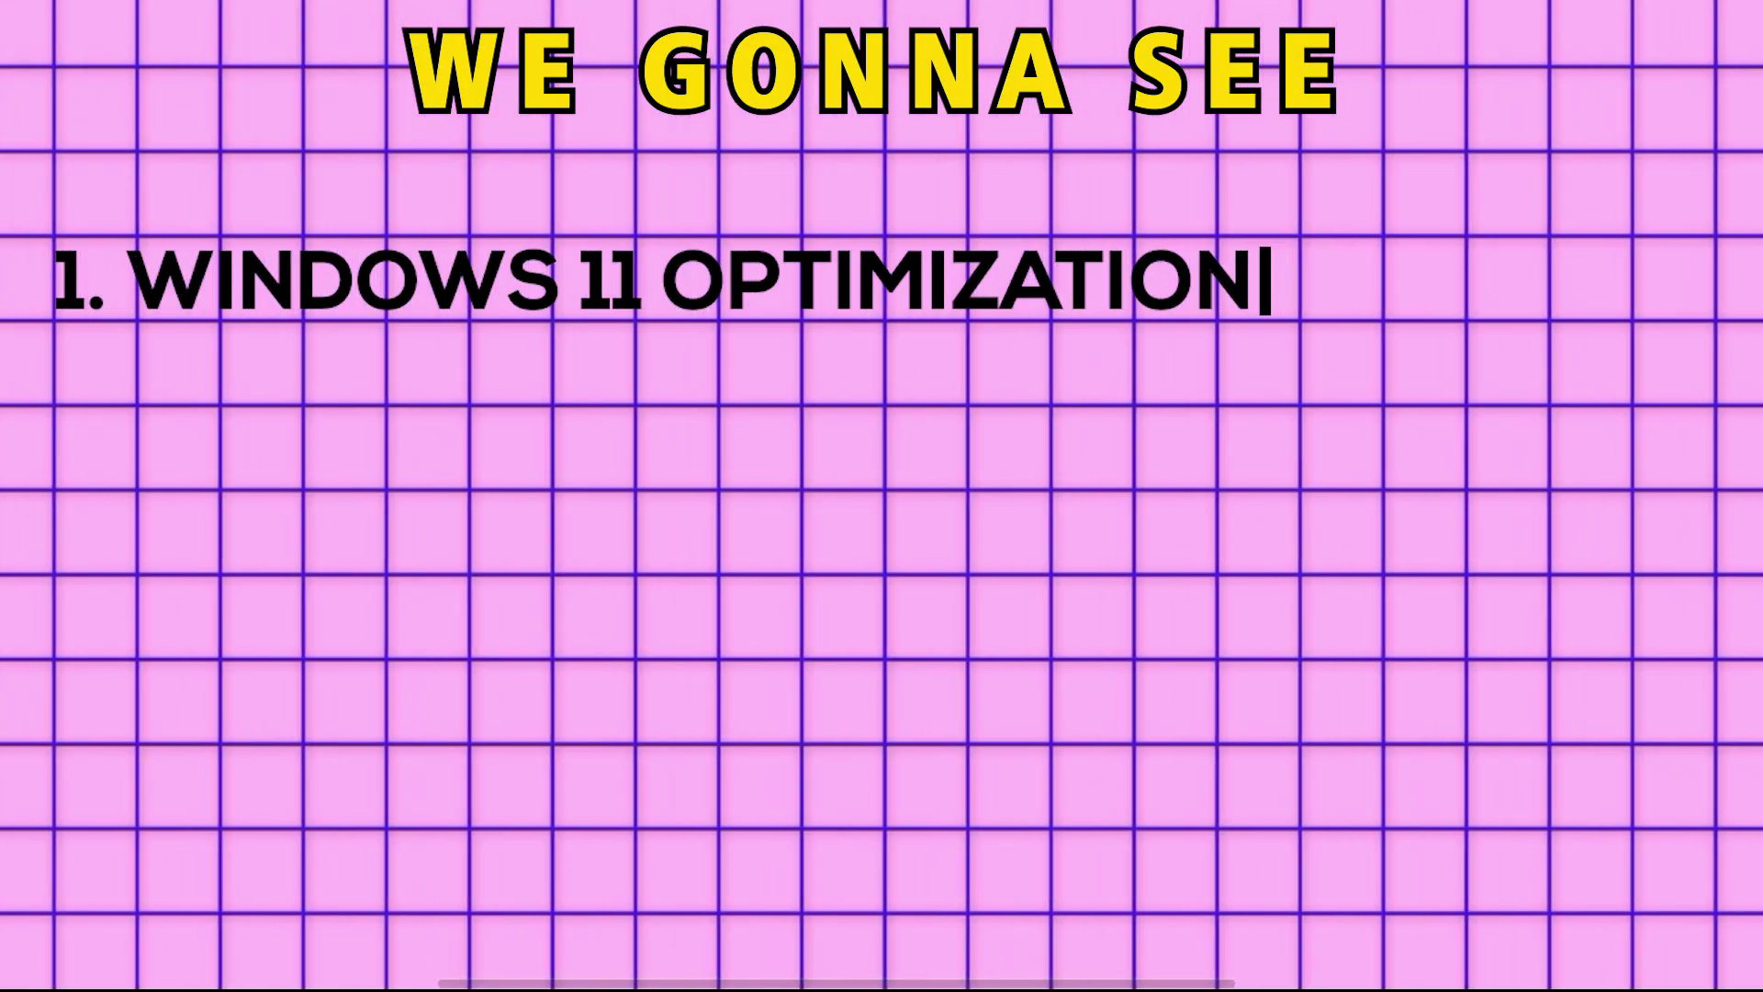
# Bring up the Start menu from the taskbar.
pyautogui.click(415, 969)
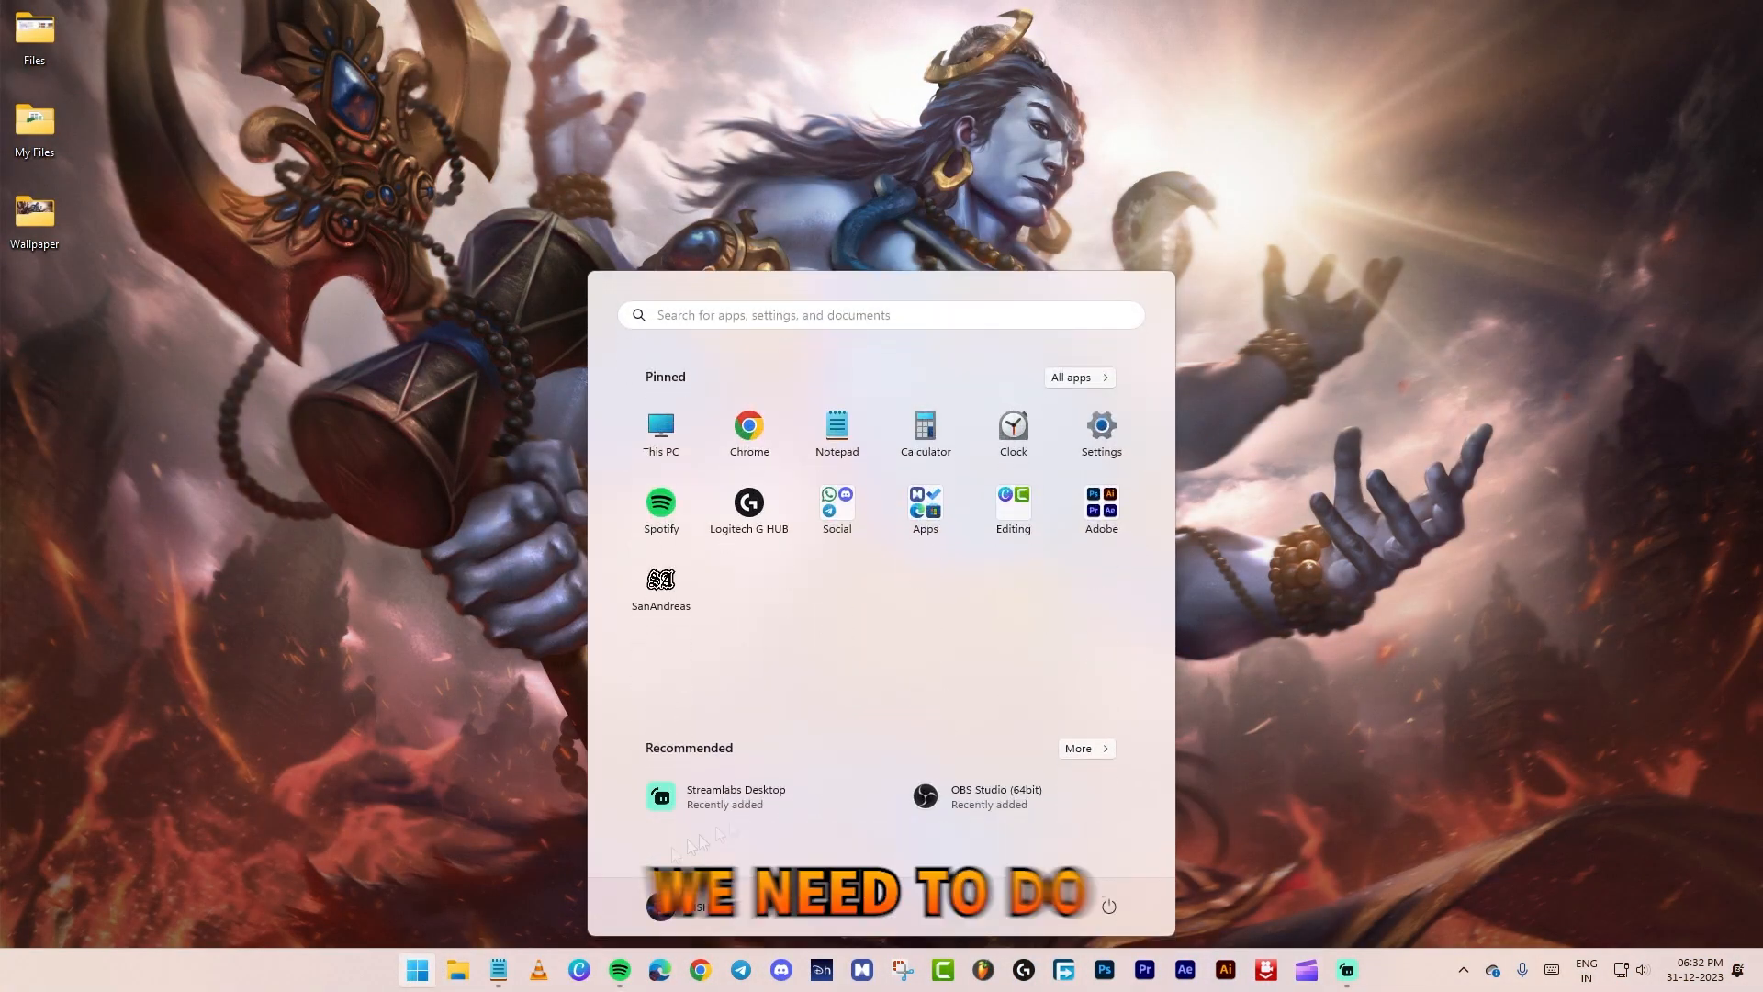
# Check Windows Update and download & install the two available updates.
pyautogui.click(1100, 424)
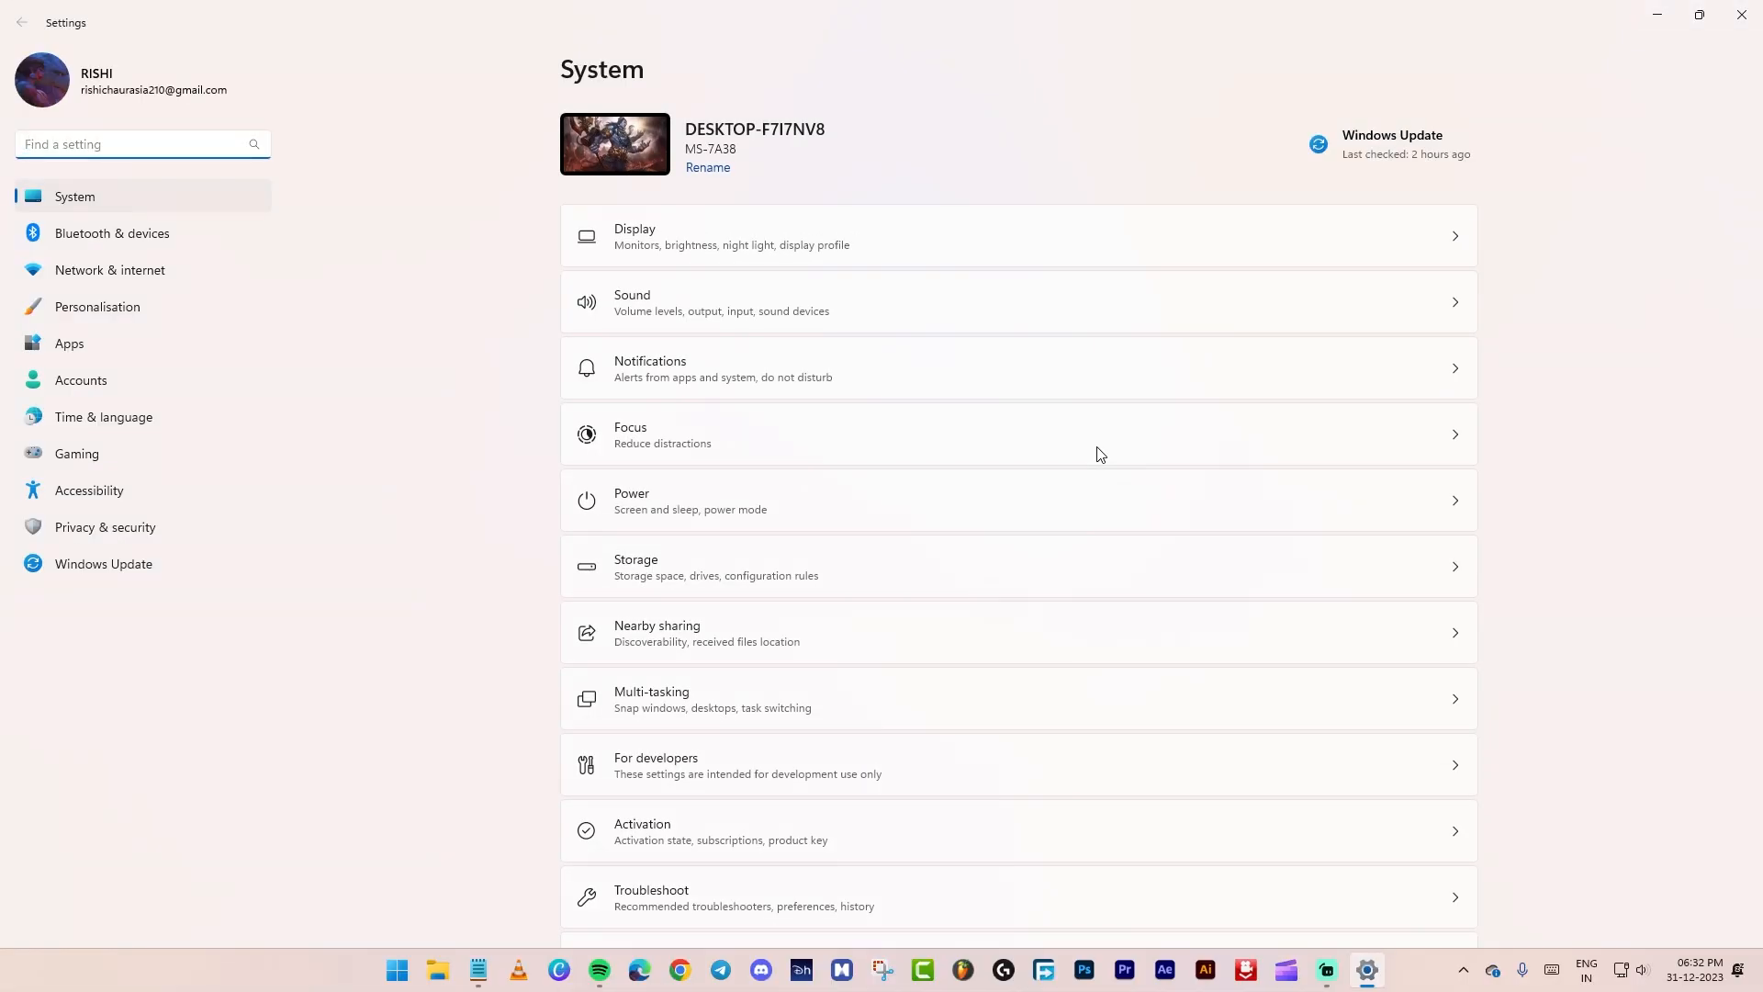
pyautogui.click(103, 563)
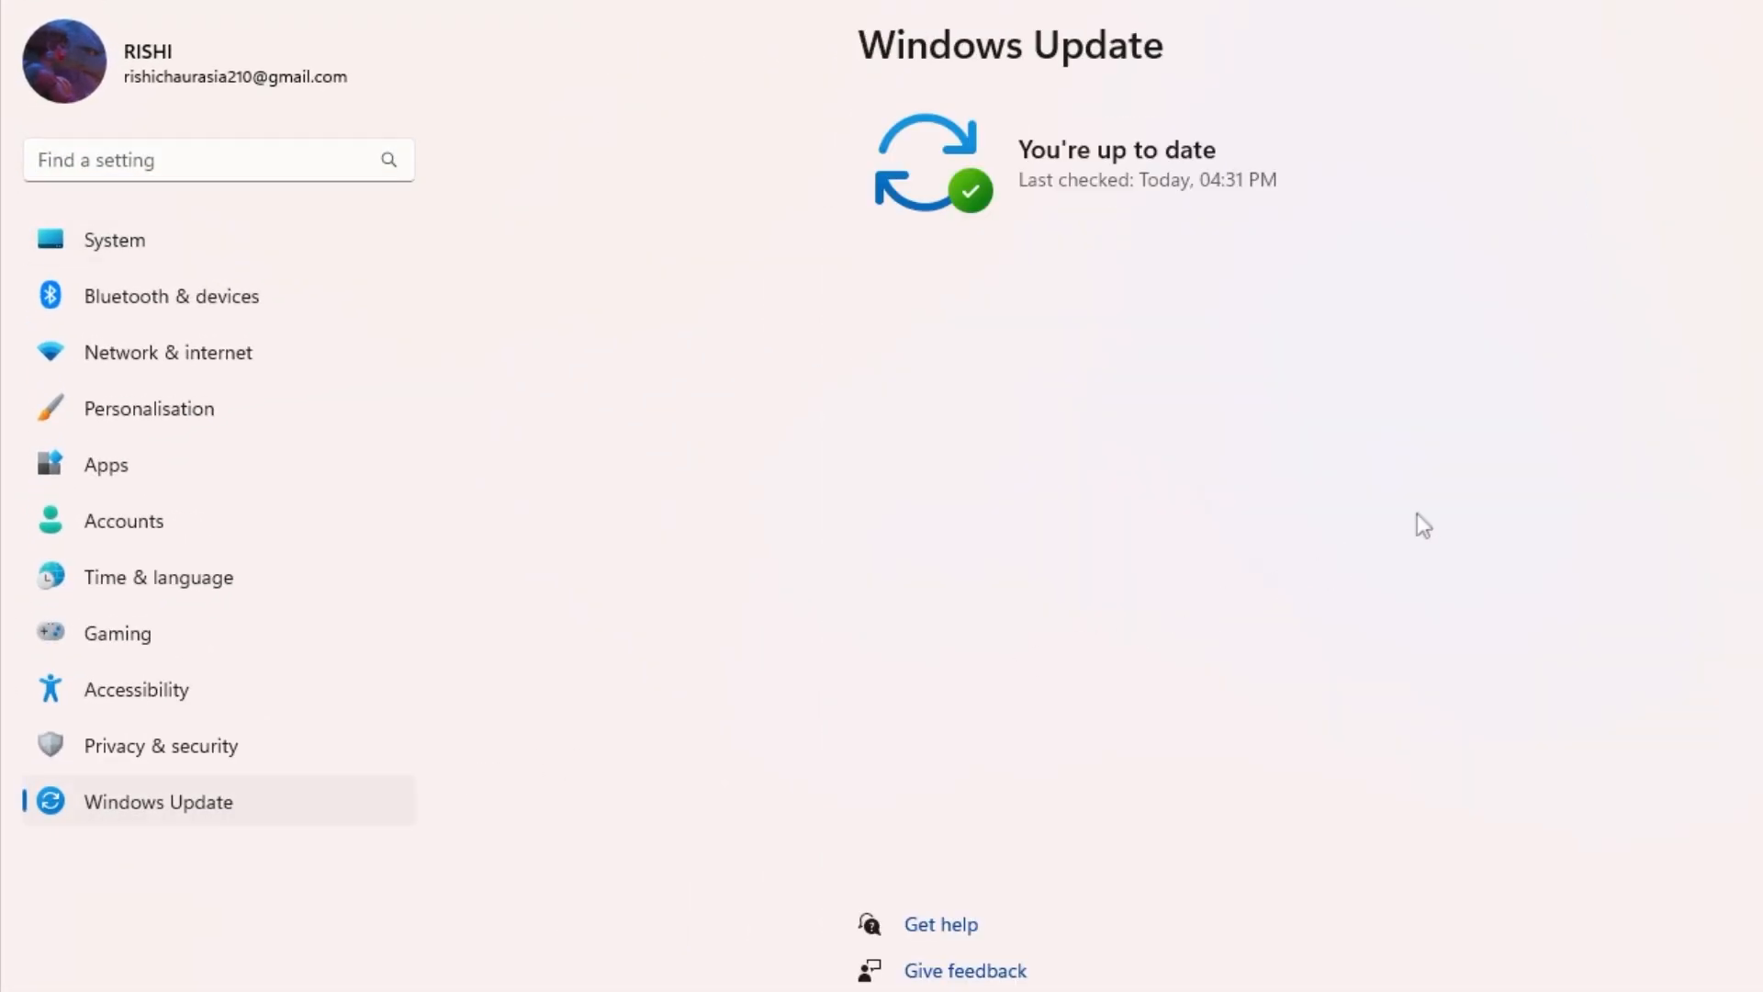
pyautogui.click(1477, 198)
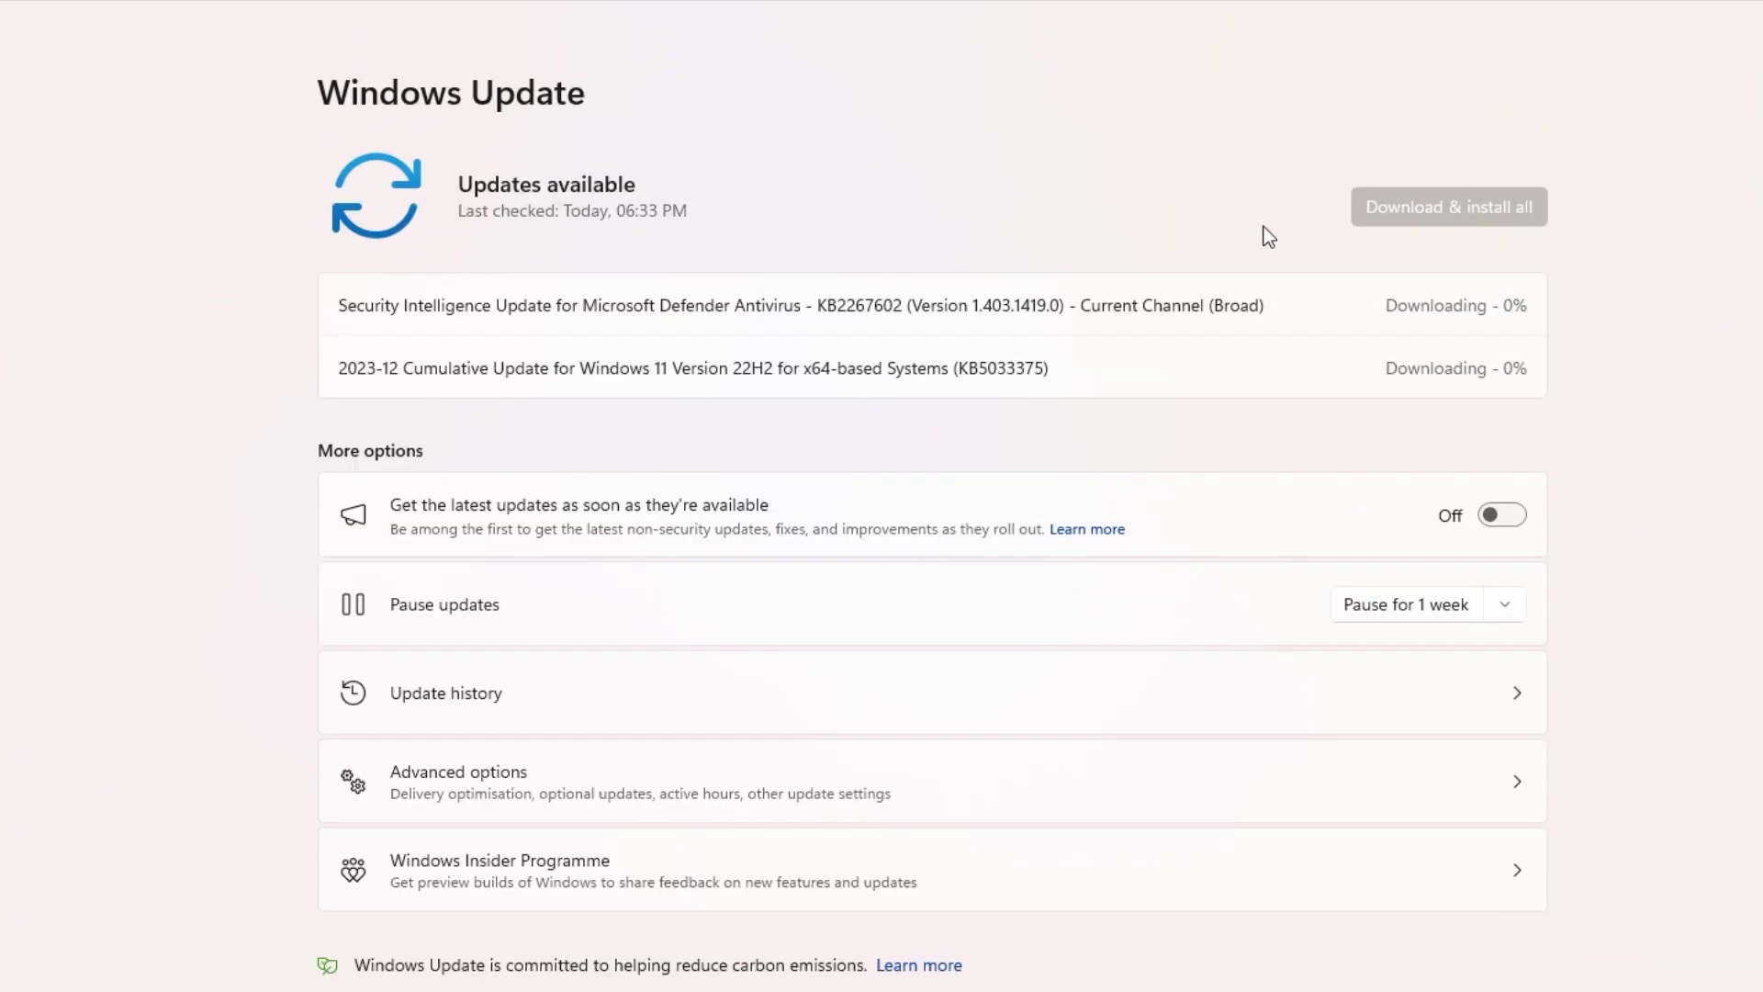
pyautogui.click(415, 966)
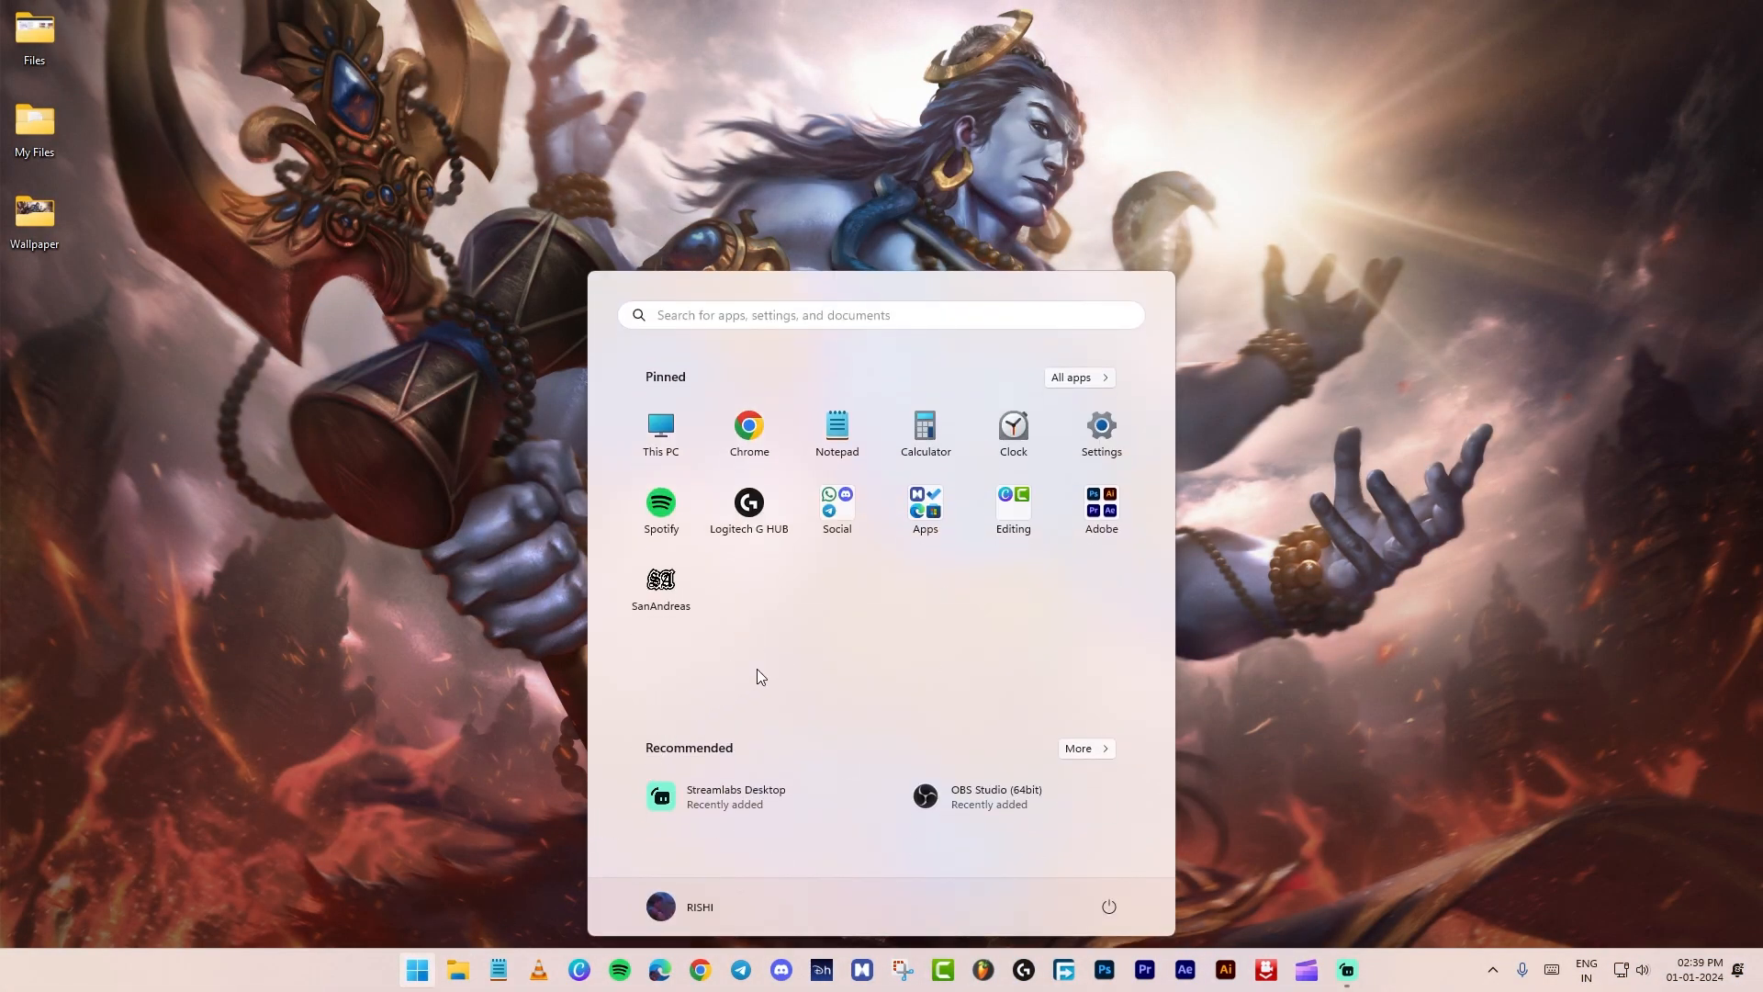
# Switch off notifications for Microsoft Store, G HUB, OneDrive, WhatsApp and FileZilla, then return to System.
pyautogui.write('settings')
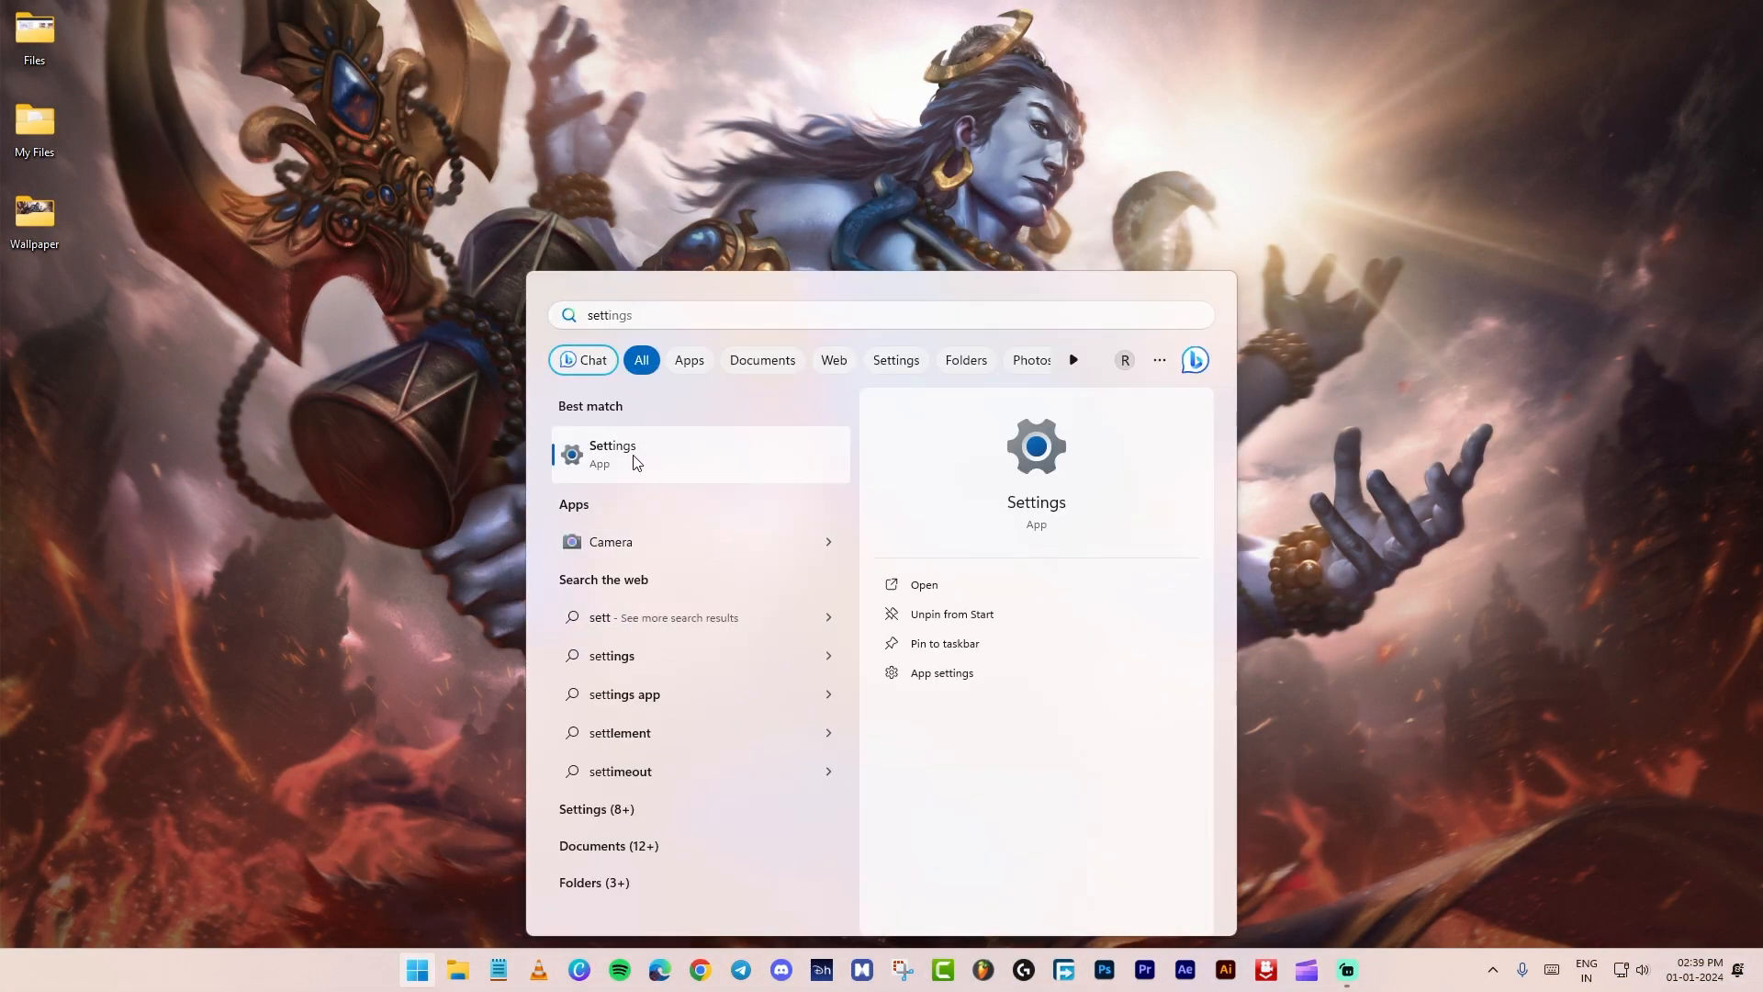
pyautogui.click(614, 453)
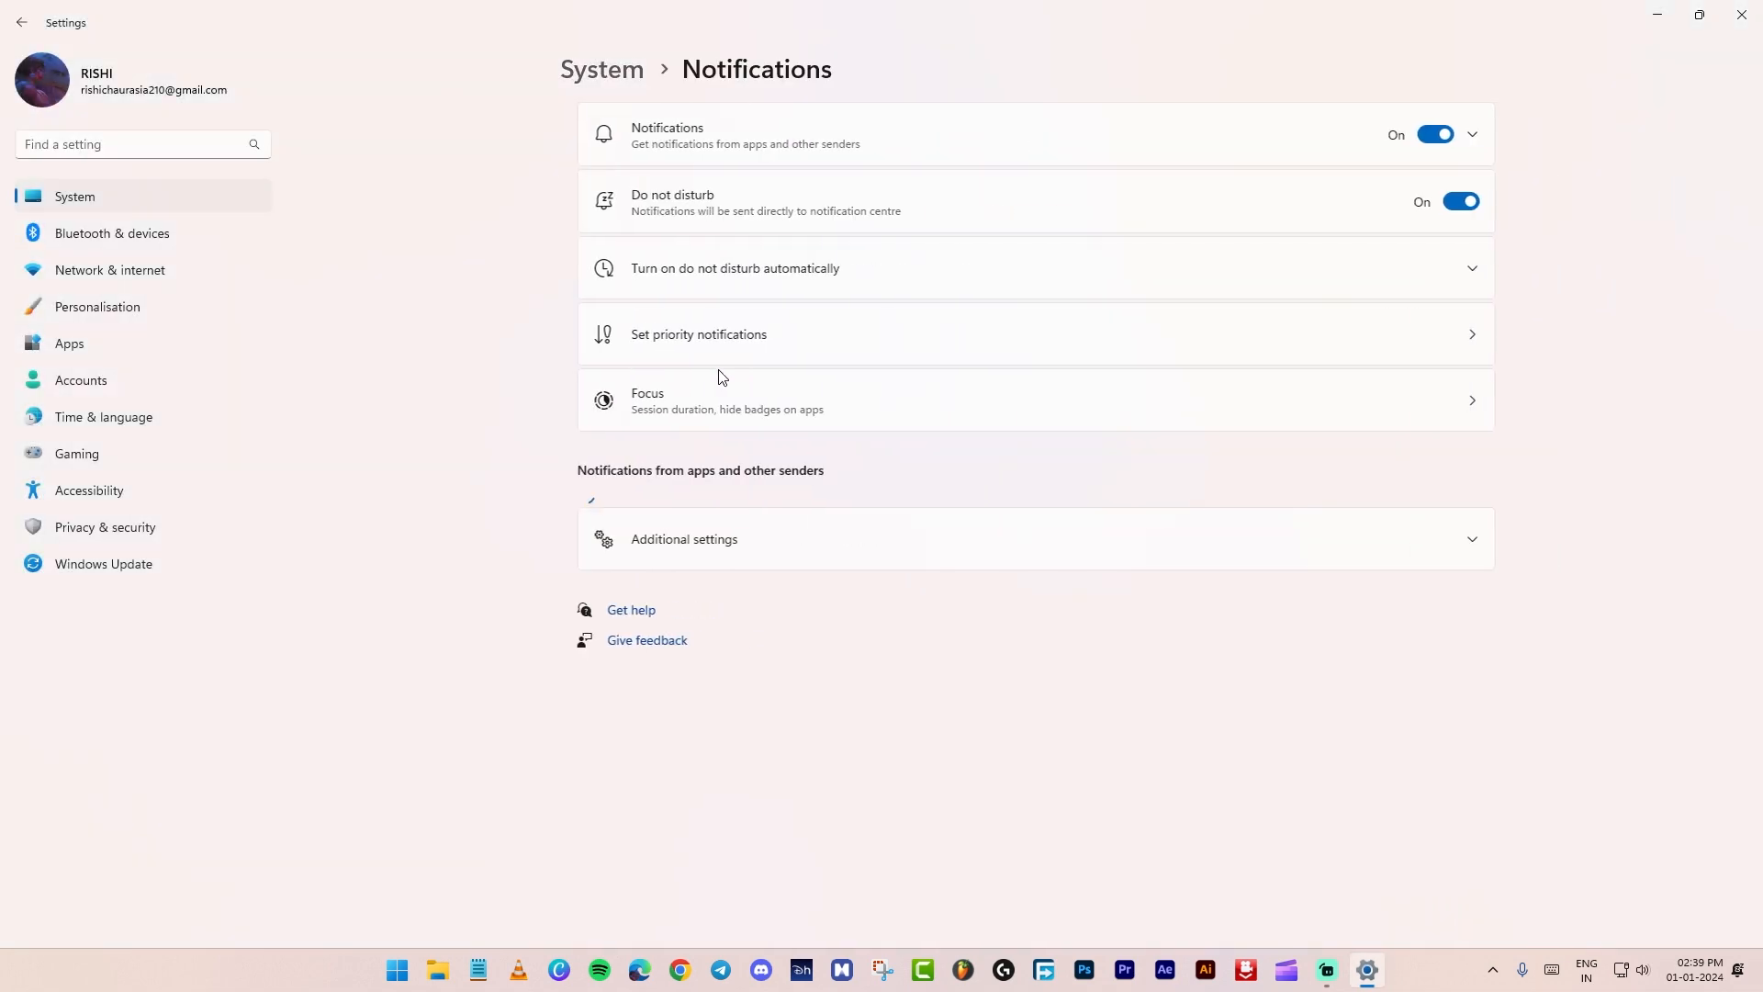
pyautogui.scroll(-3)
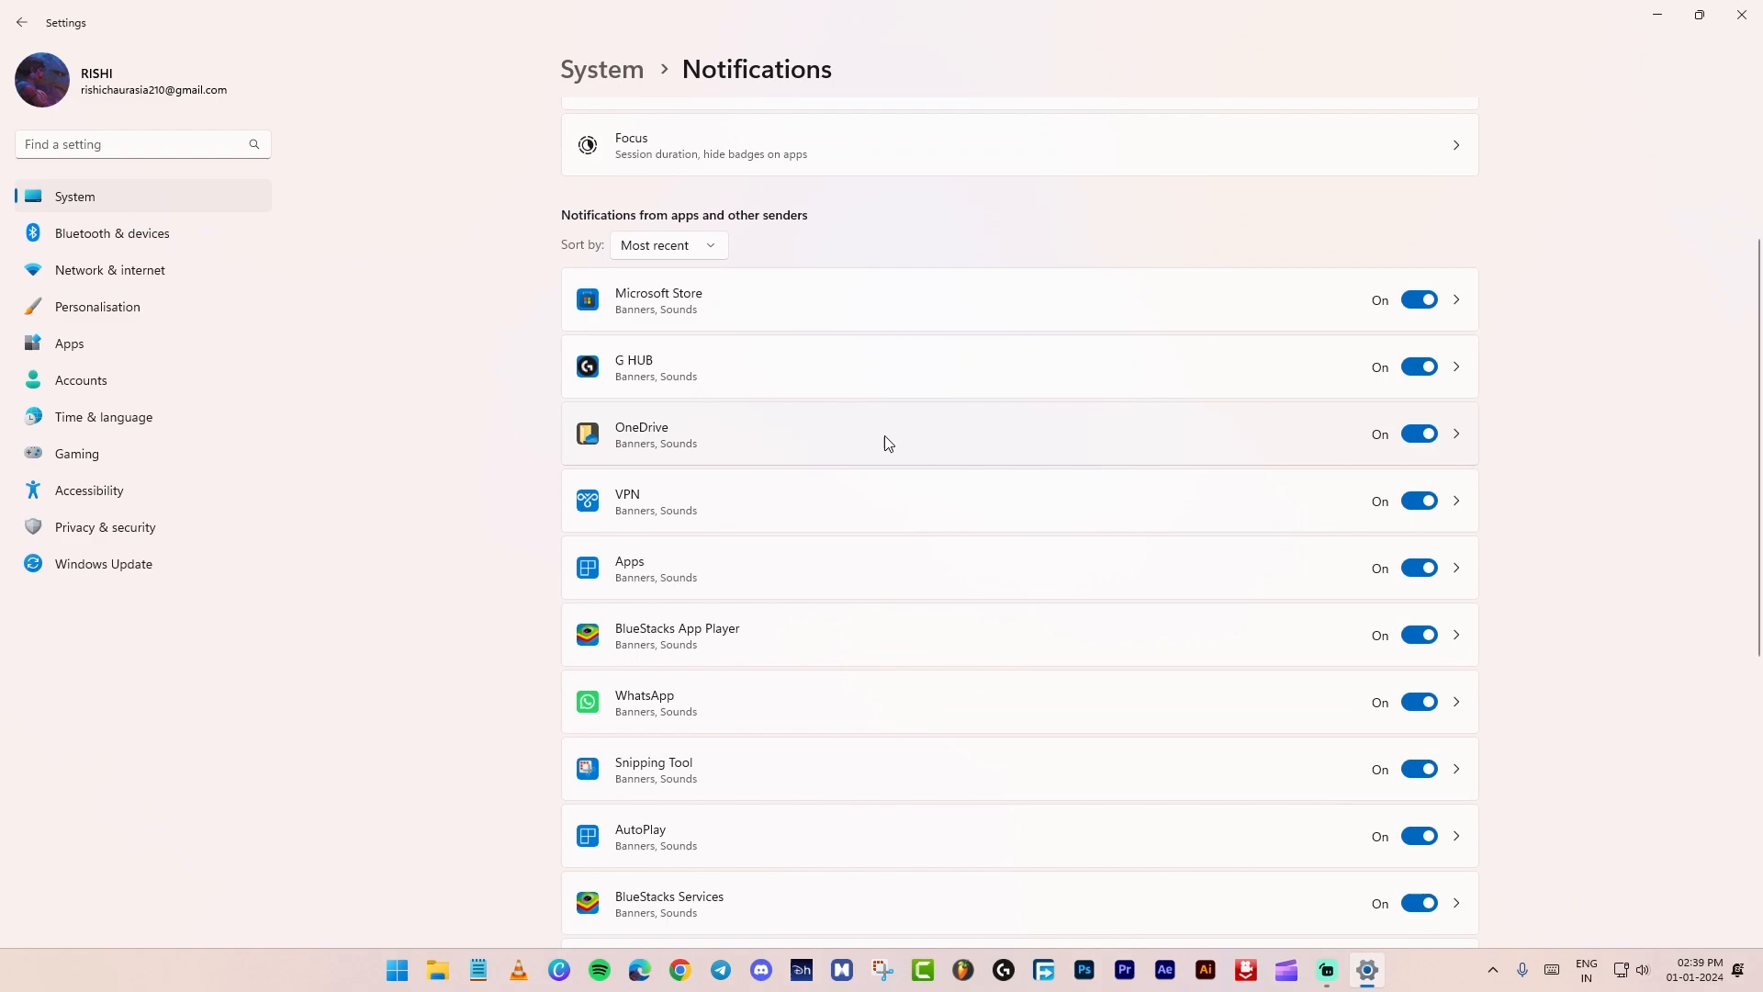
pyautogui.click(1417, 300)
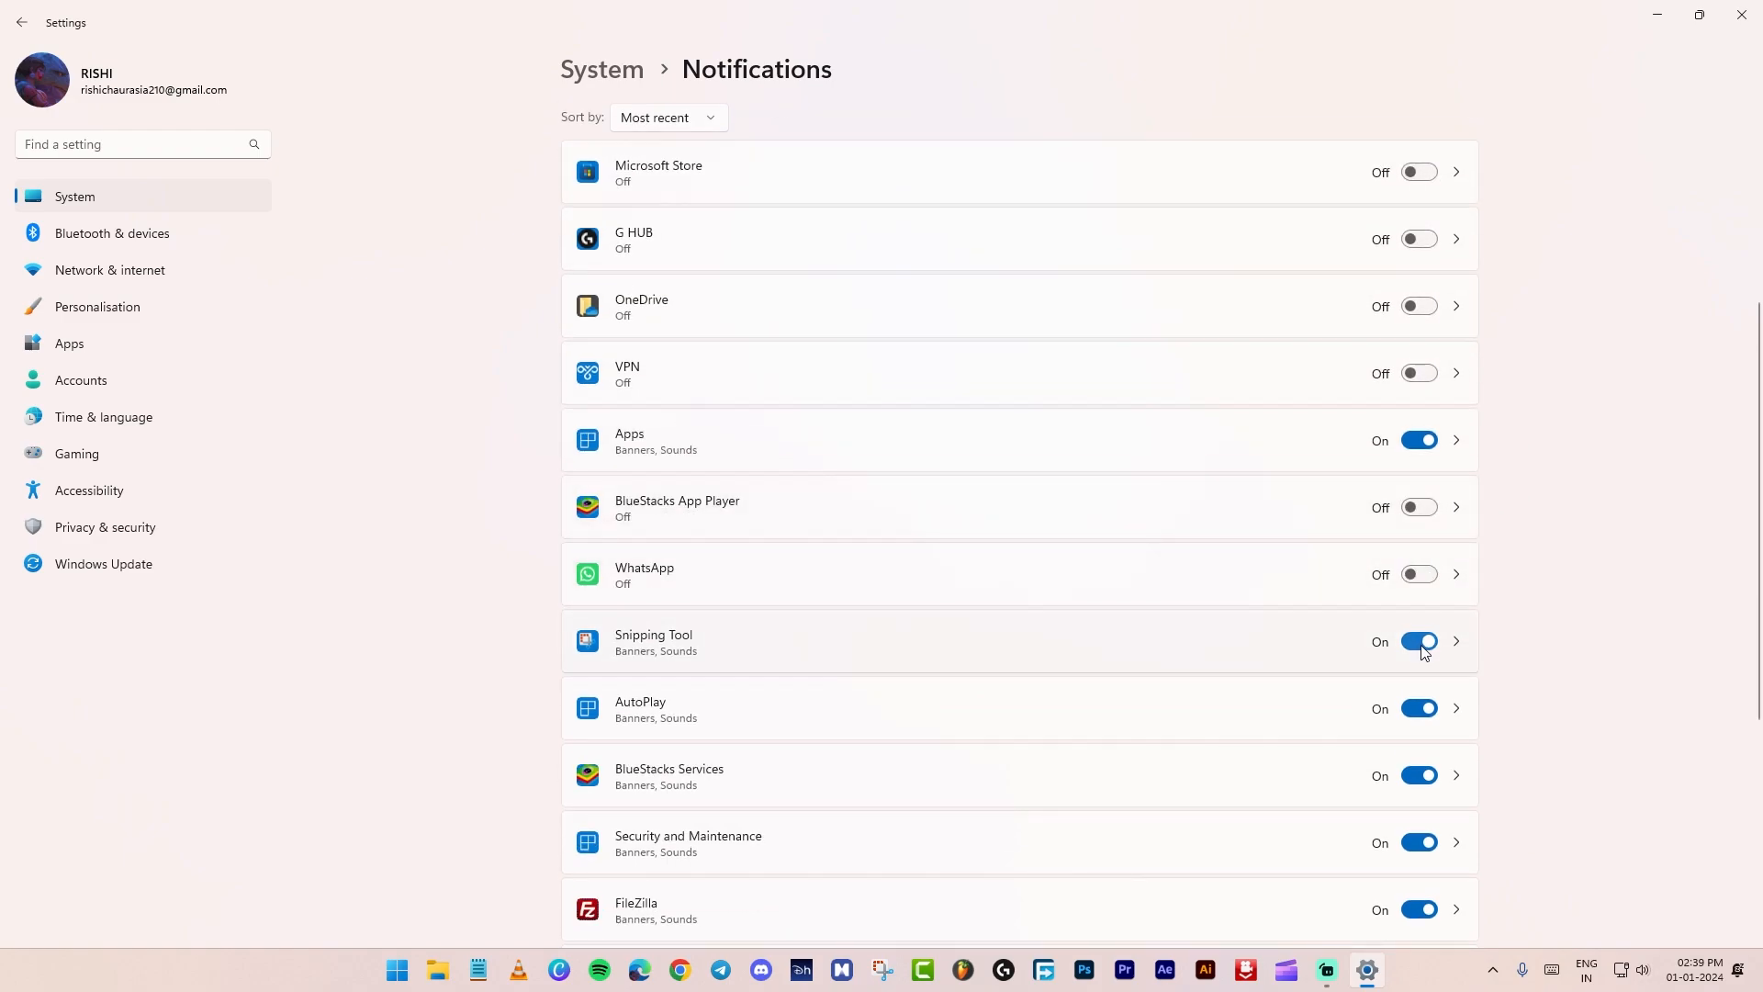
pyautogui.scroll(-3)
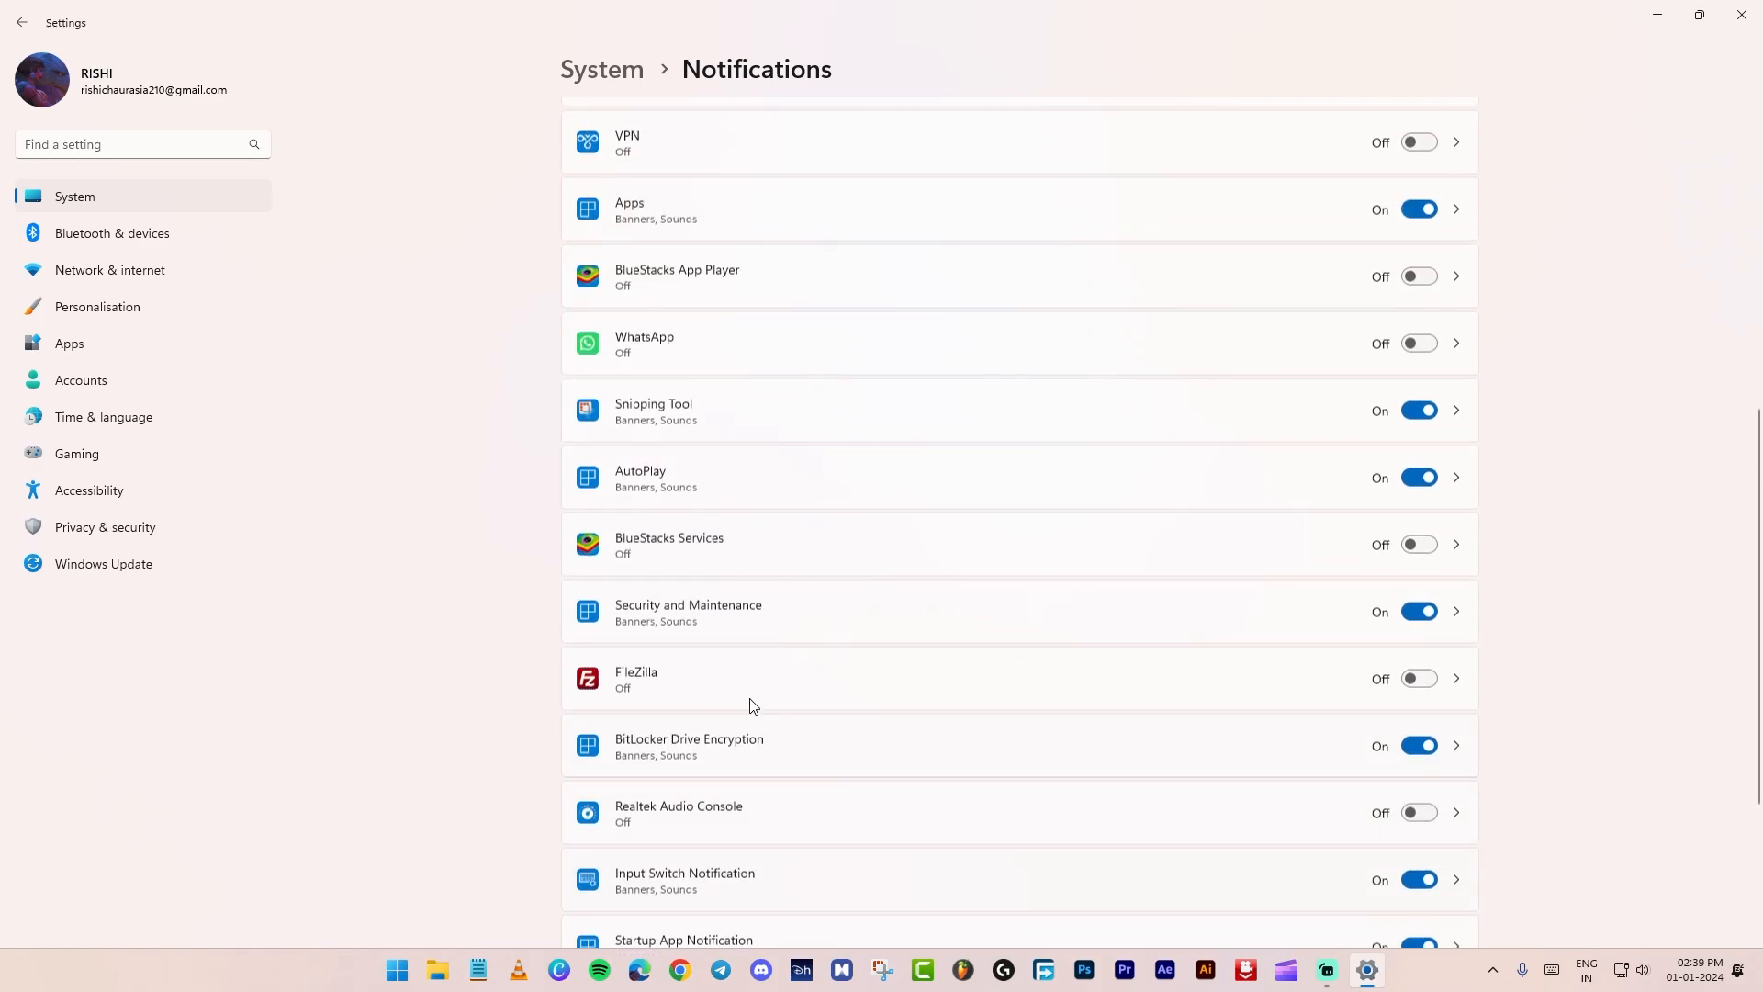
pyautogui.click(21, 22)
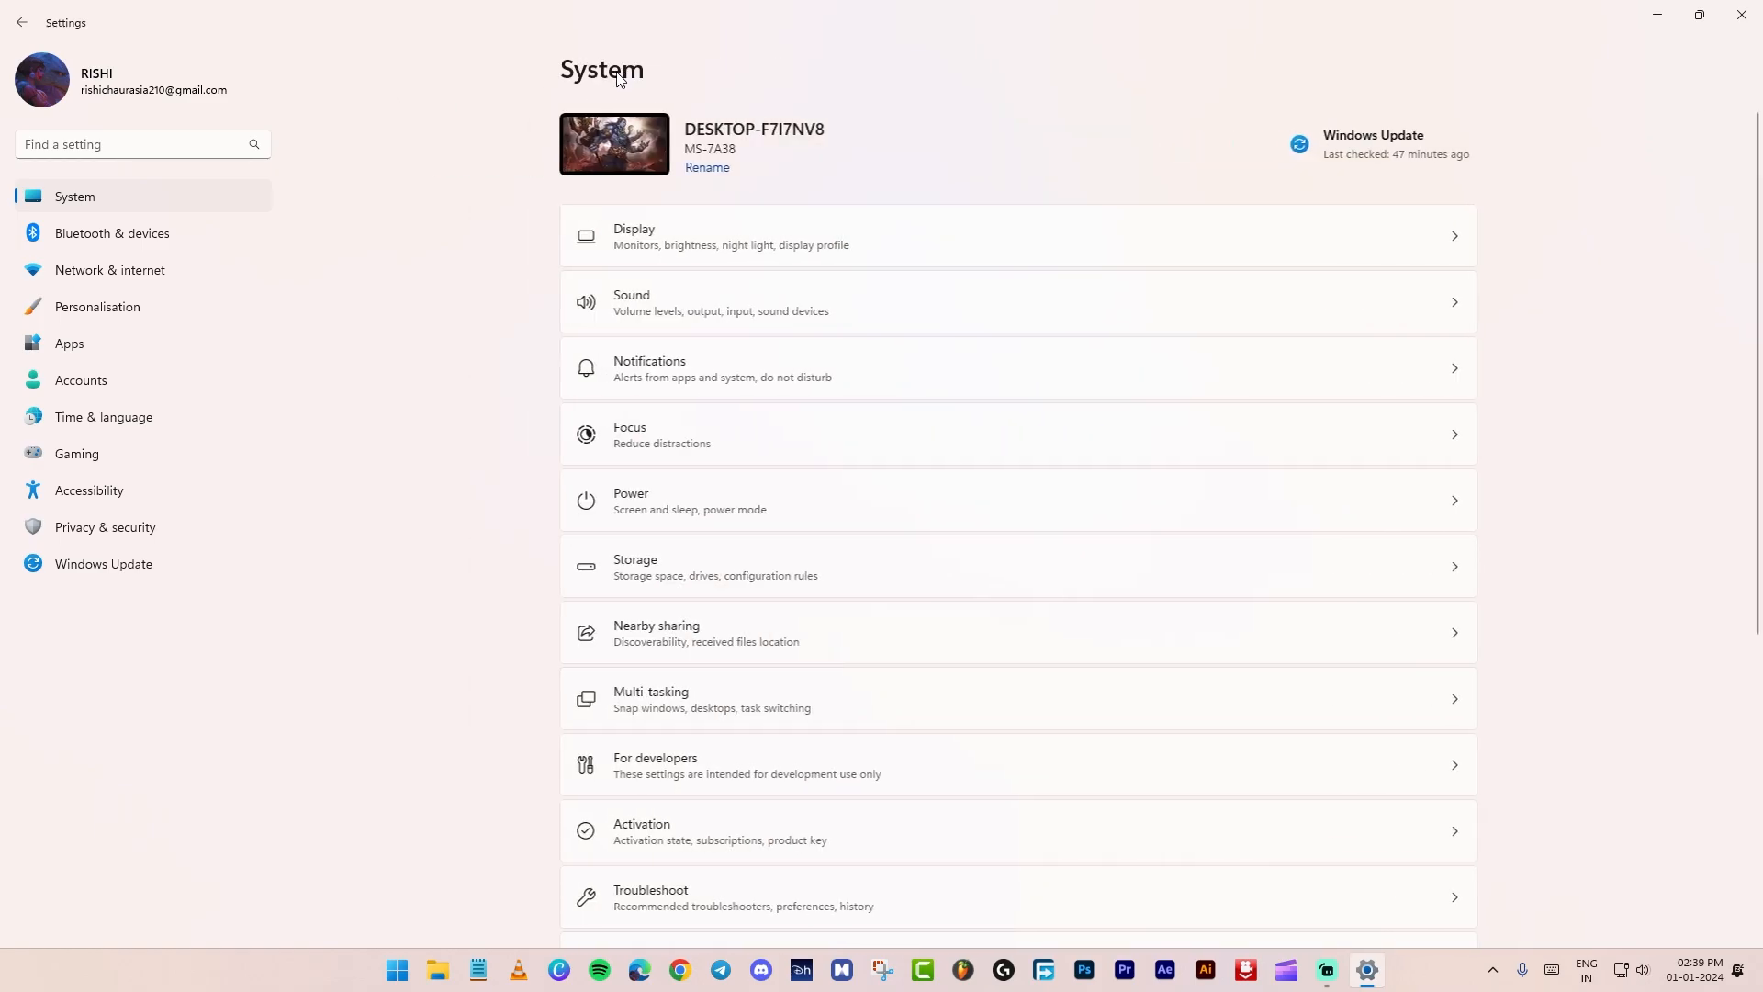
# Remove about 6.24 GB of temporary files including the Recycle Bin, confirming the deletion.
pyautogui.scroll(-3)
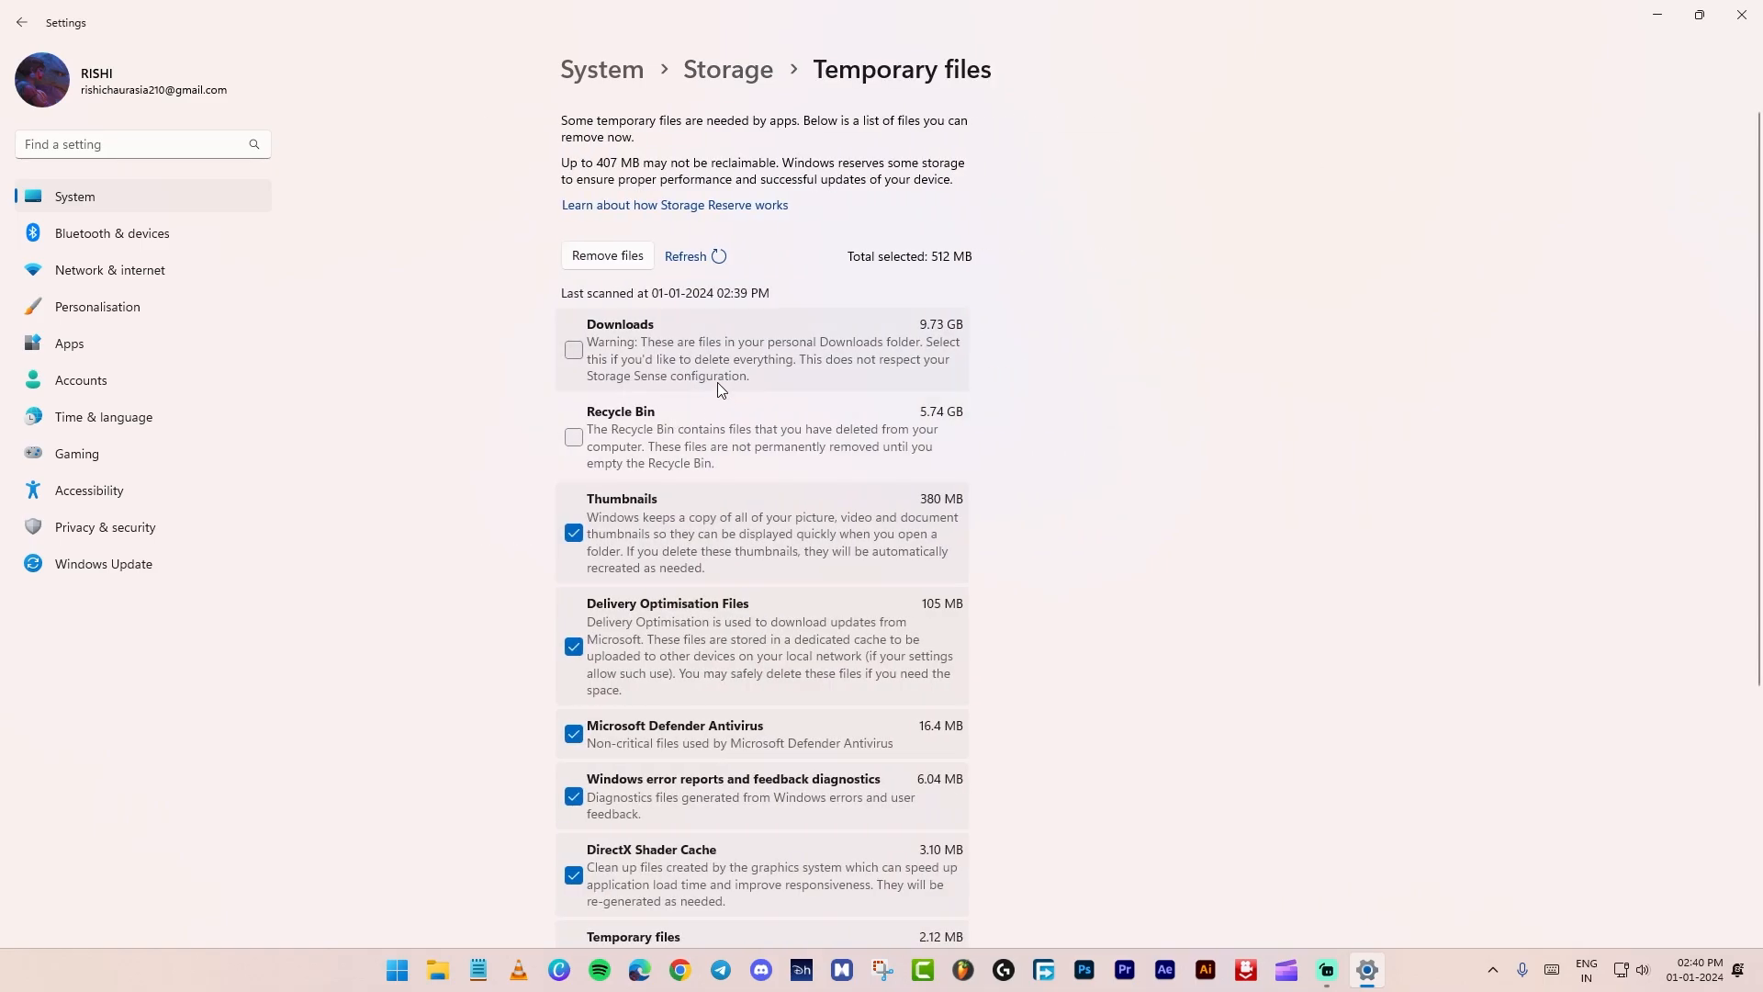
pyautogui.click(573, 437)
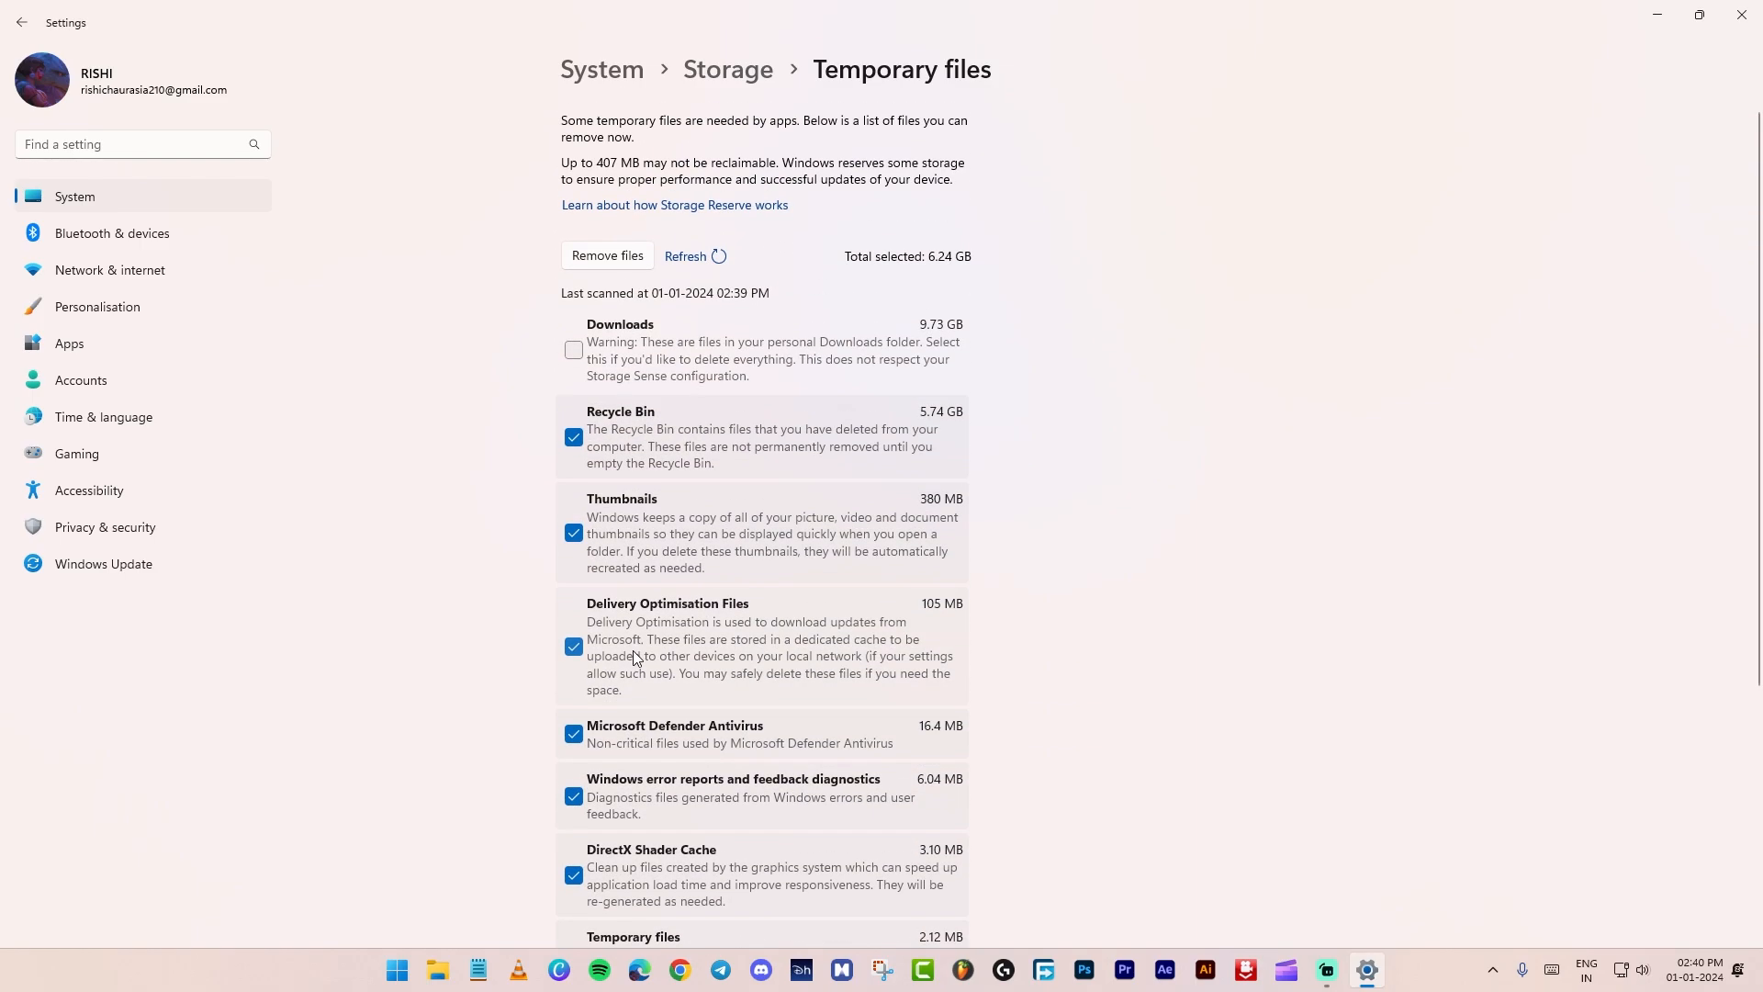
pyautogui.click(608, 255)
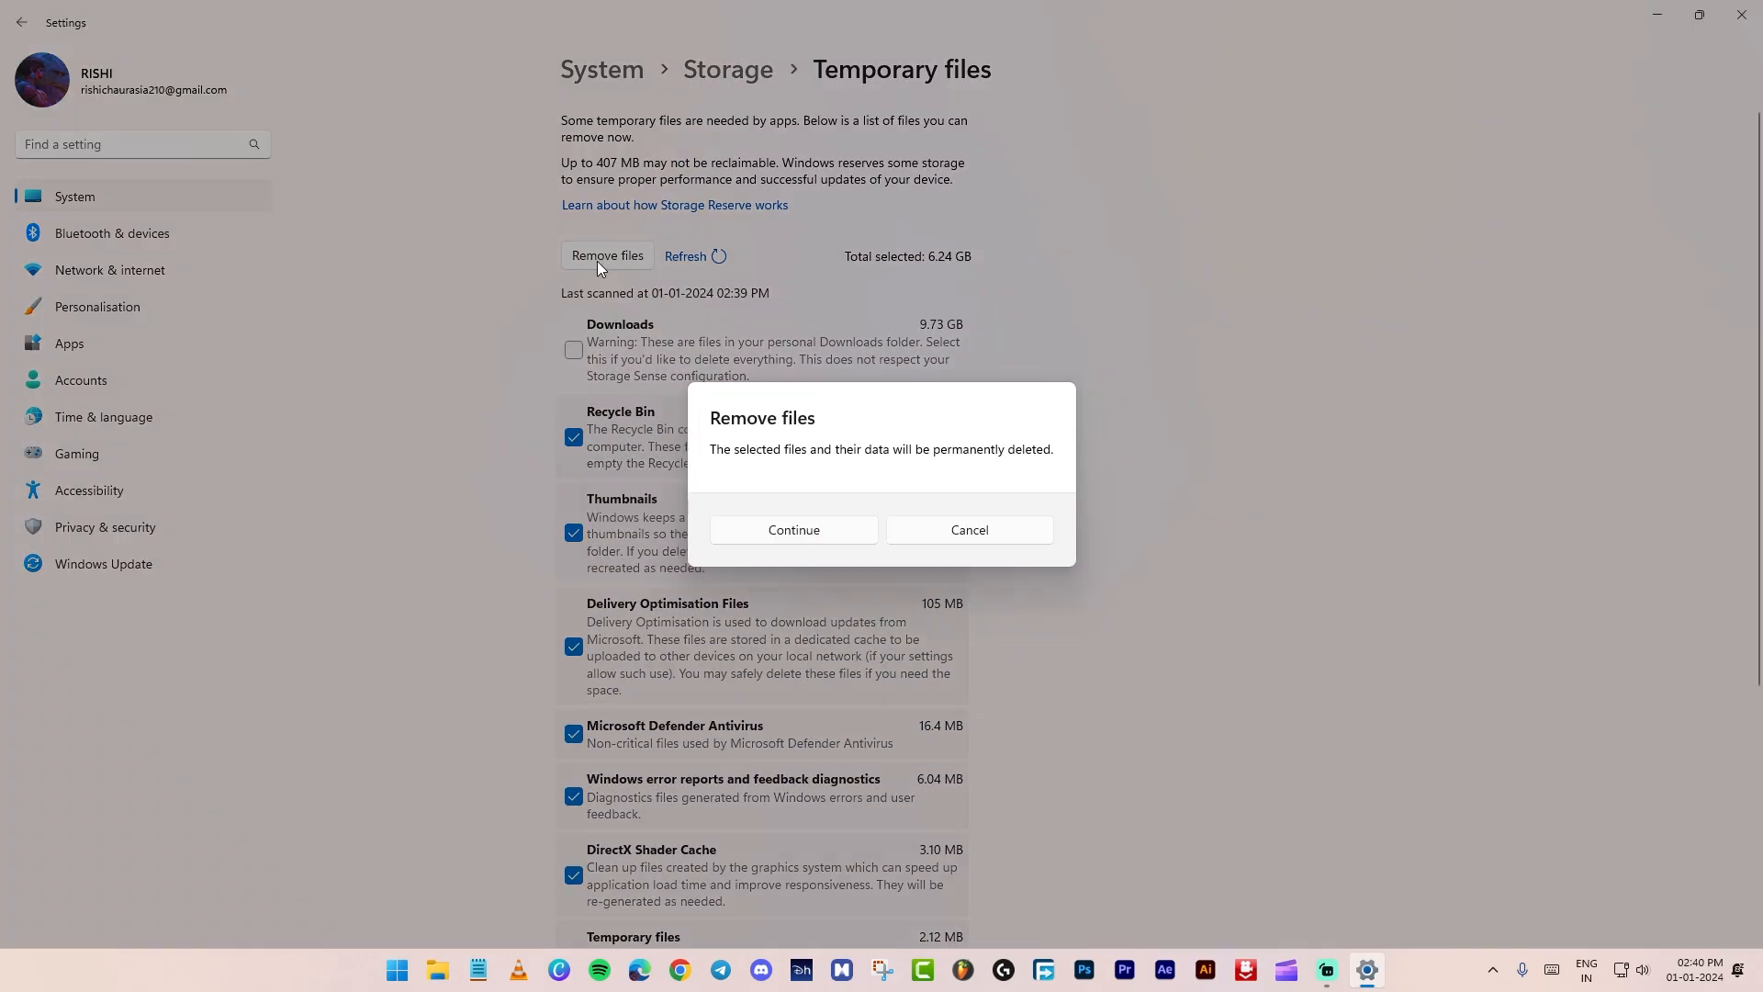
pyautogui.click(793, 529)
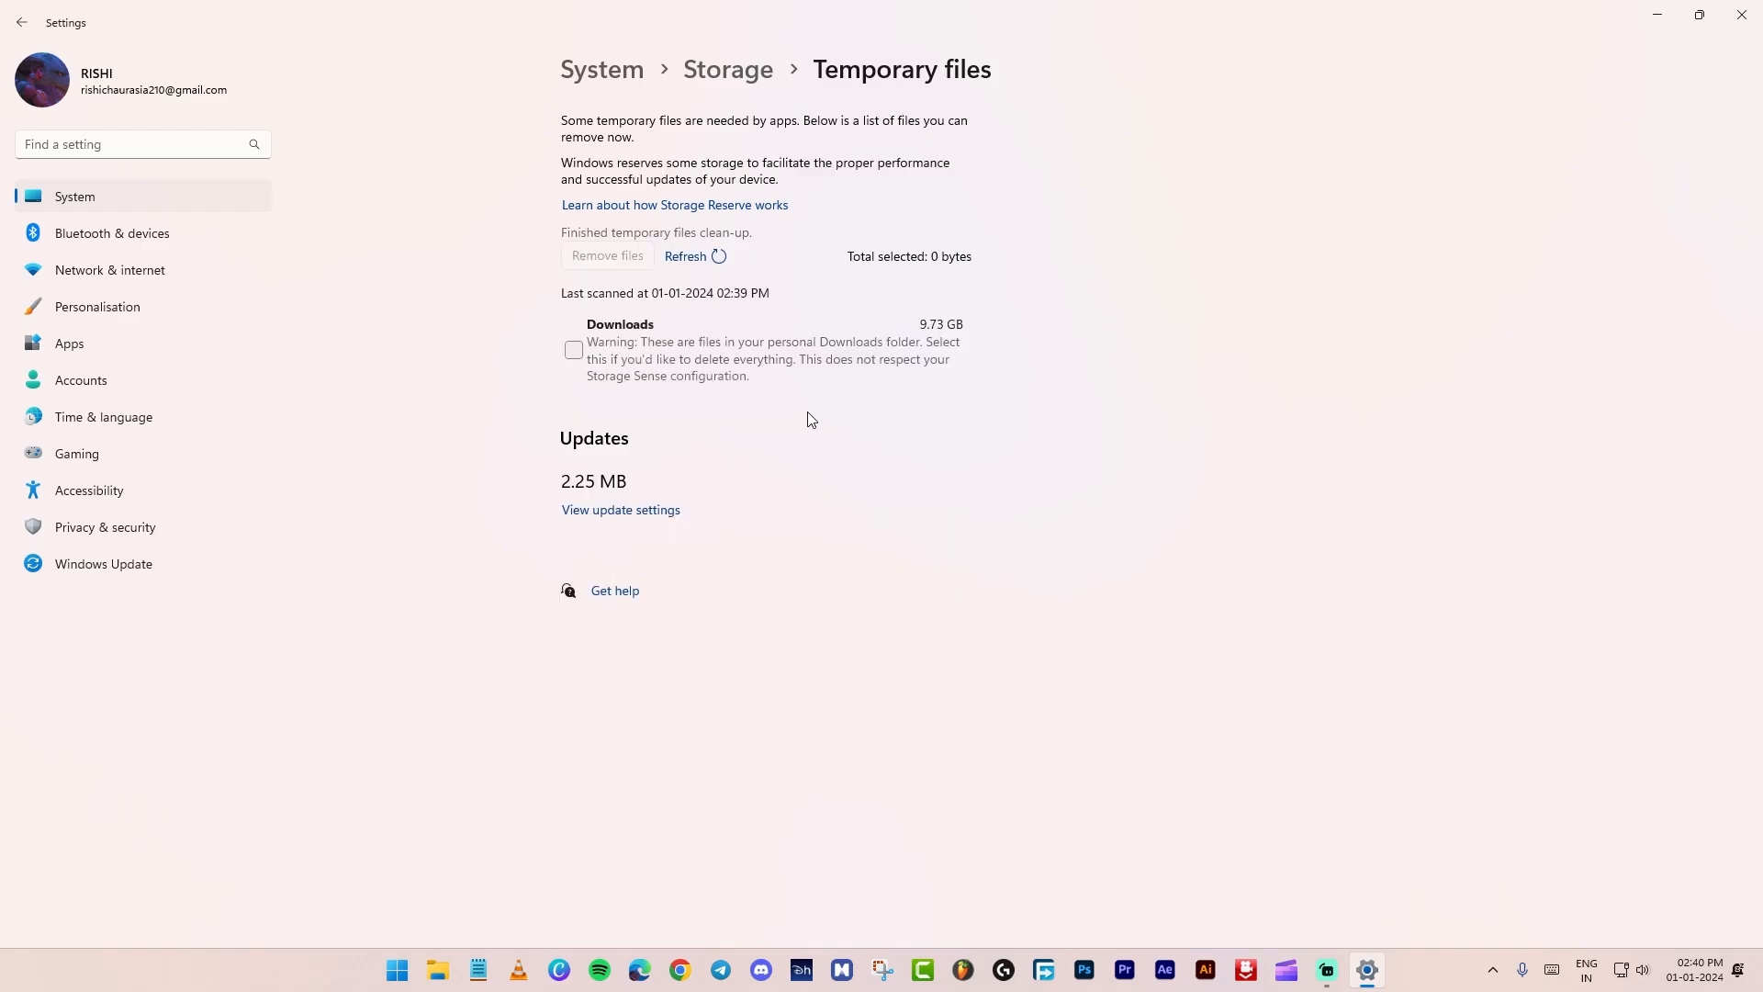
pyautogui.click(14, 24)
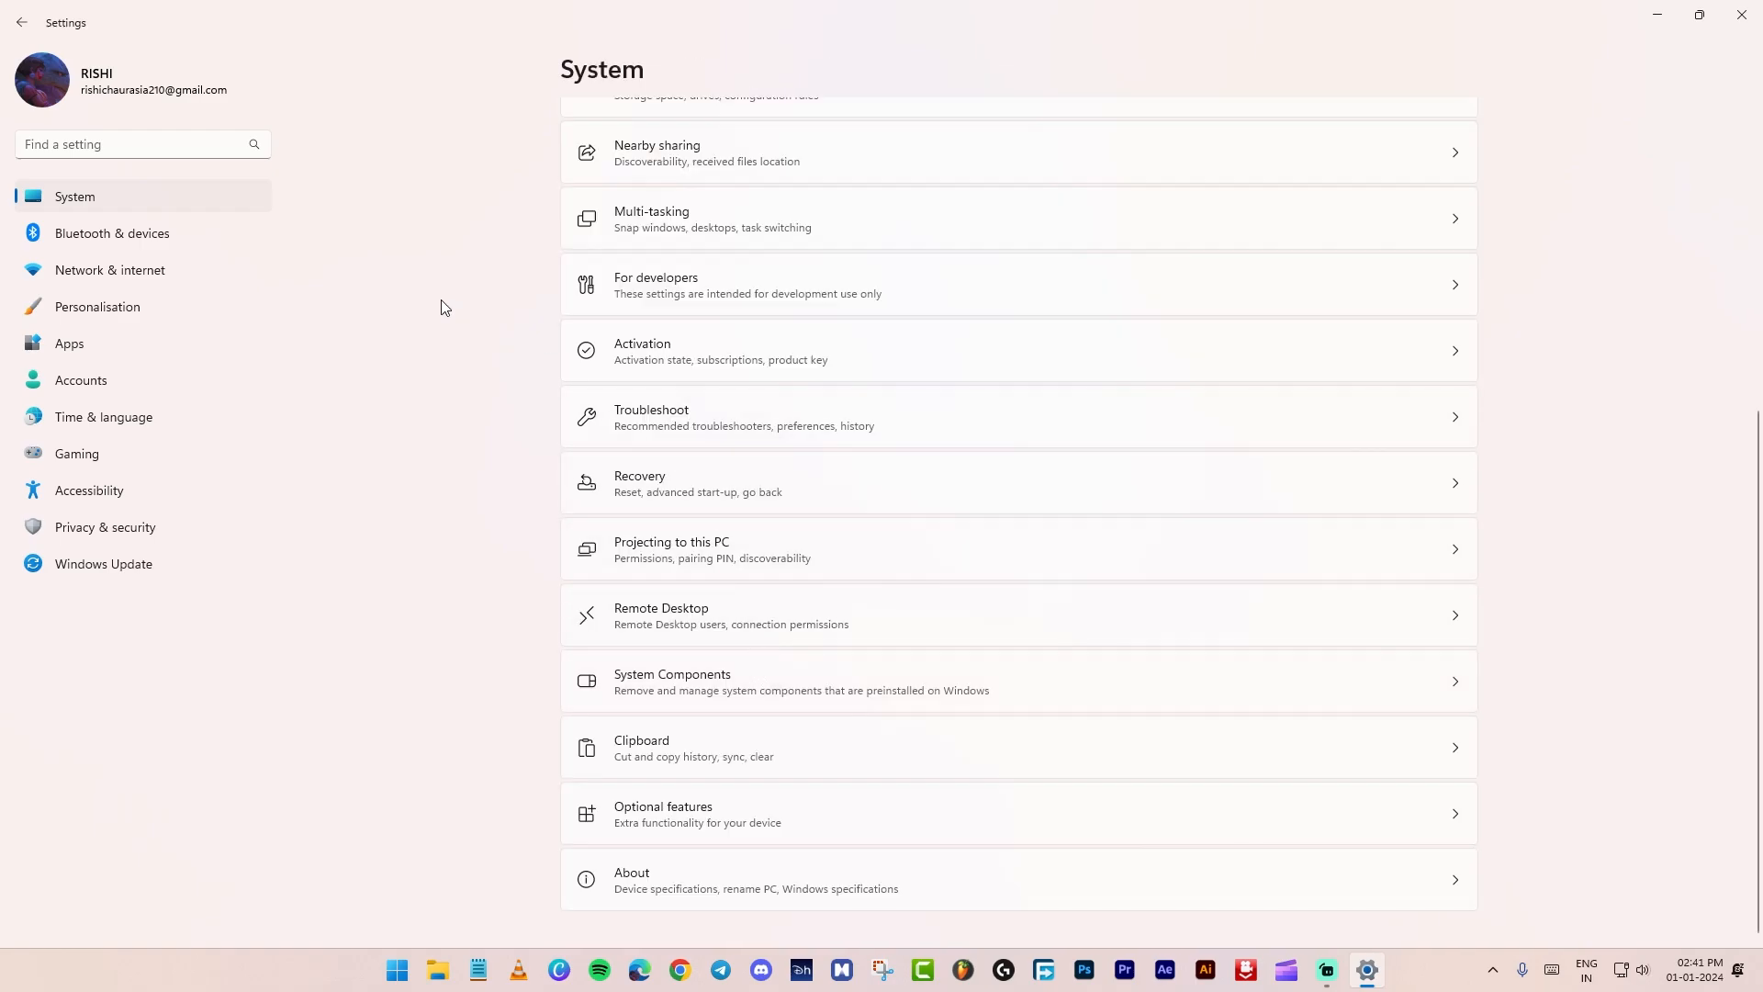
# Reach the INetCache folder via Internet options' temporary files settings and select its cookie files.
pyautogui.click(110, 270)
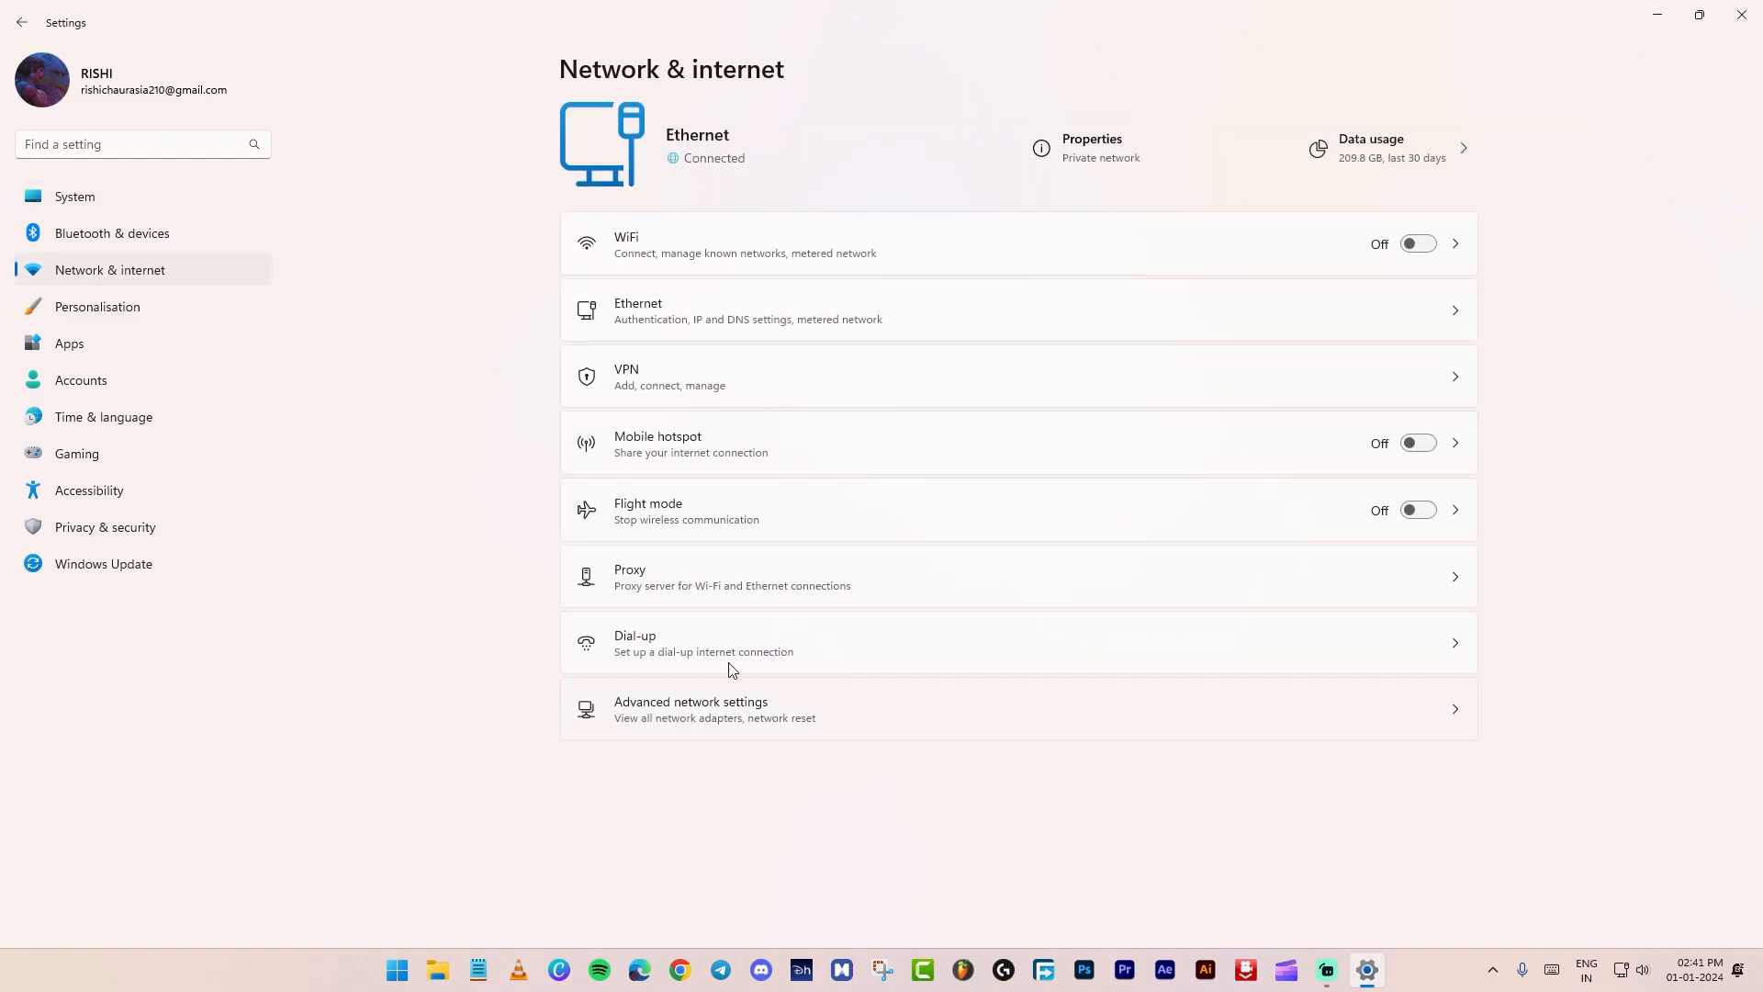
pyautogui.click(691, 709)
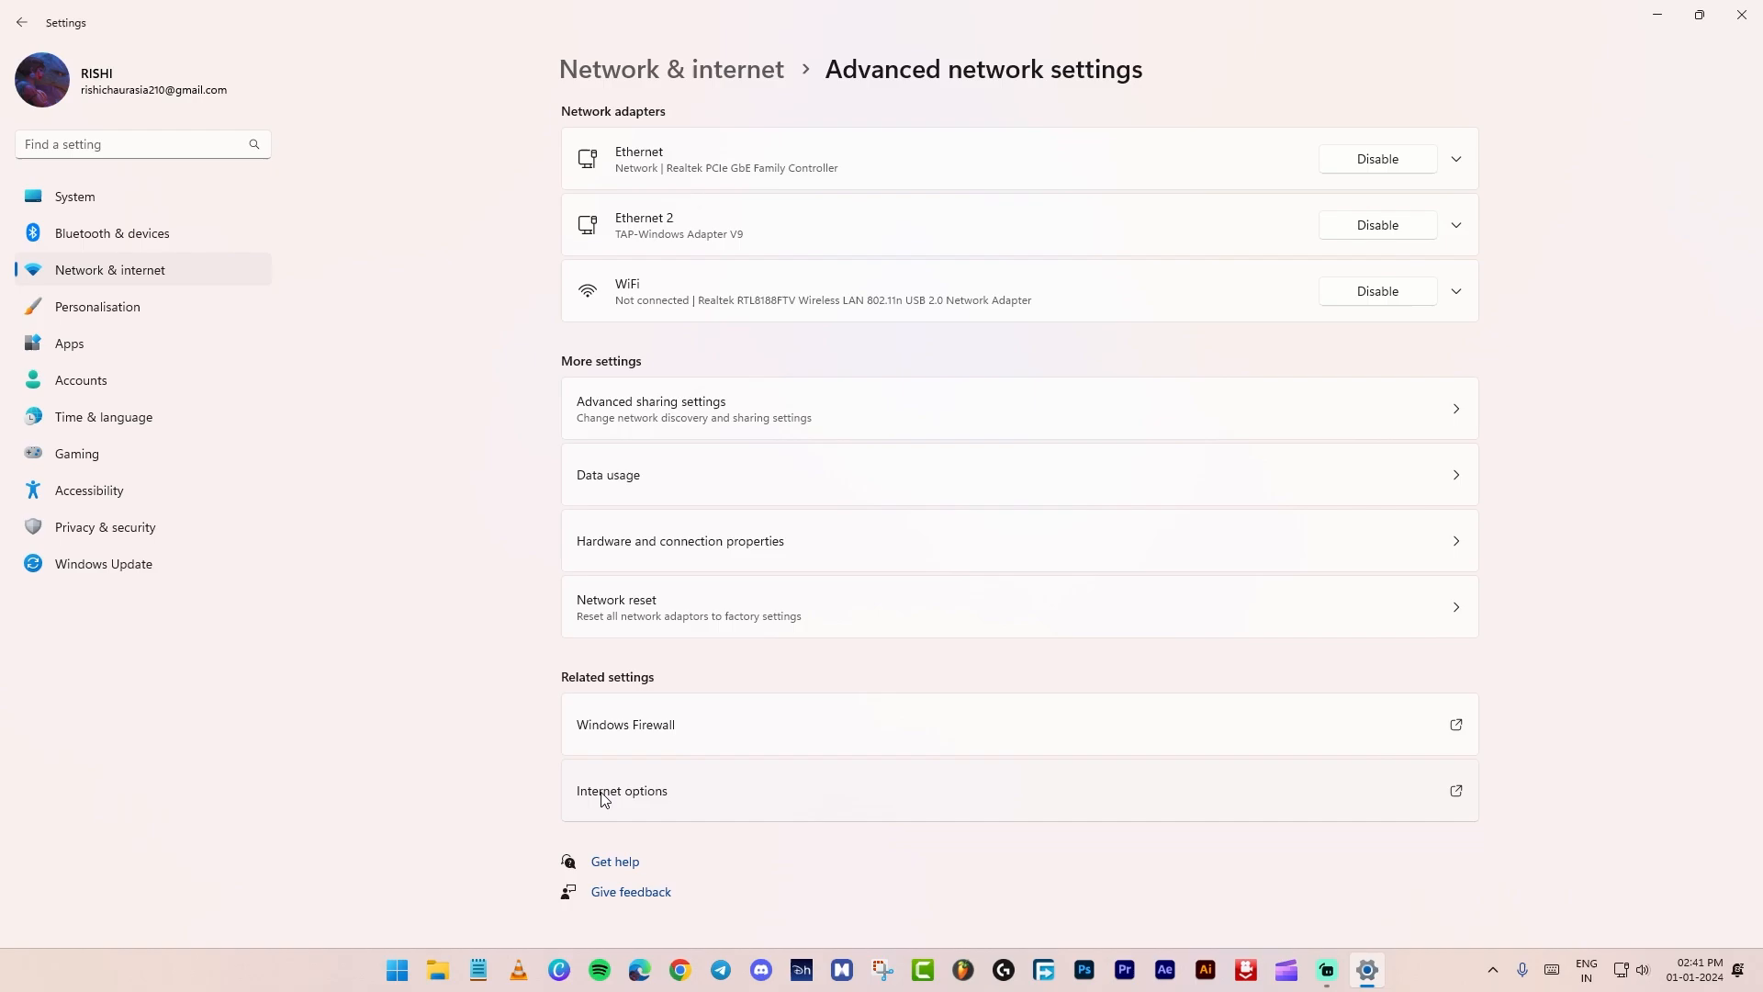
pyautogui.click(621, 790)
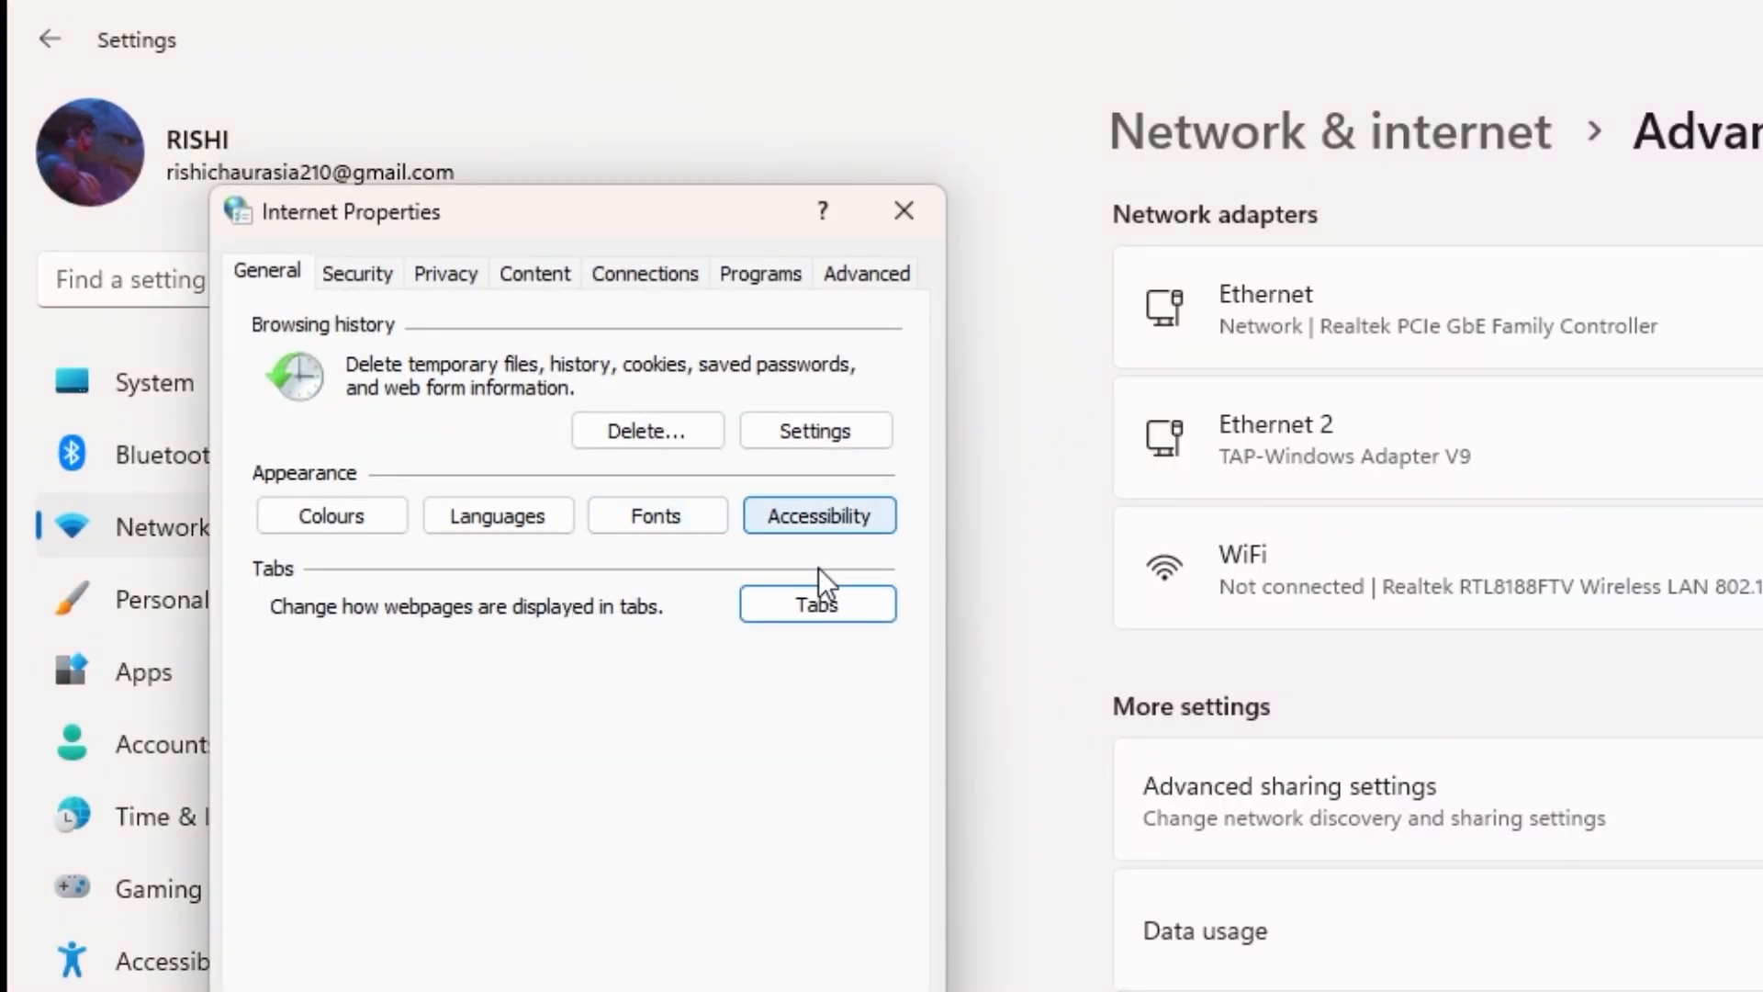
pyautogui.click(816, 429)
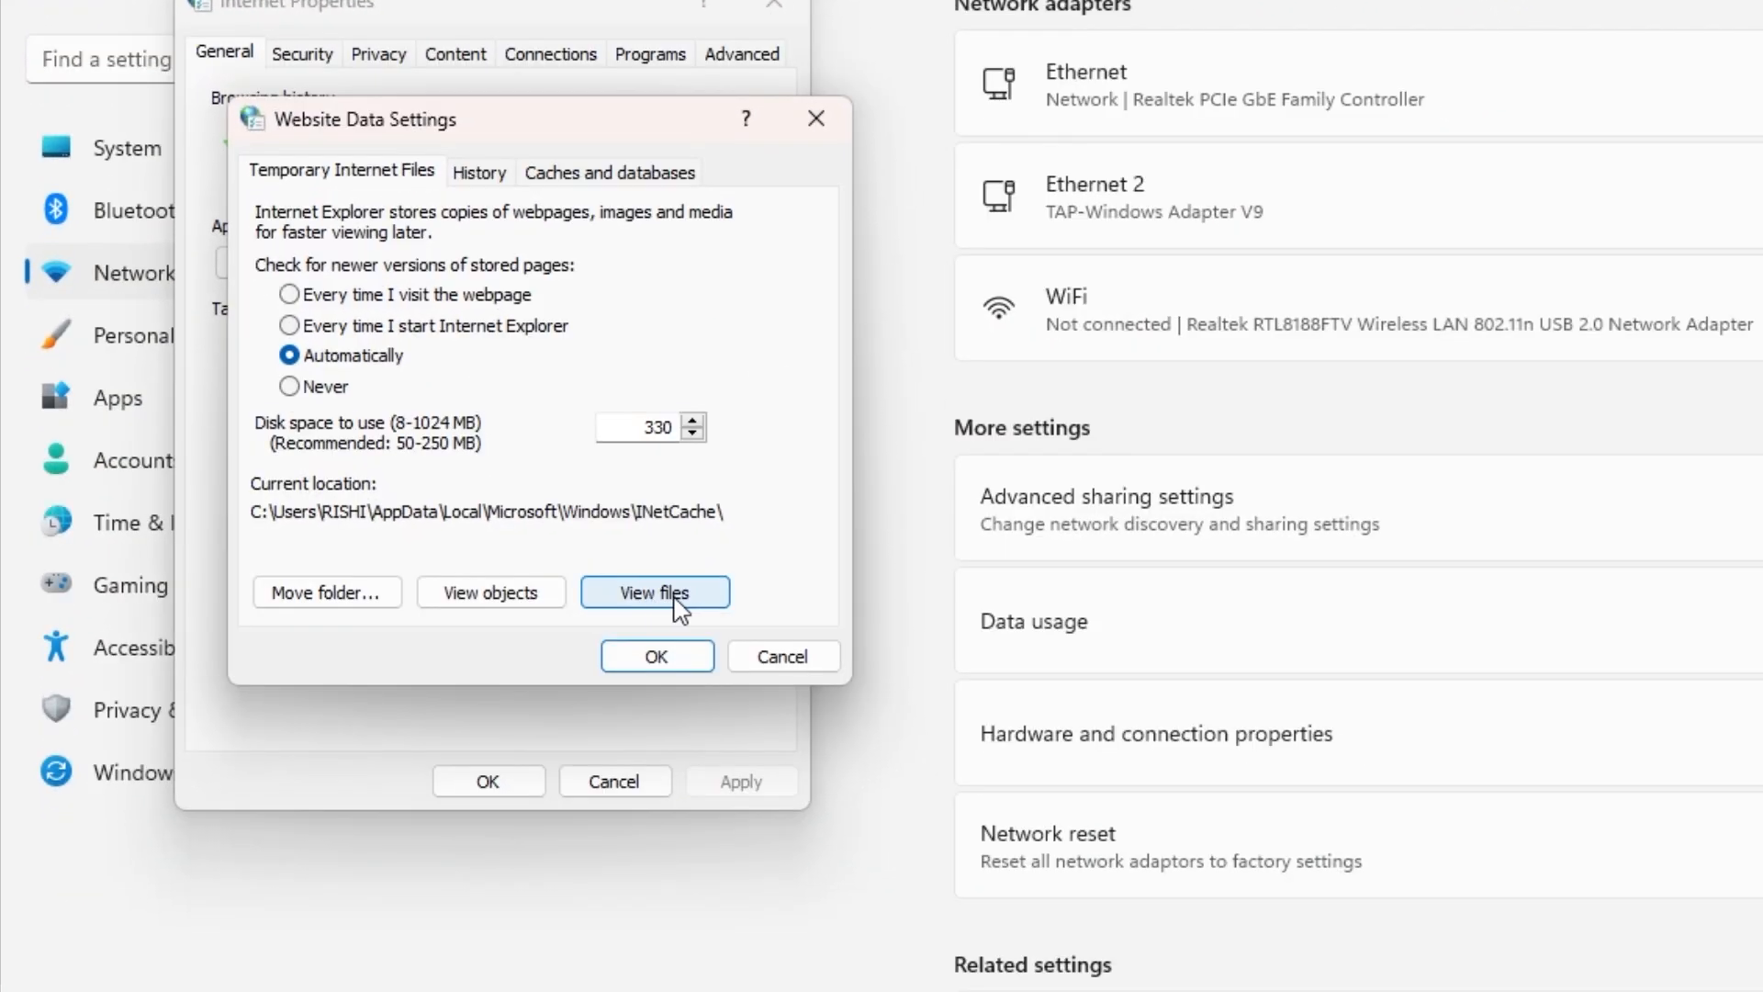
pyautogui.click(655, 592)
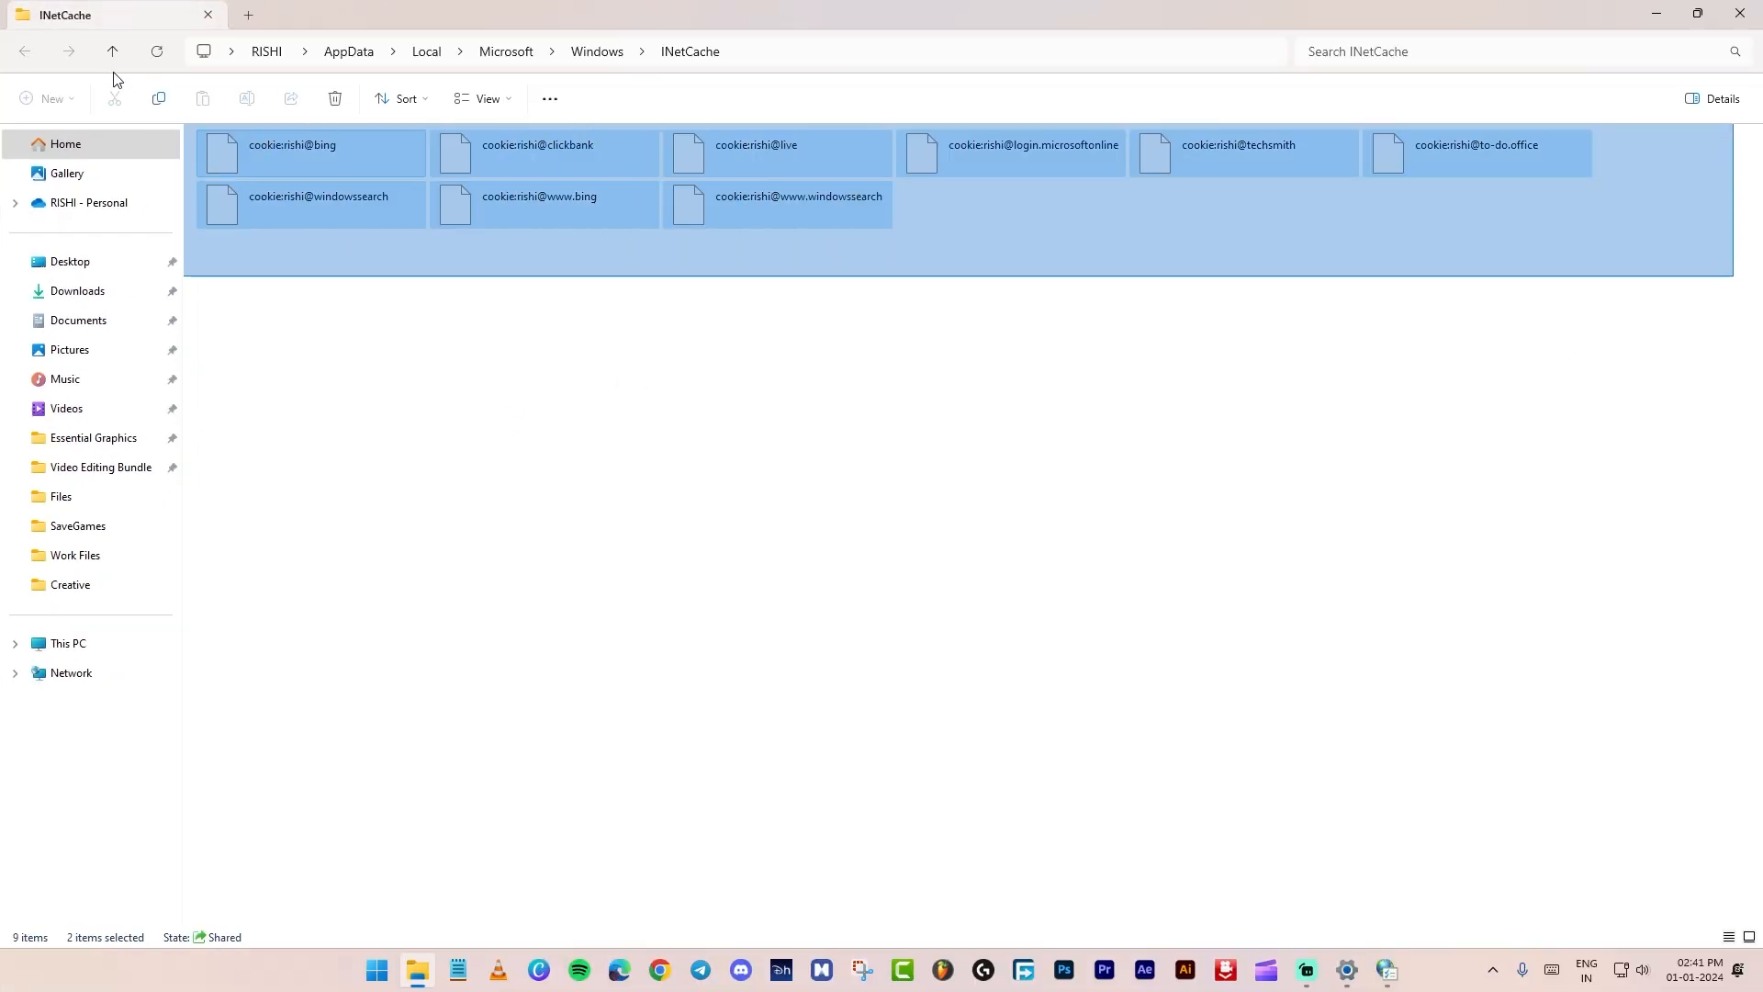
pyautogui.click(334, 97)
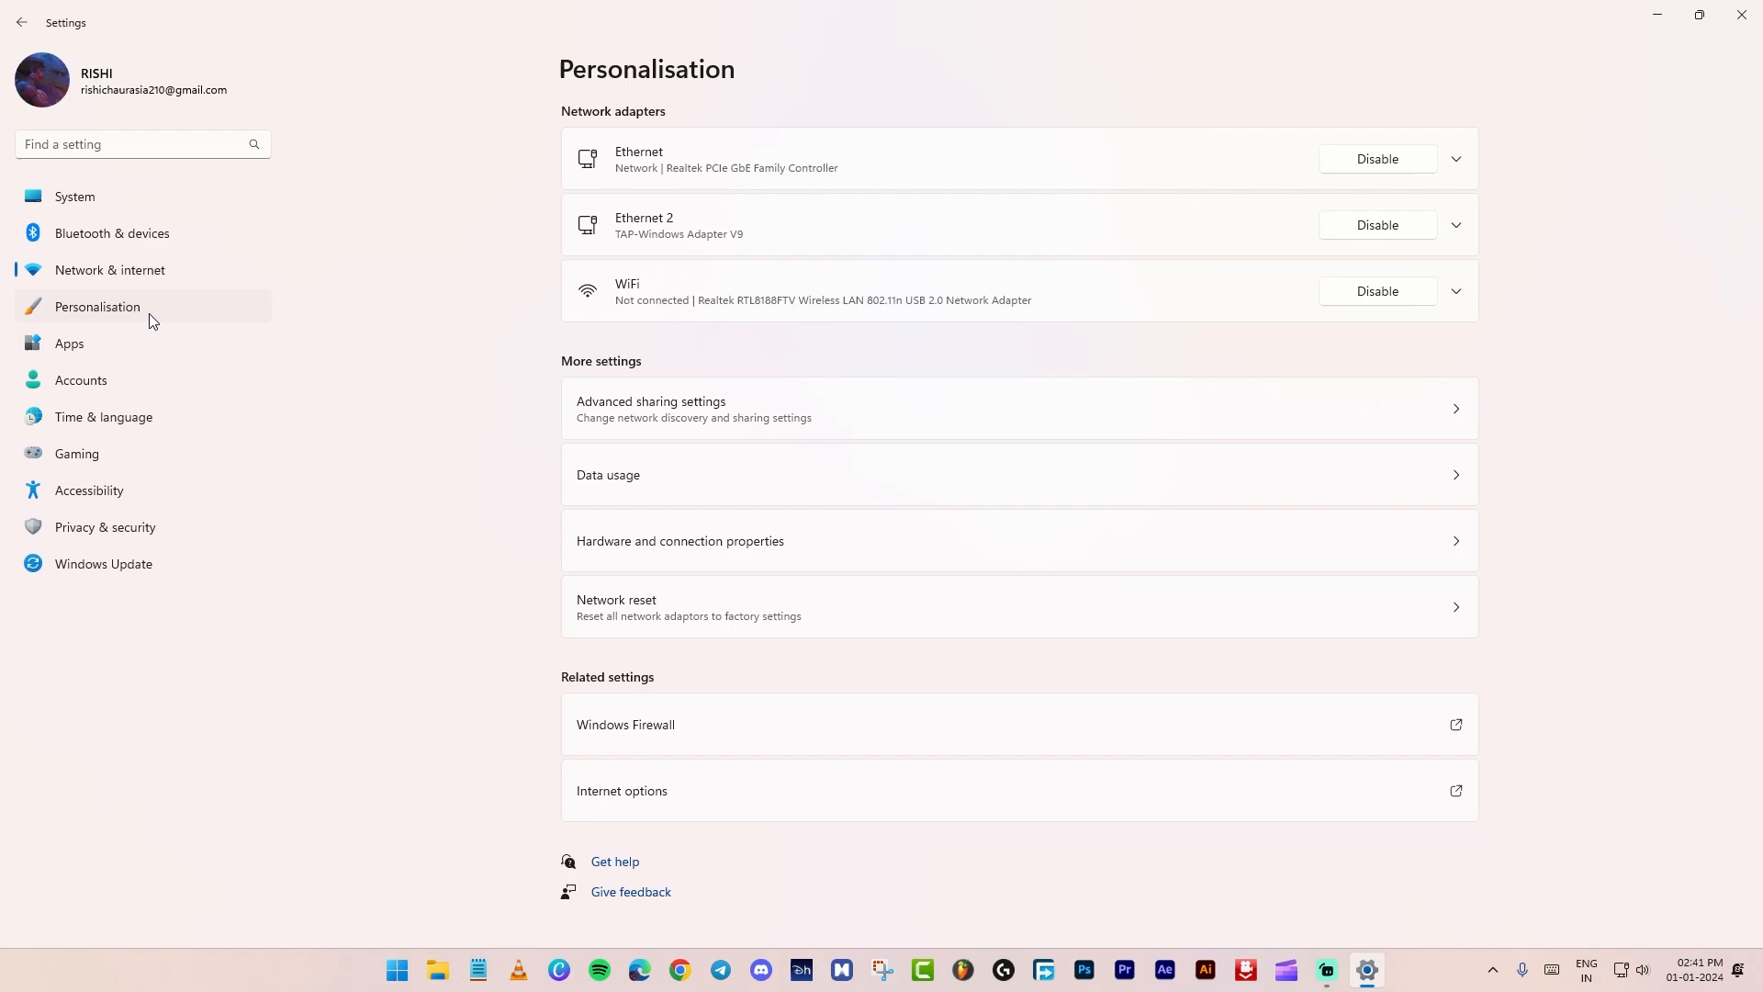
# Stop the controller from opening Game Bar, then move to Privacy & security.
pyautogui.click(97, 307)
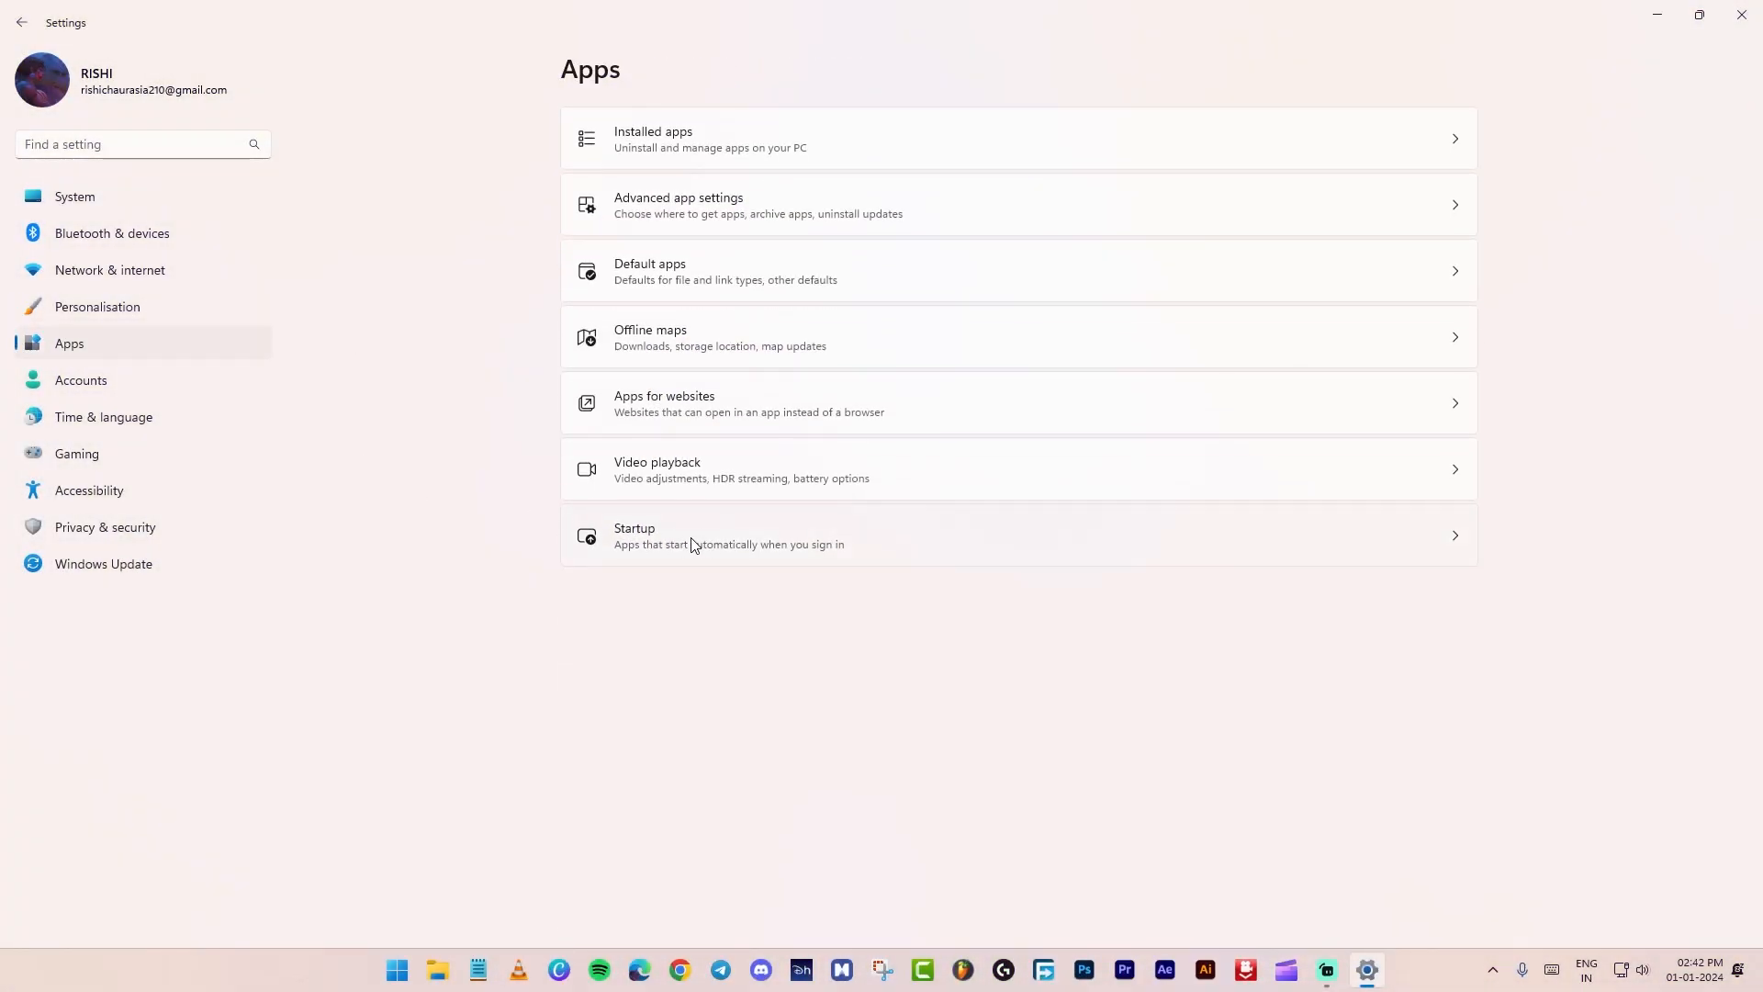
pyautogui.click(671, 534)
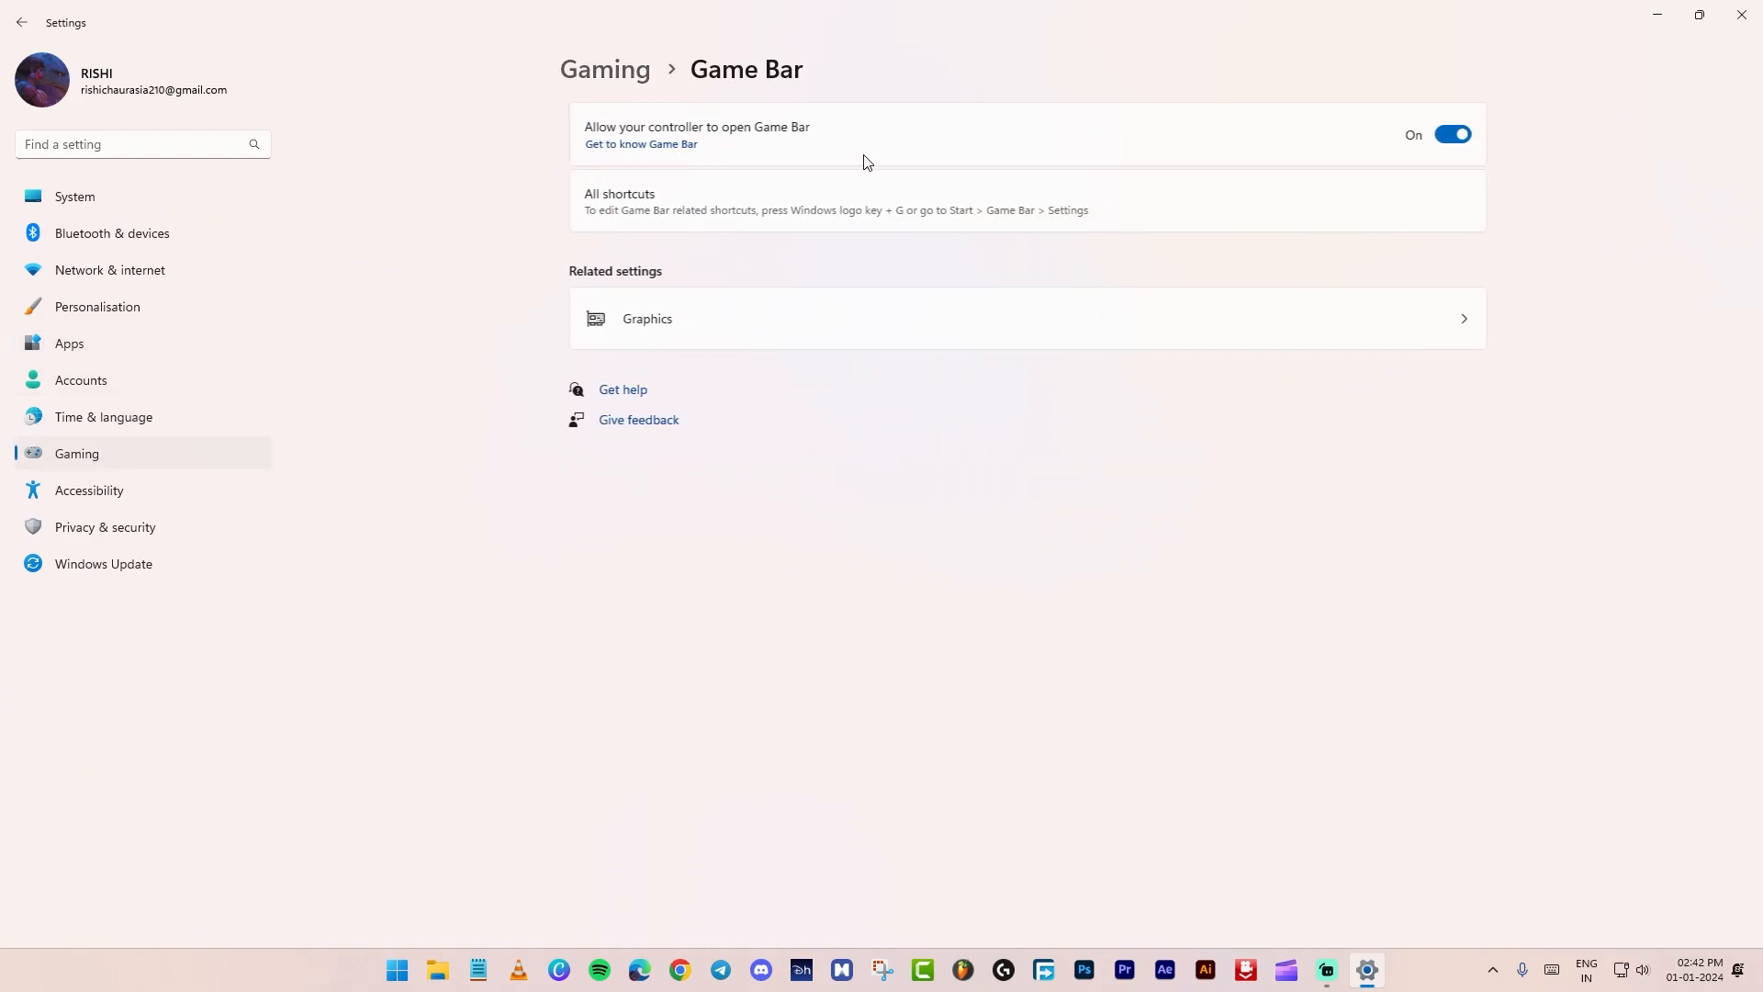
pyautogui.click(1453, 134)
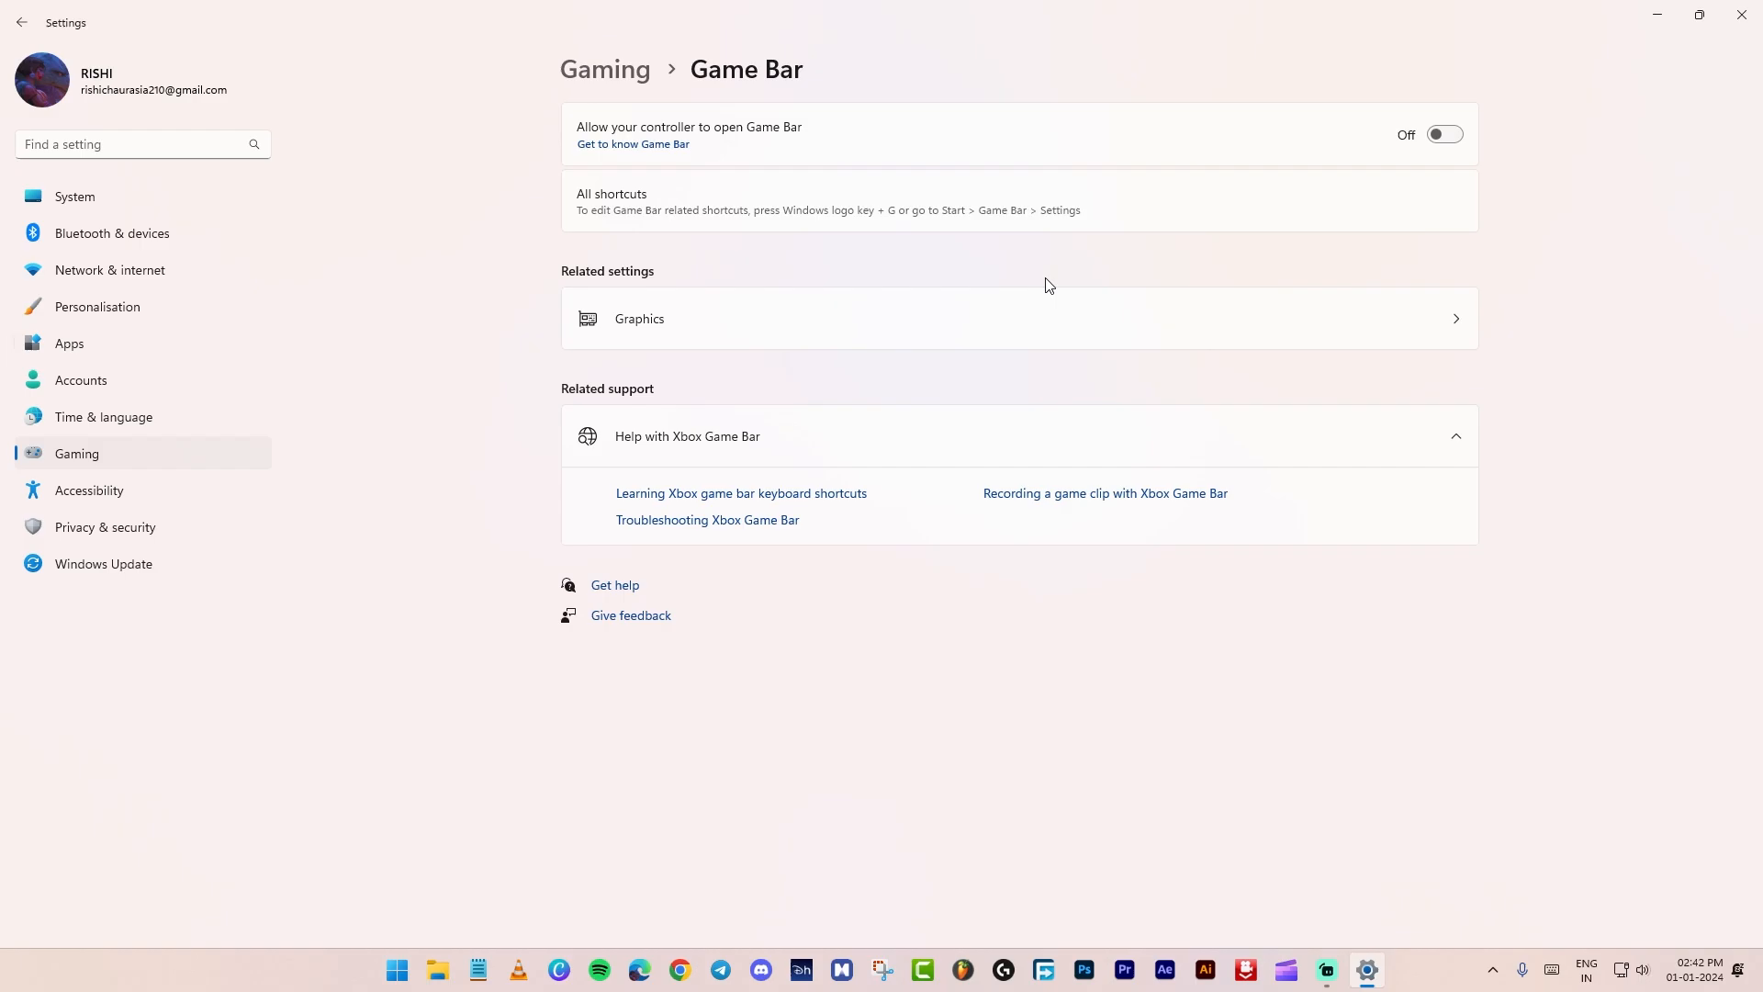
pyautogui.click(104, 527)
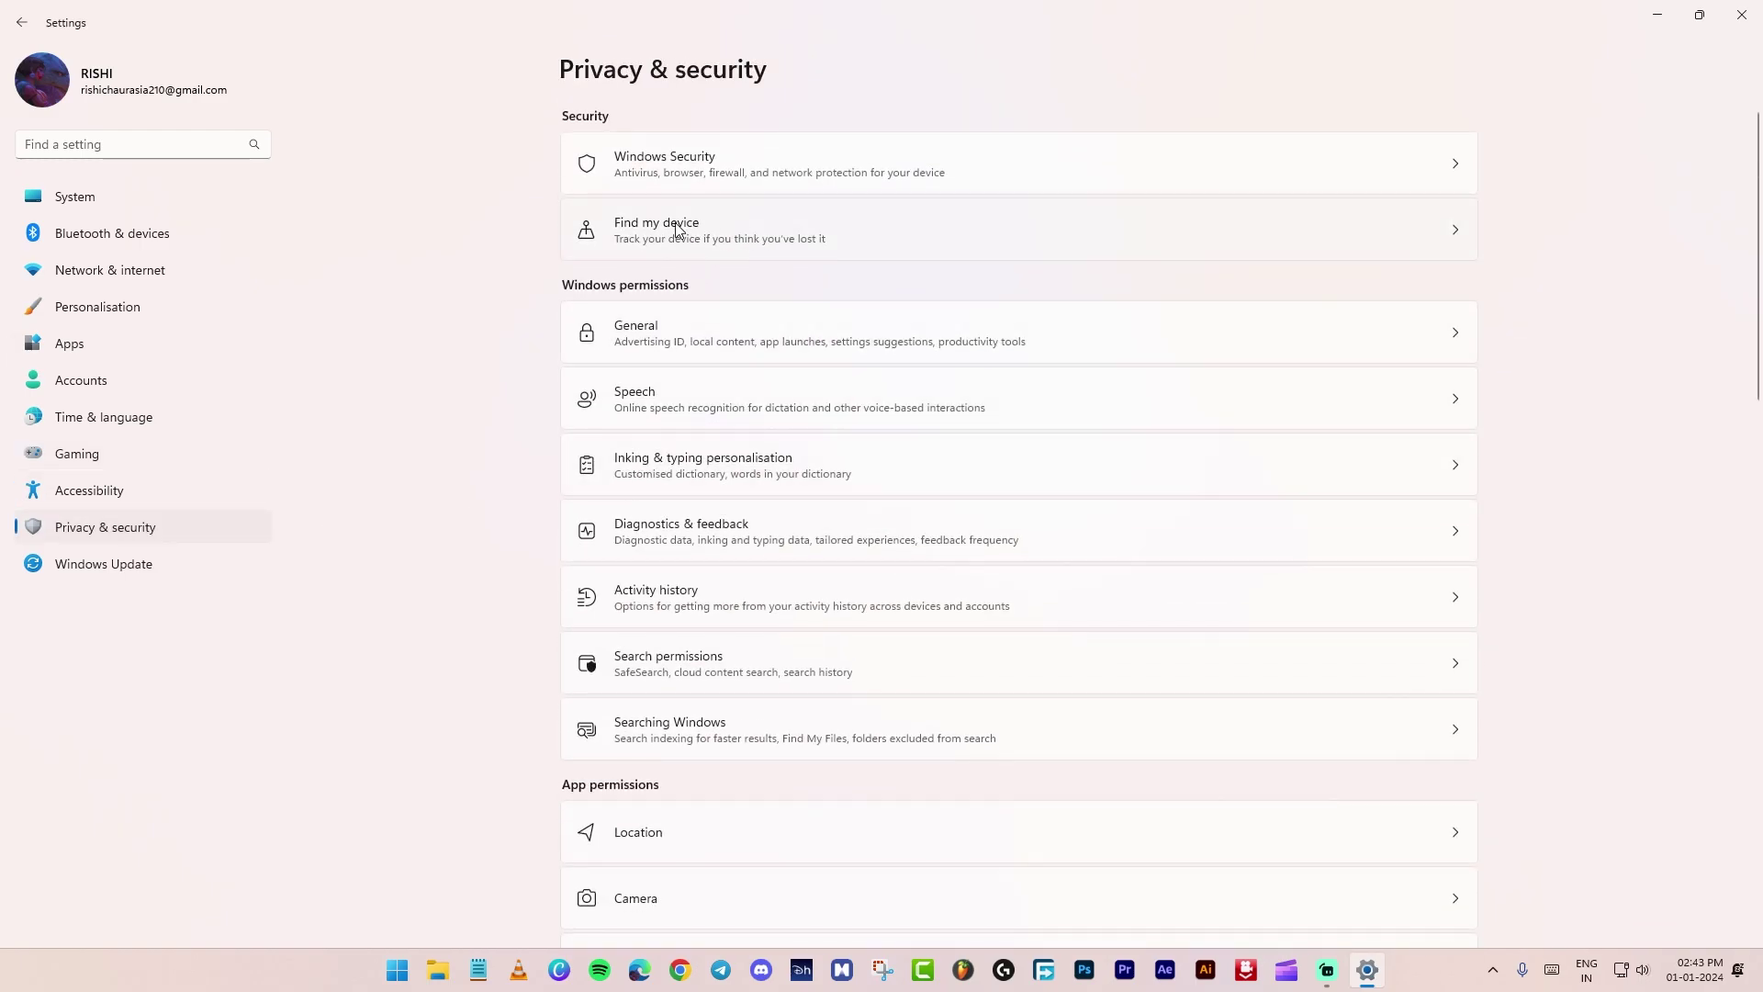
# Turn off Find my device and suggested content in Settings.
pyautogui.click(681, 230)
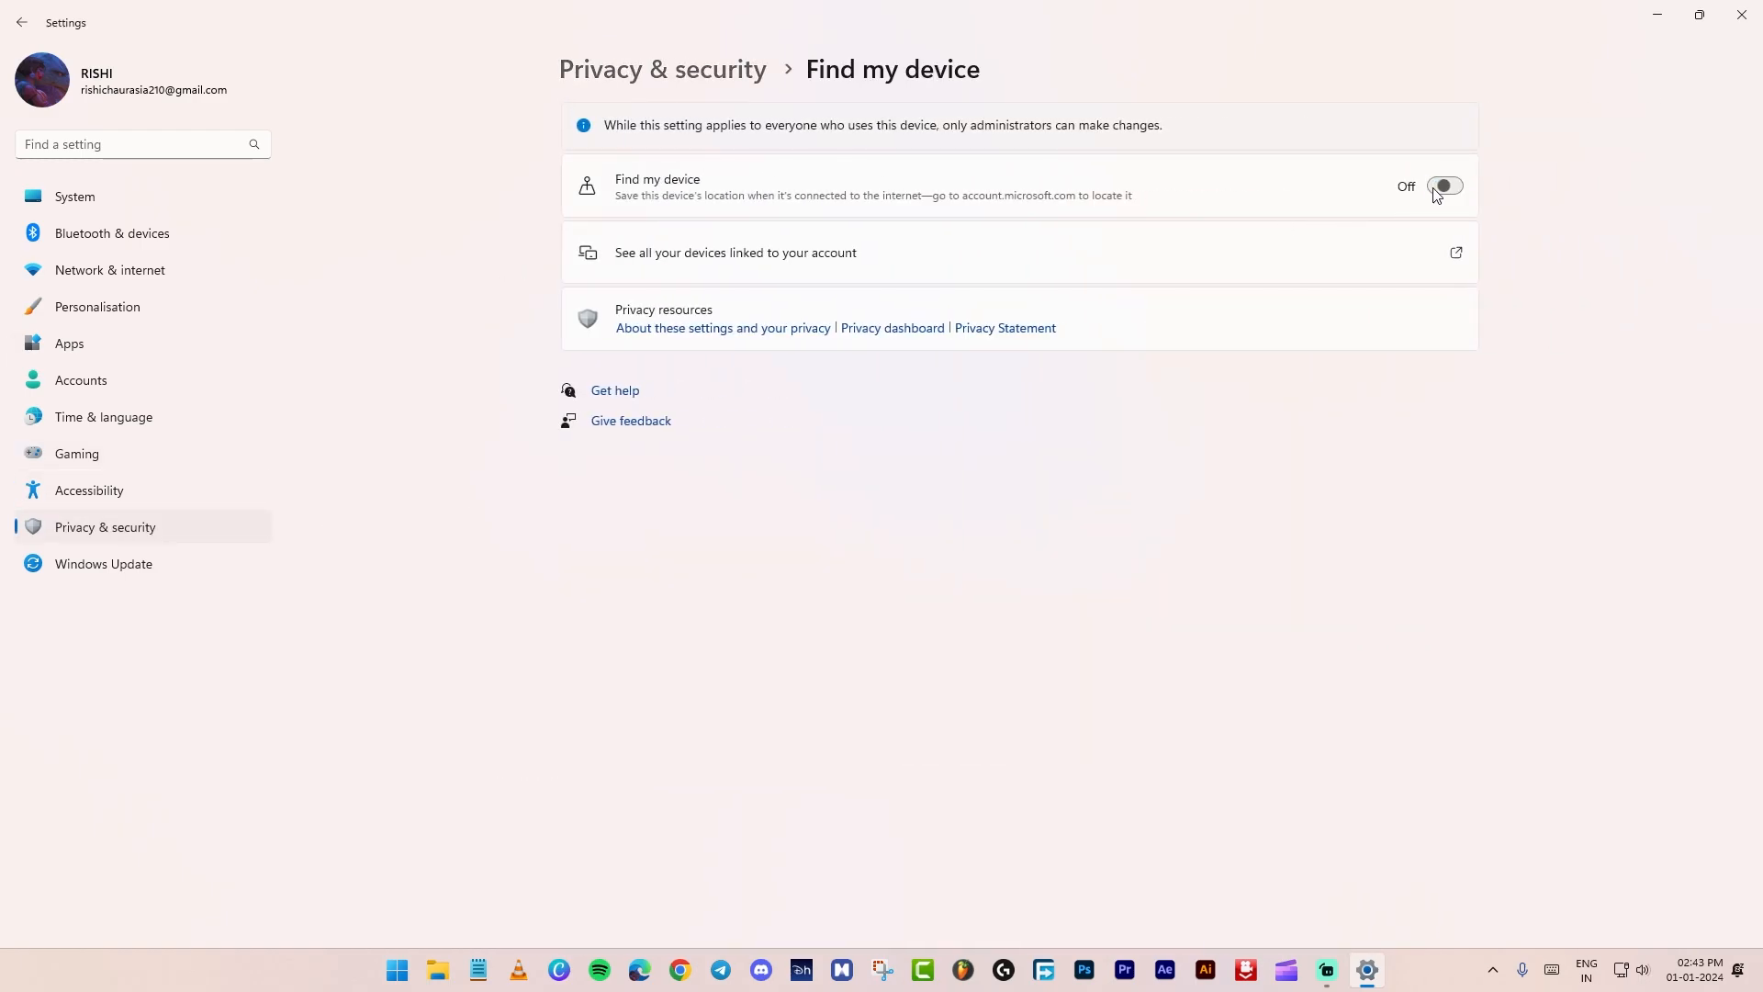
pyautogui.click(20, 22)
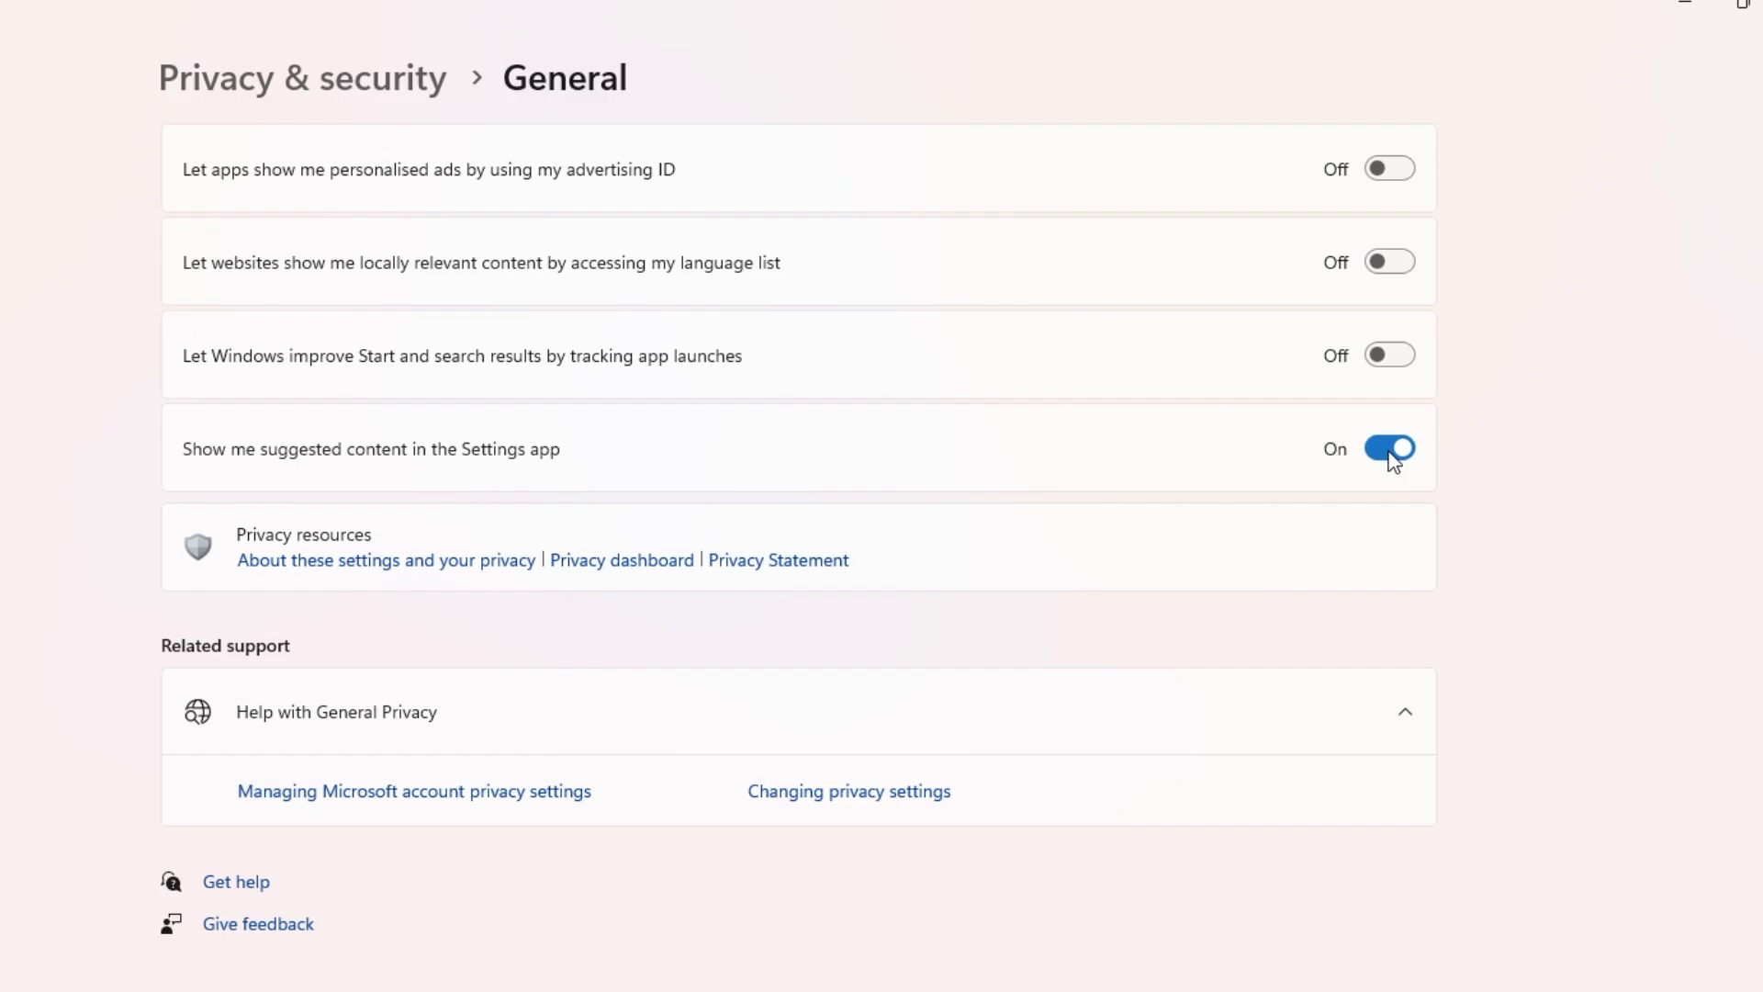
pyautogui.click(26, 24)
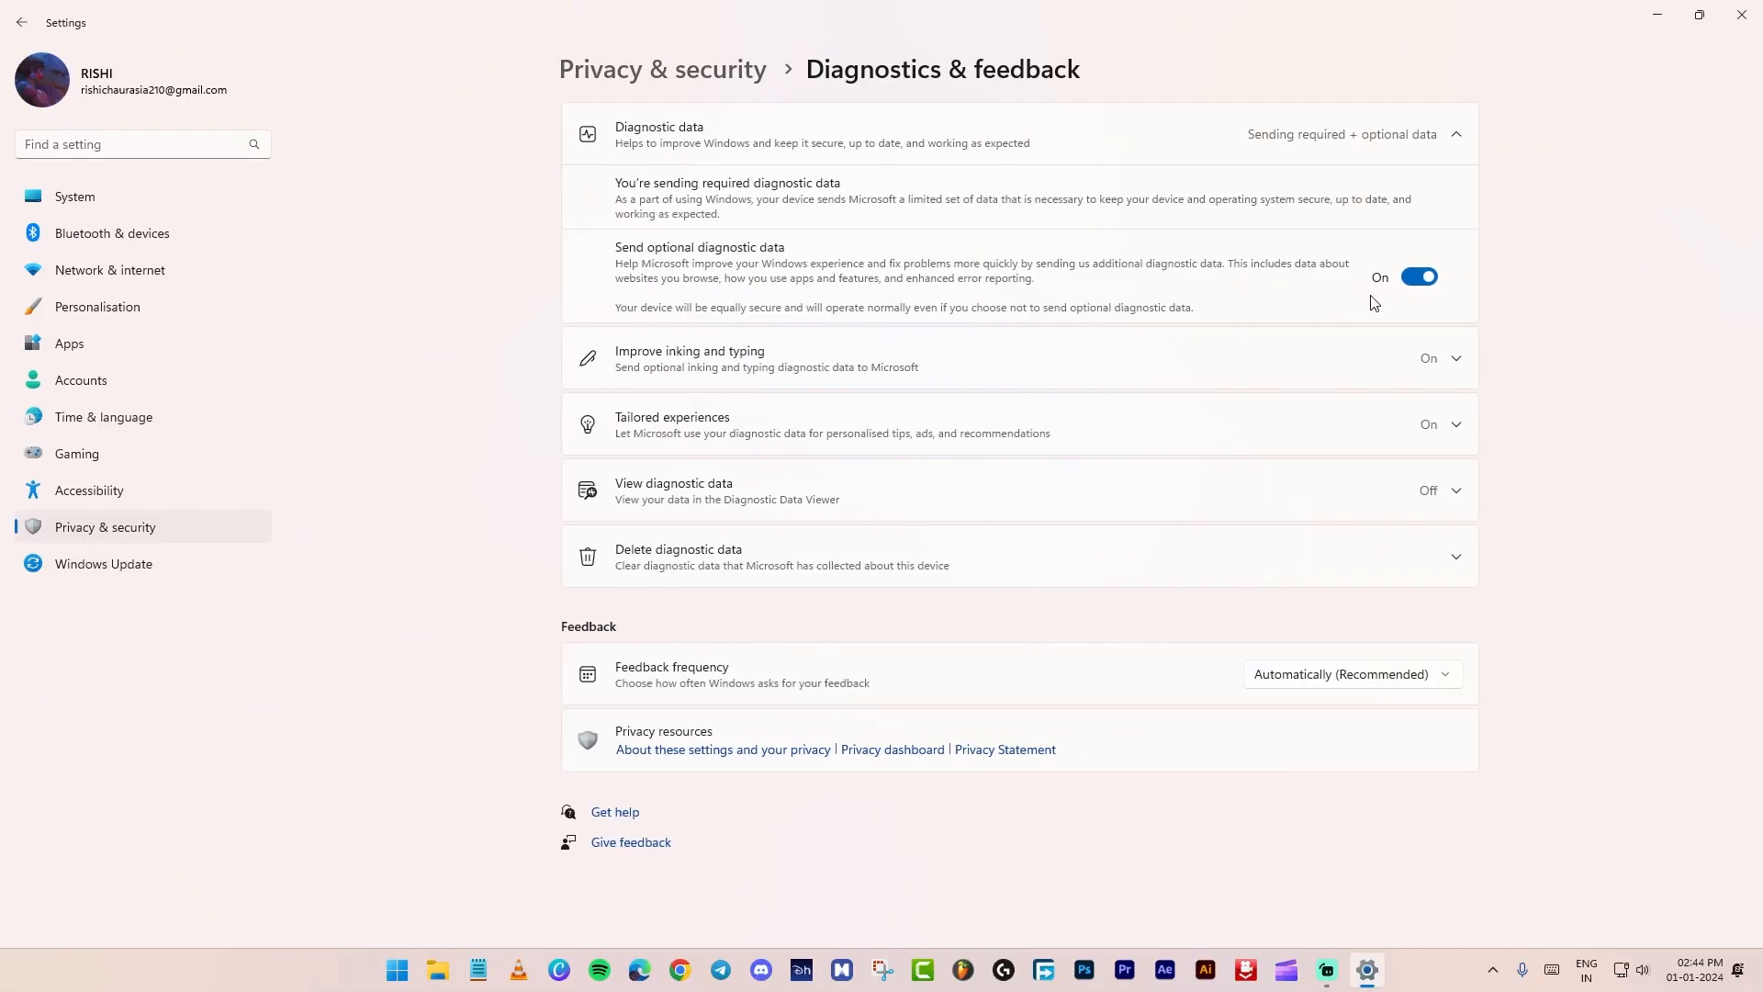
# Stop sending optional diagnostic data and delete the diagnostic data collected about this device.
pyautogui.click(1418, 275)
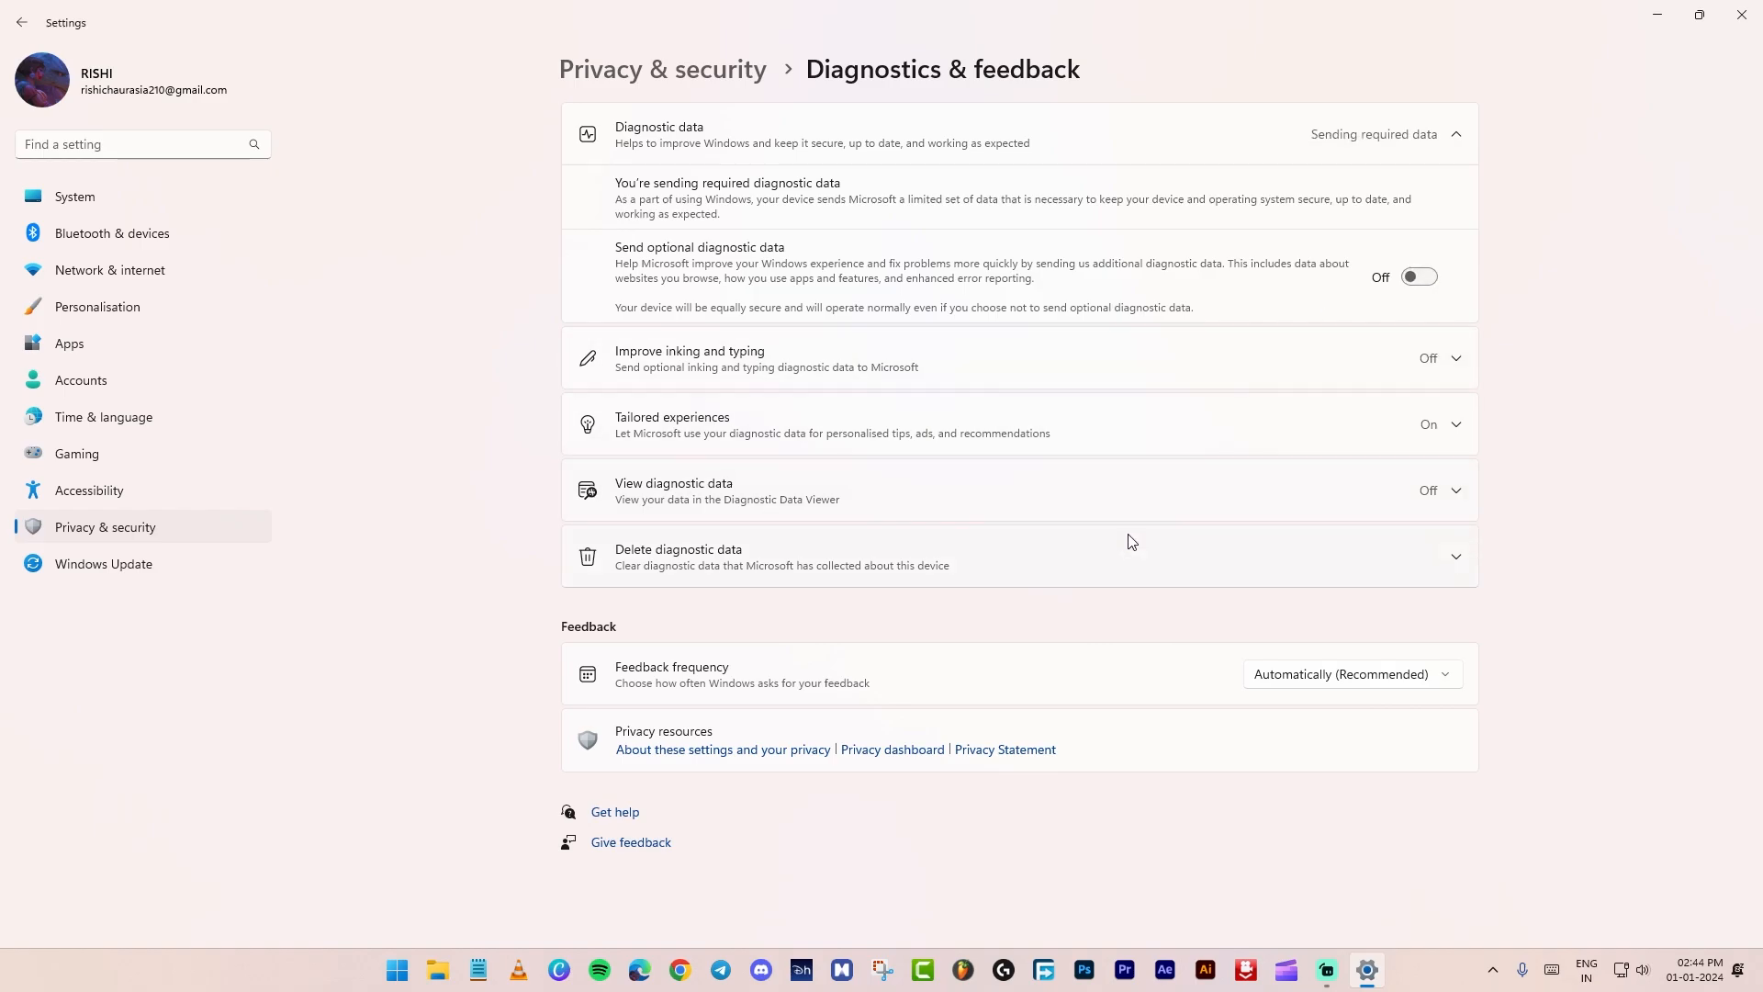
pyautogui.click(1011, 557)
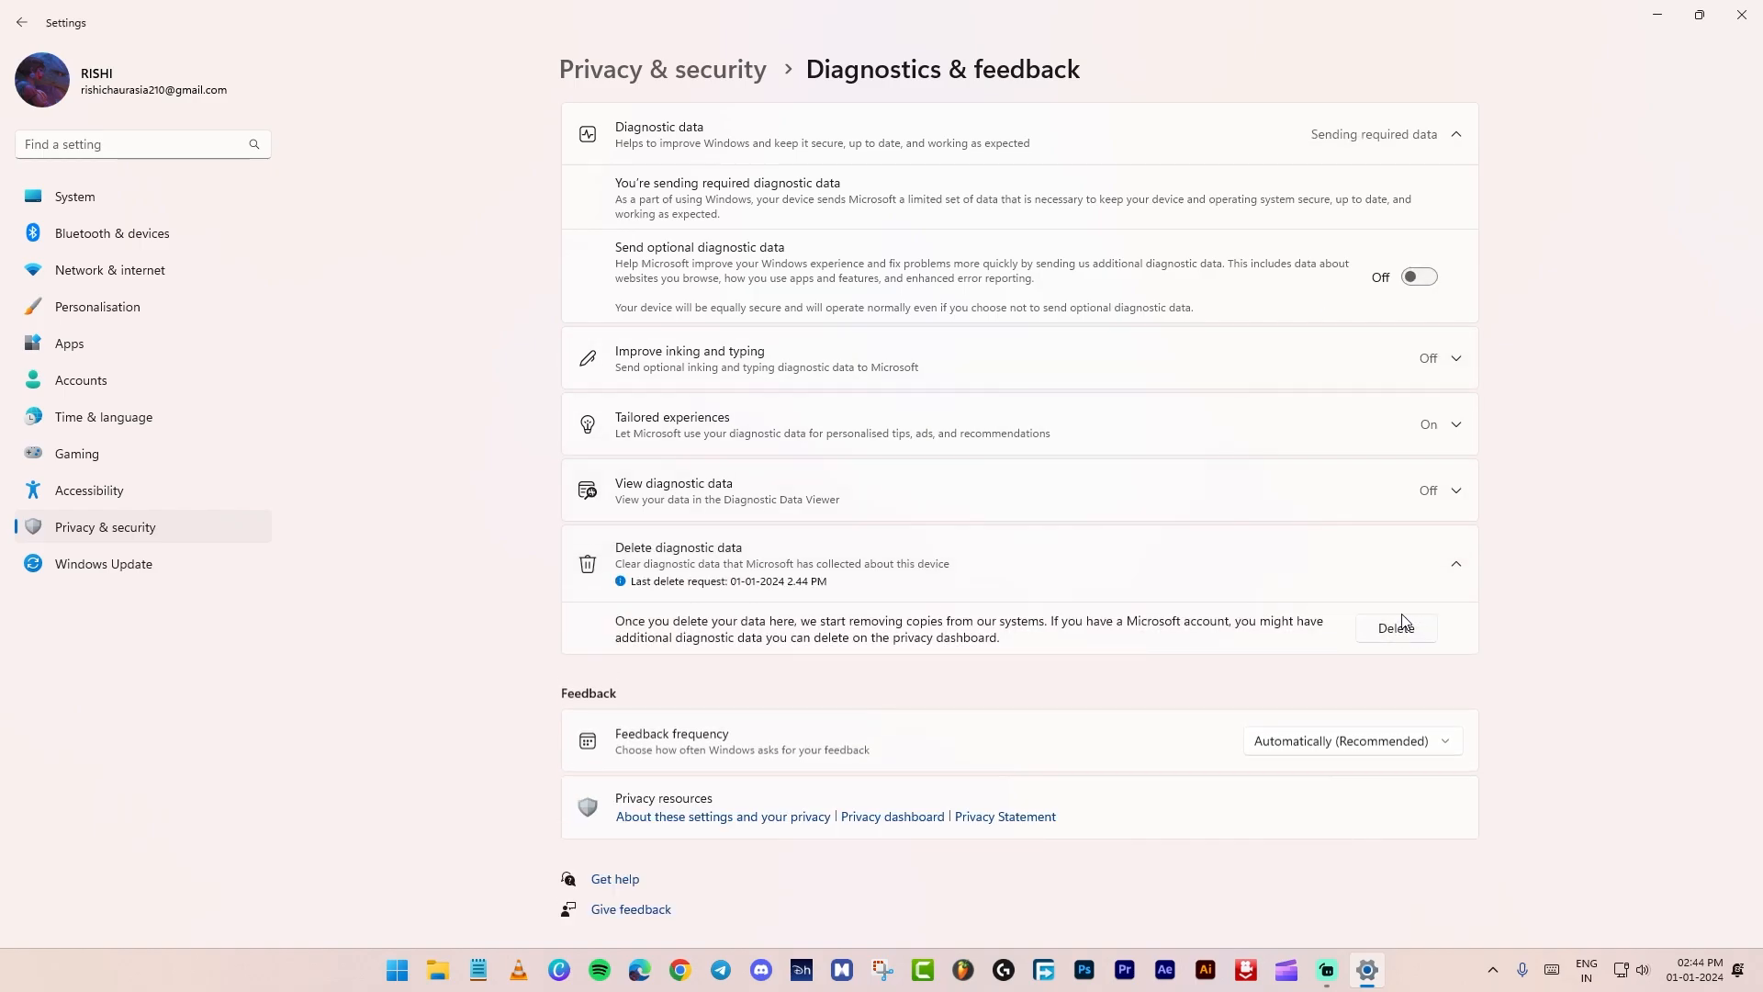
pyautogui.click(103, 564)
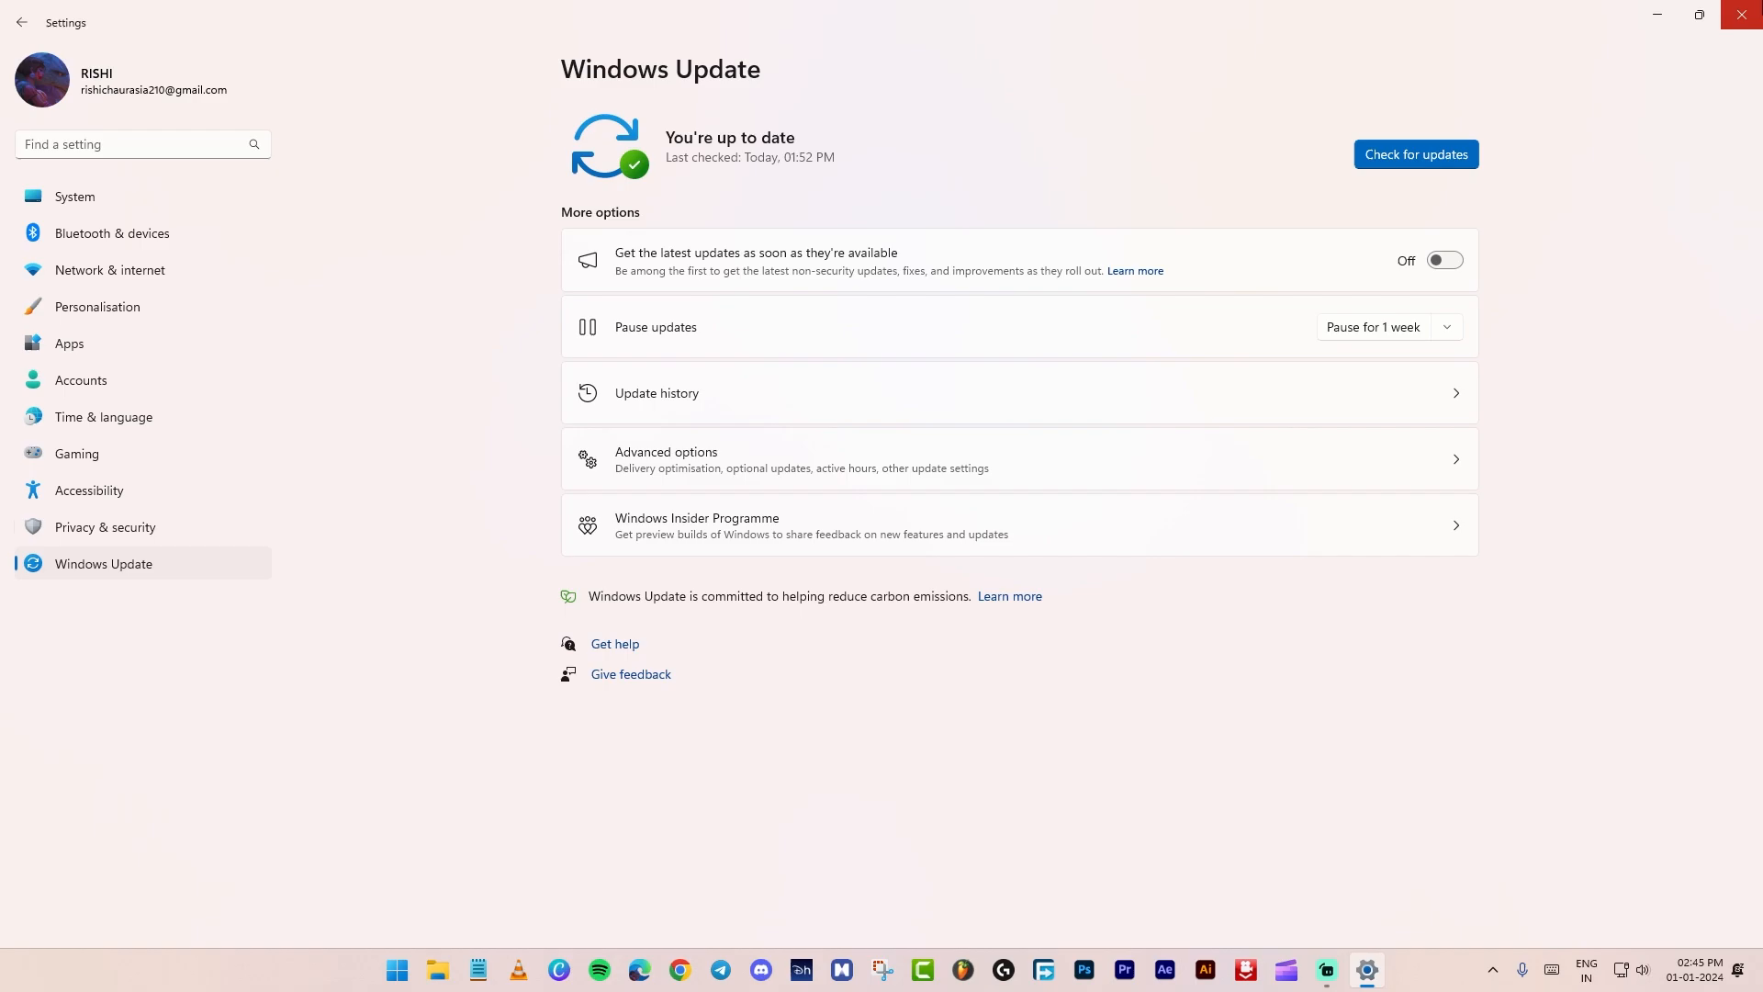
# Search 'edit power plan' and switch Power Options to the Ultimate Performance plan.
pyautogui.press('Win+r')
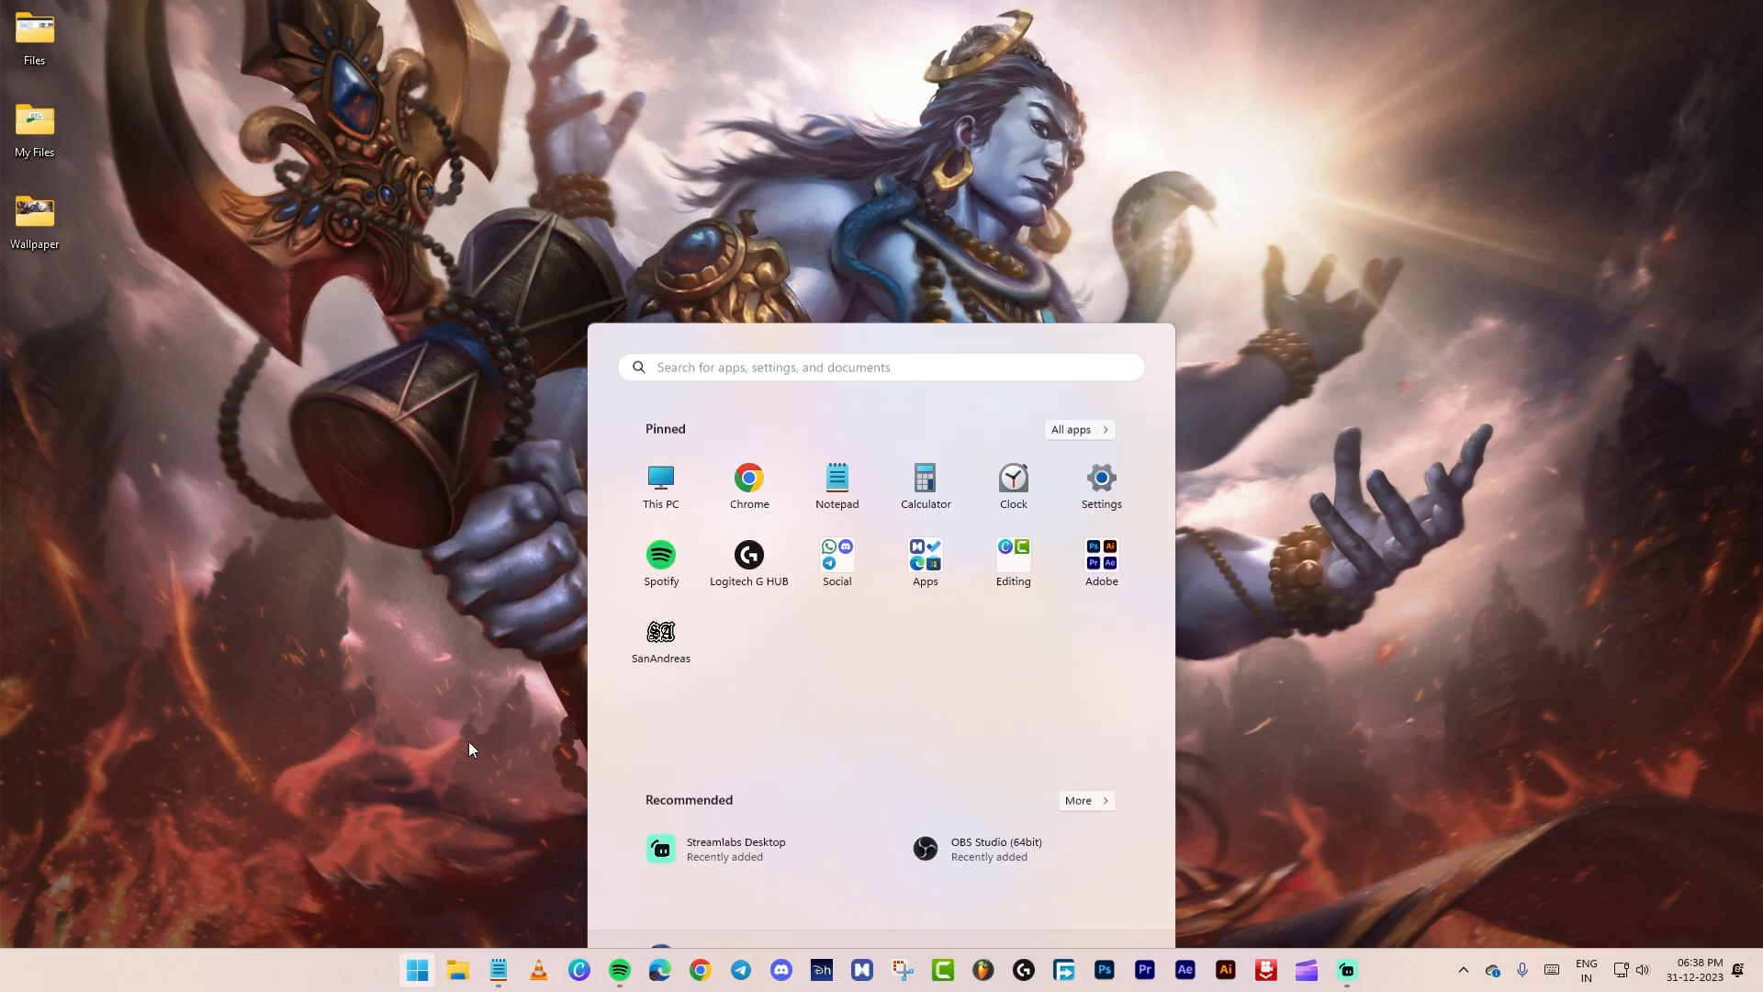
pyautogui.write('edit power plan')
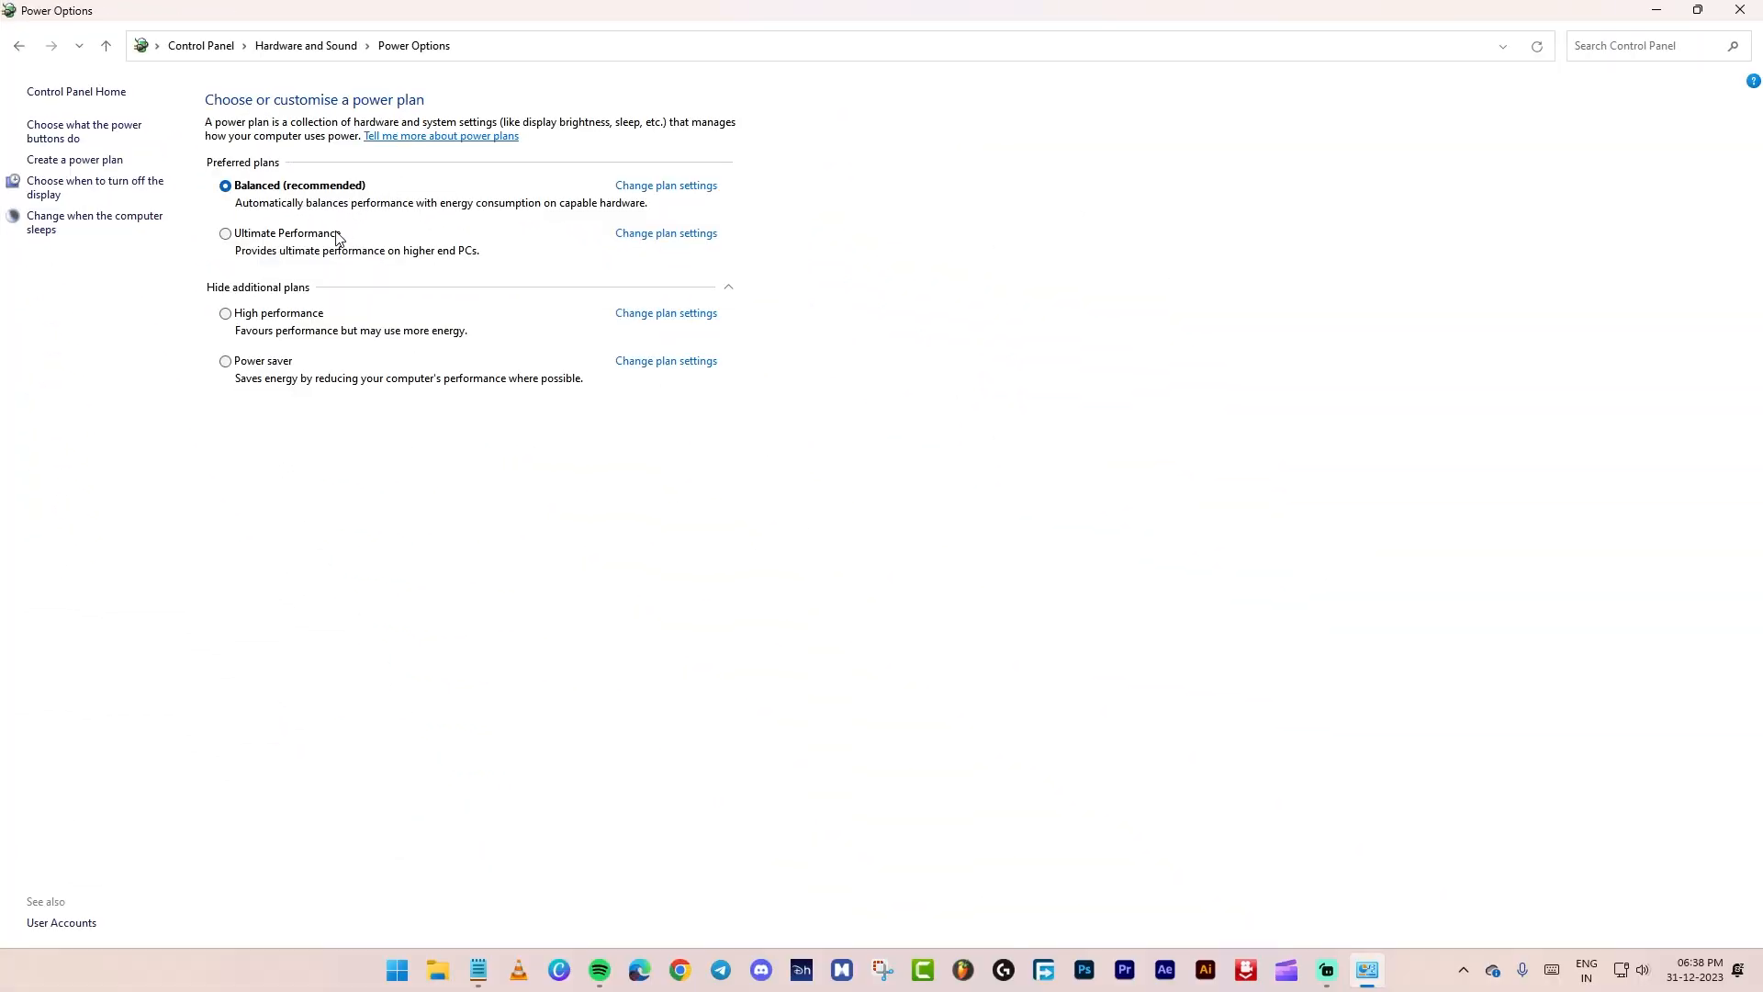
pyautogui.click(226, 233)
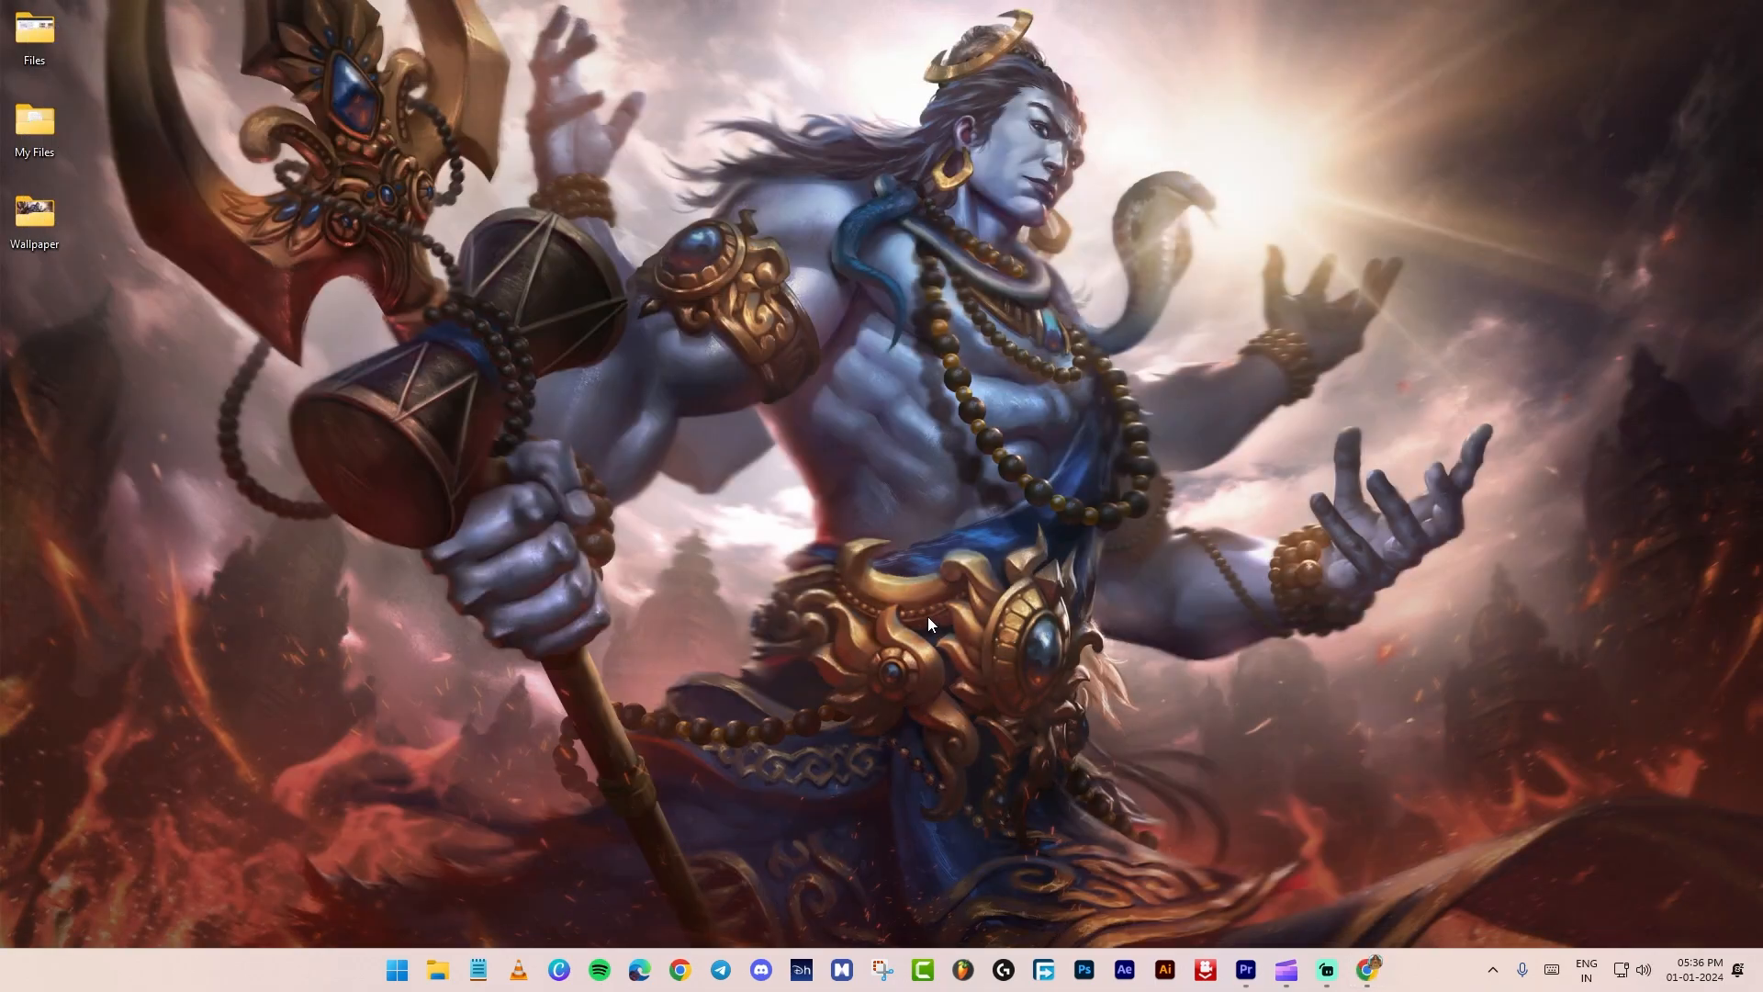
pyautogui.write('gpedit.')
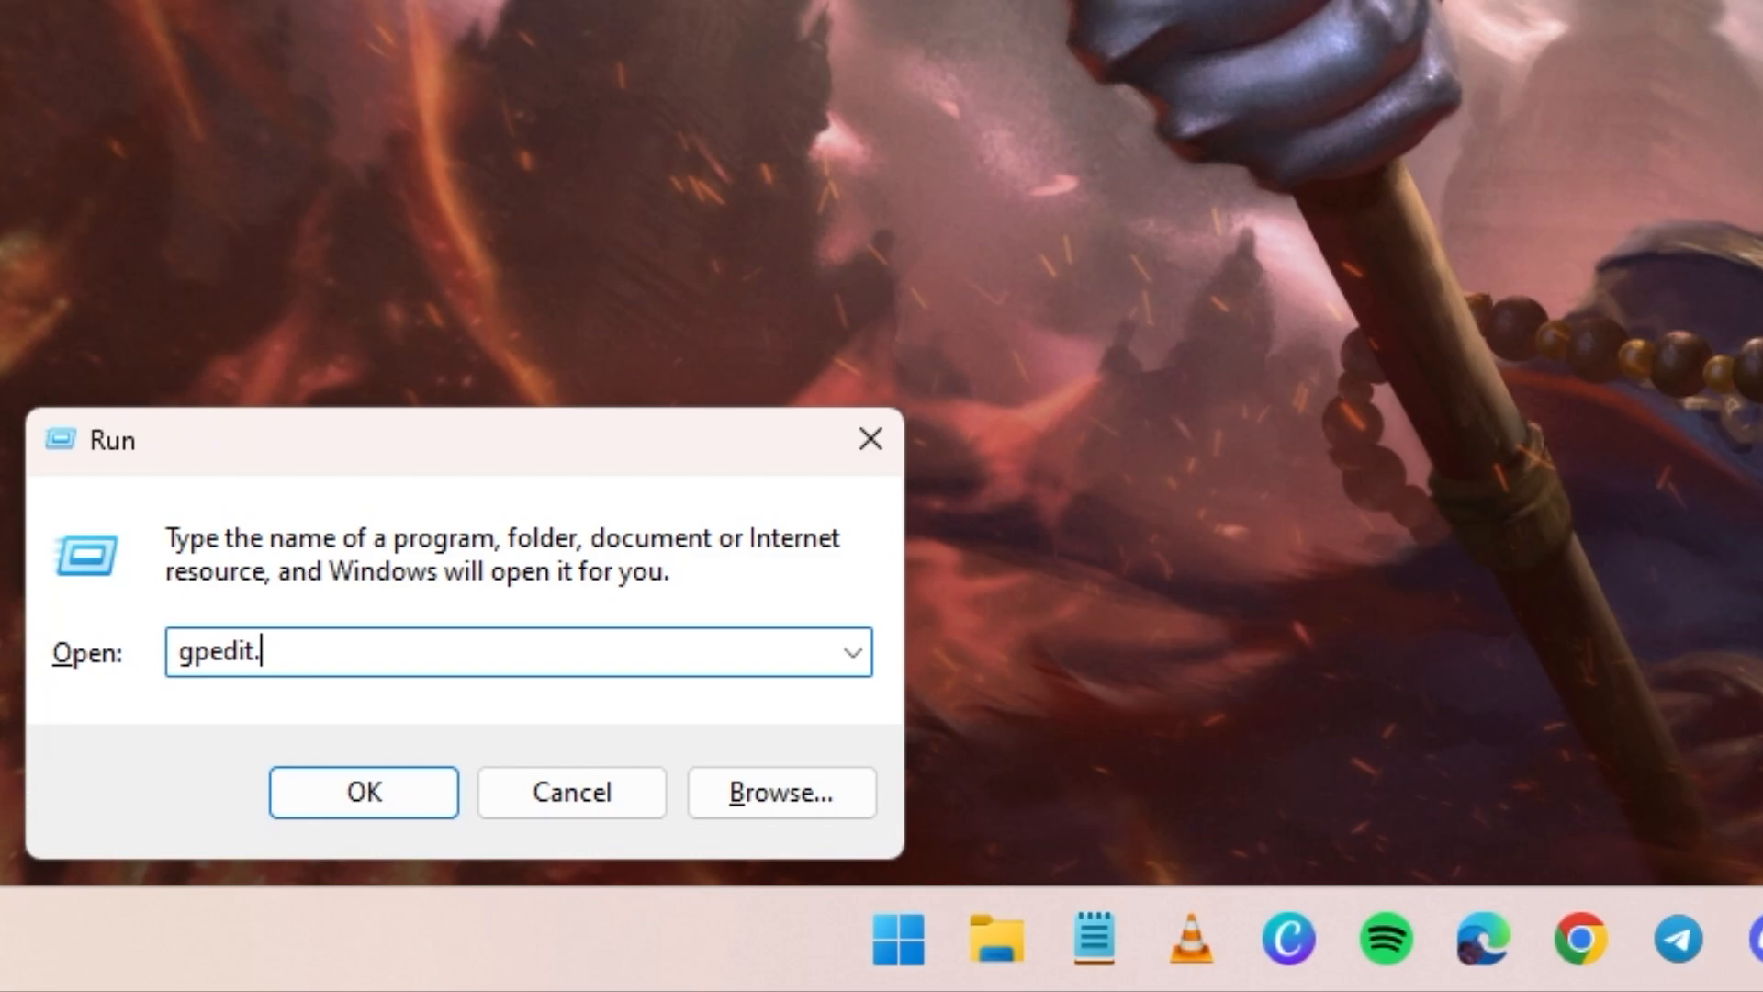
# Launch gpedit.msc and reach Power Throttling Settings under Power Management.
pyautogui.click(364, 791)
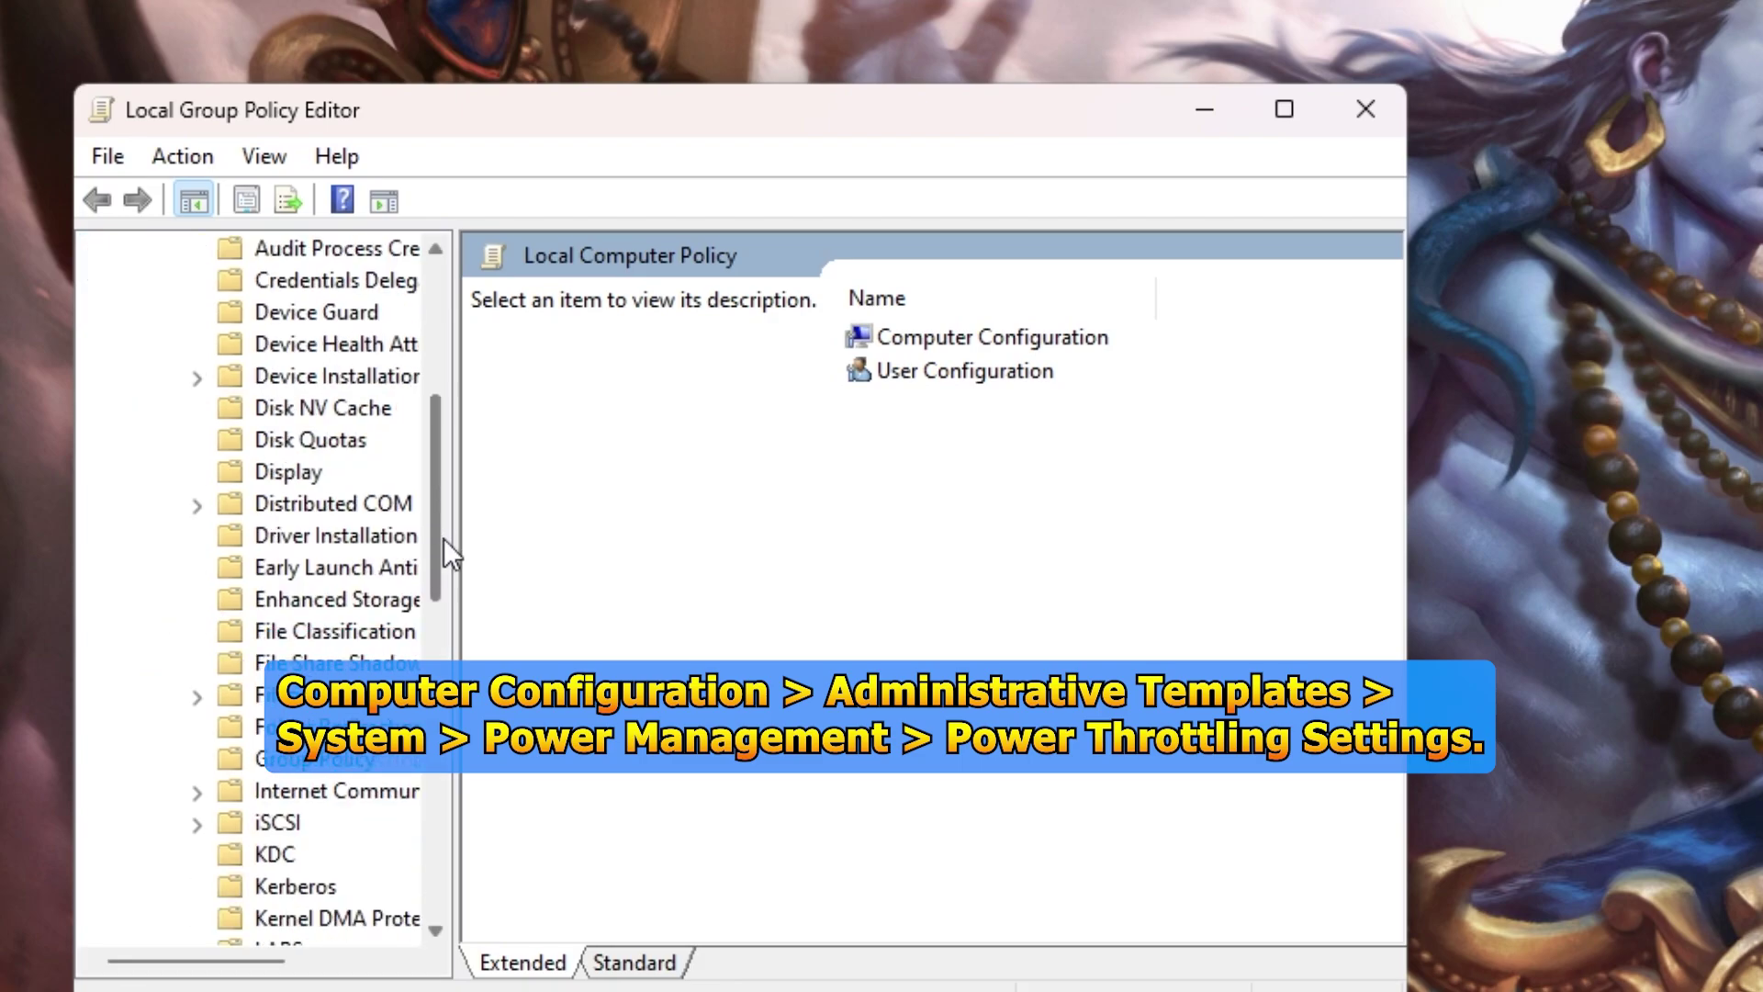
pyautogui.scroll(-3)
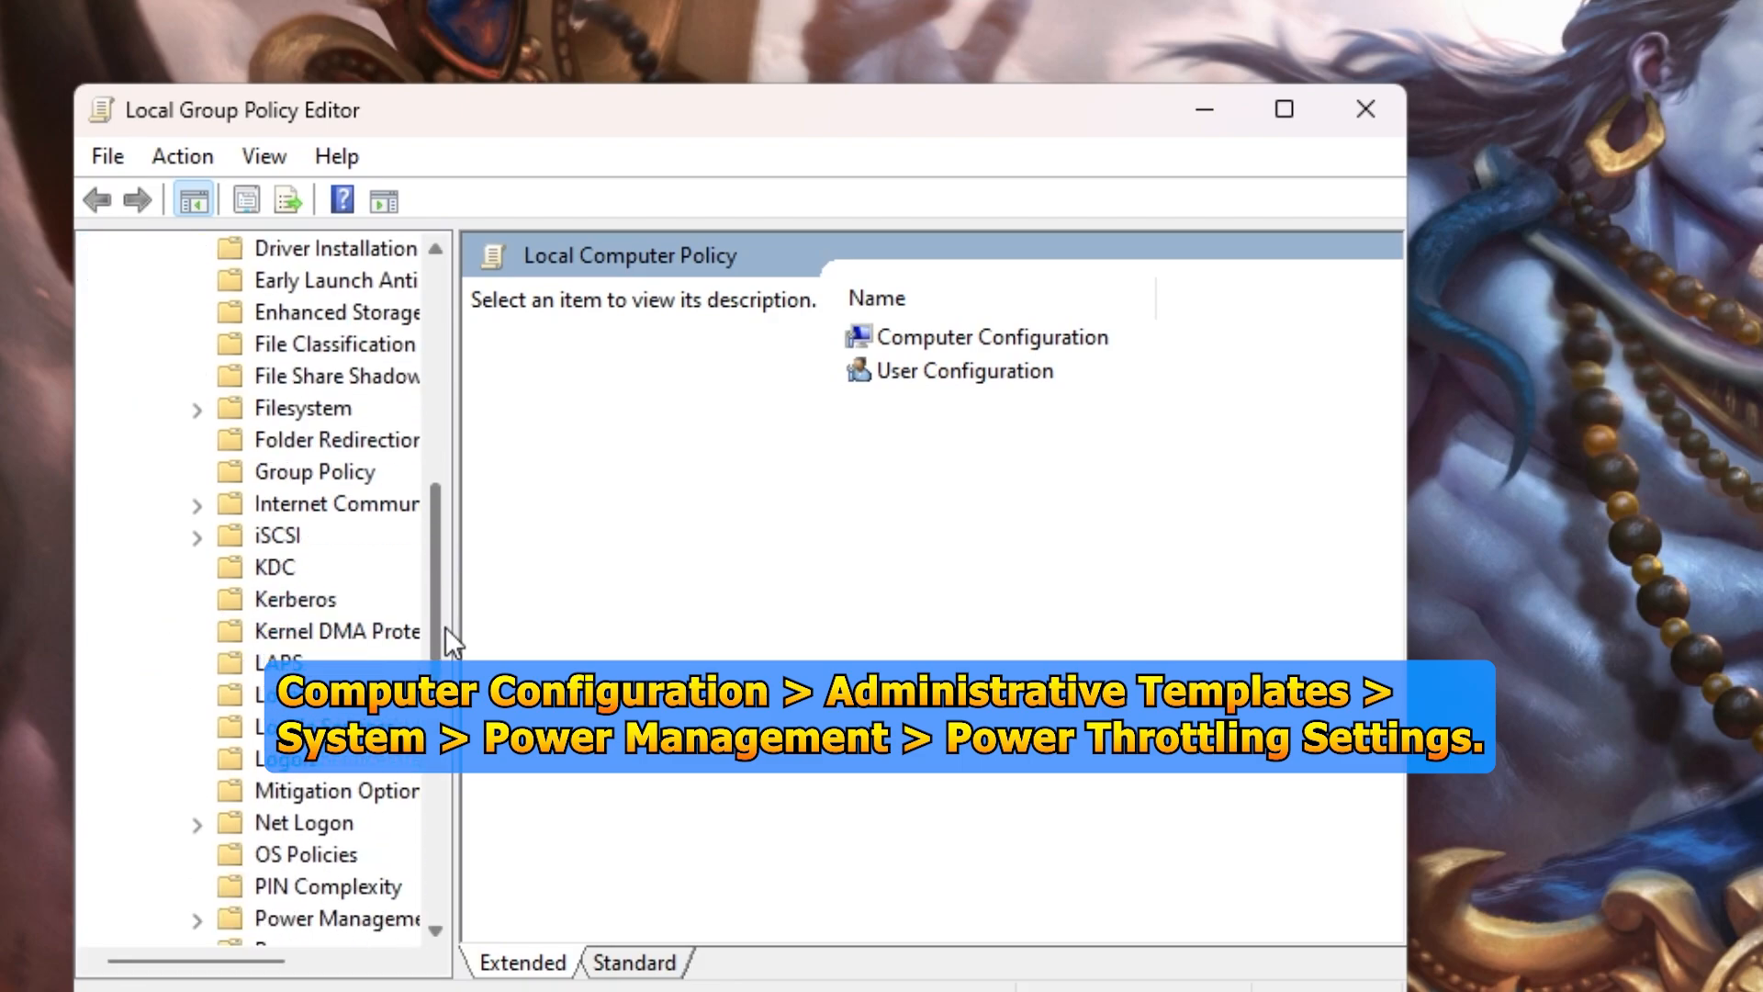
pyautogui.scroll(-3)
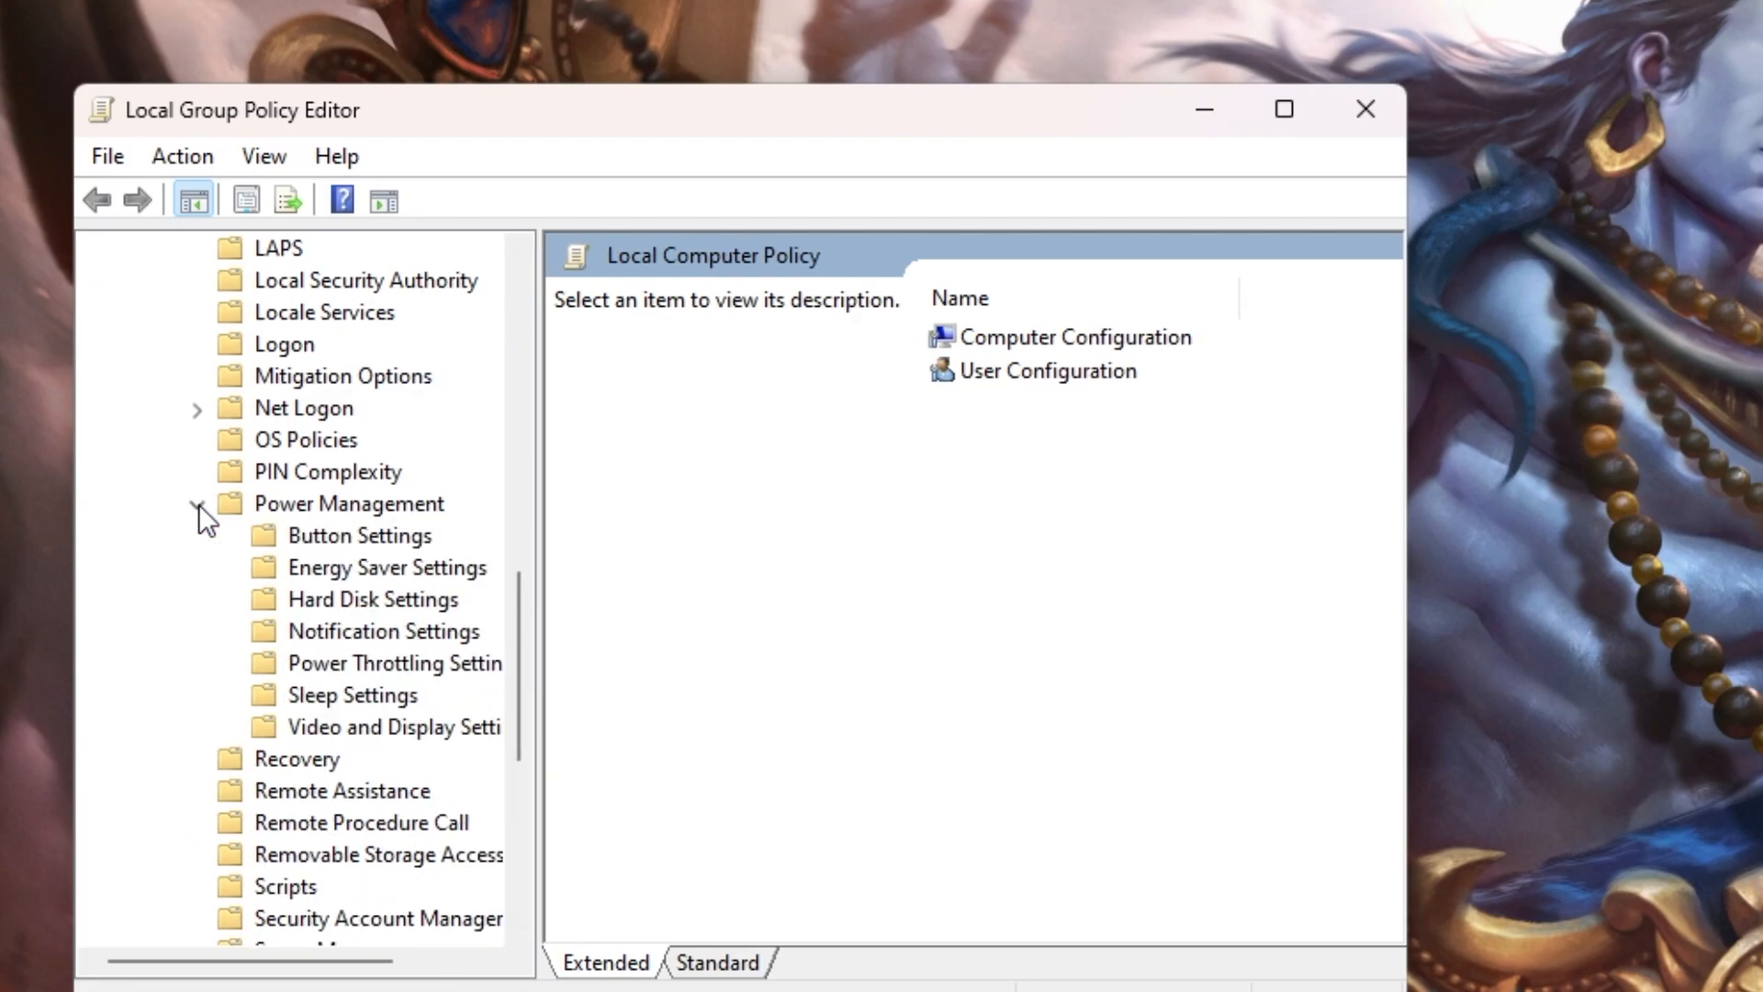
pyautogui.click(384, 665)
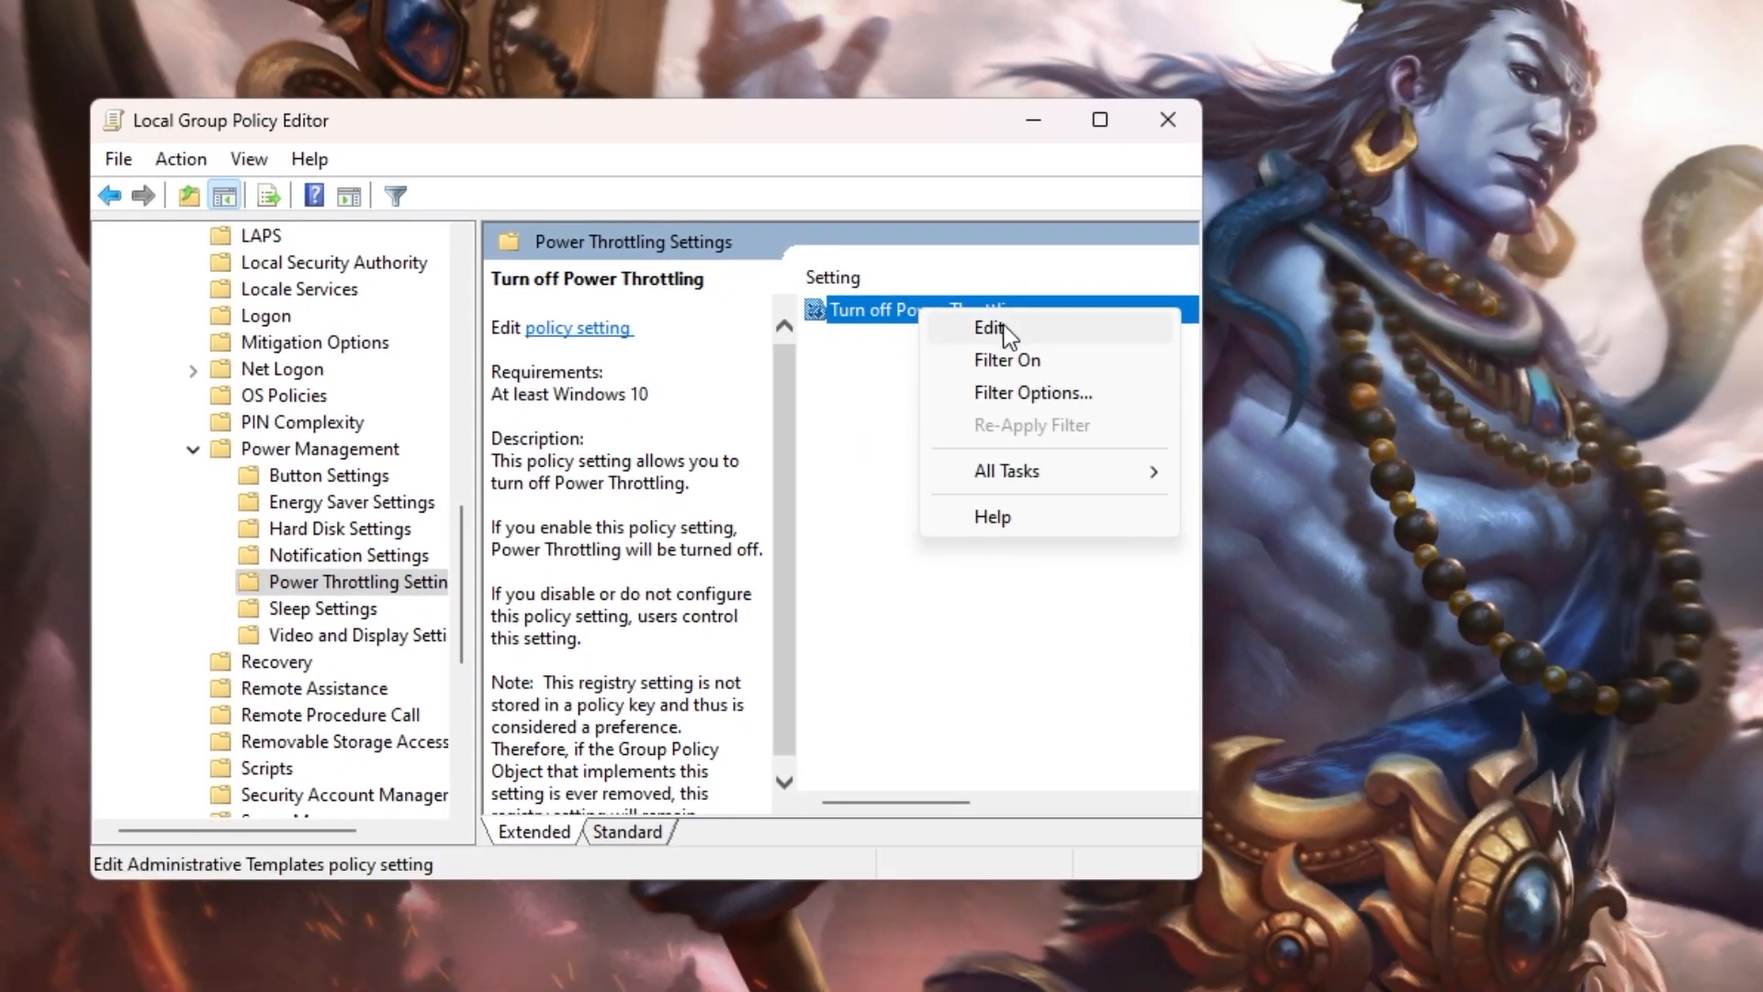
# Set the Turn off Power Throttling policy to Enabled and confirm.
pyautogui.click(986, 327)
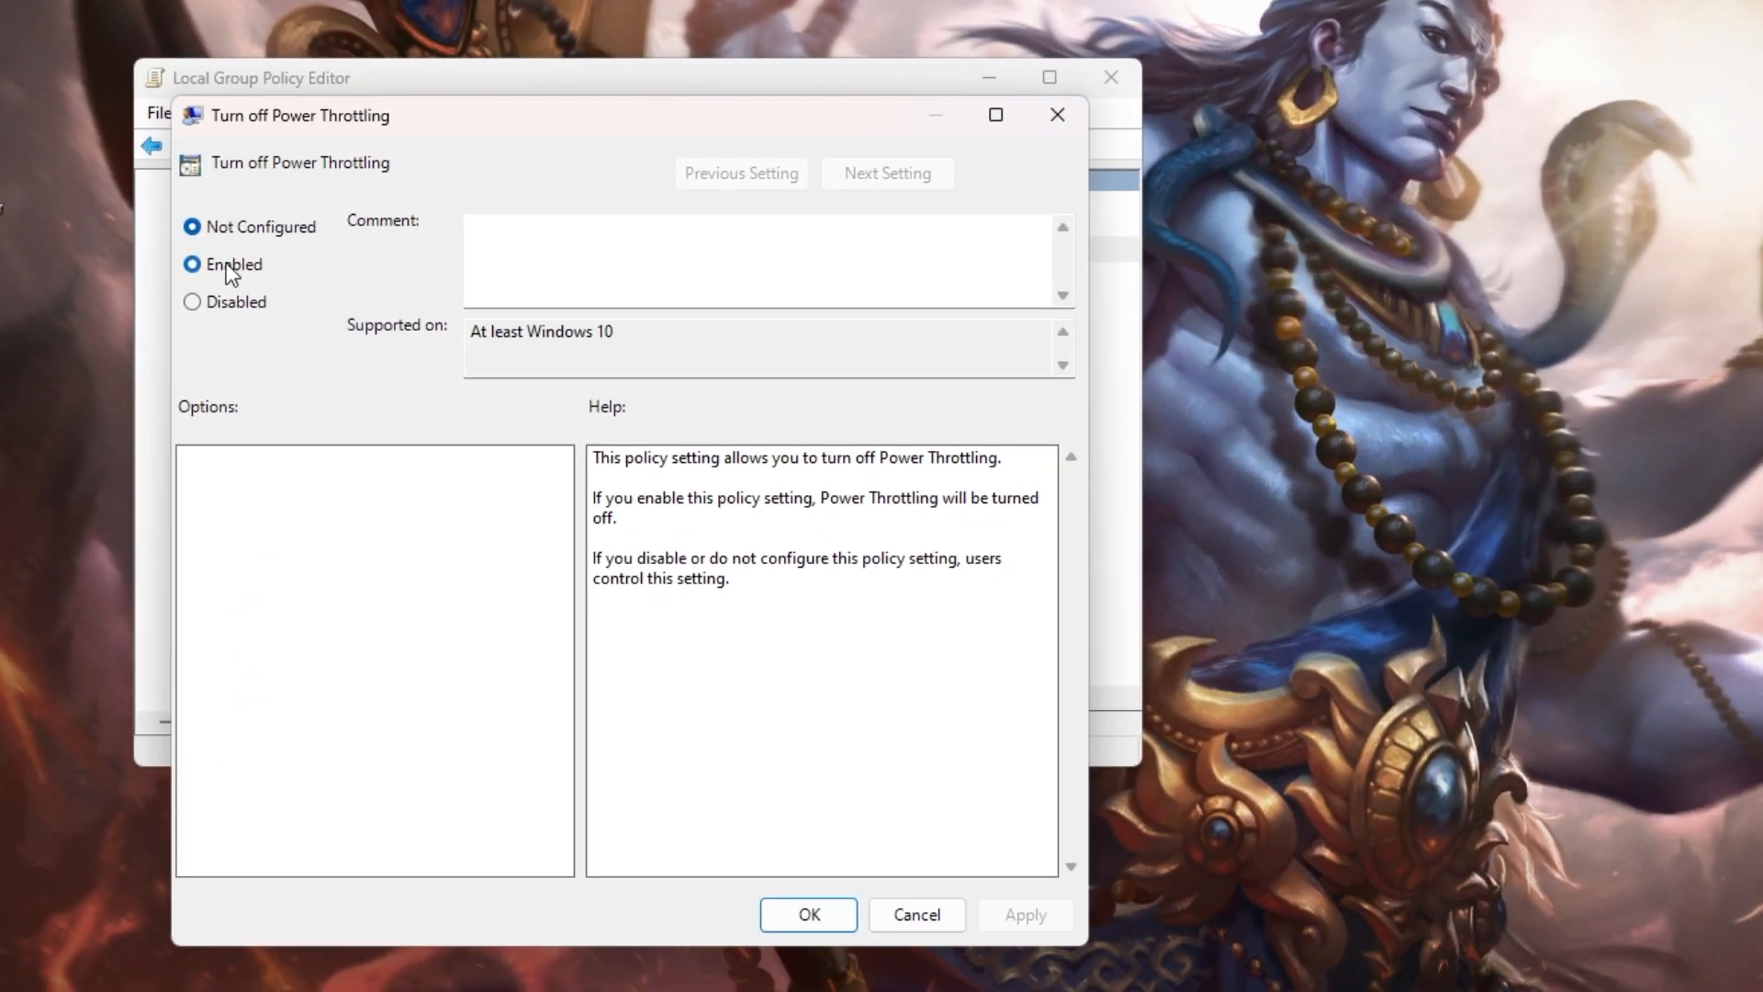
pyautogui.click(808, 915)
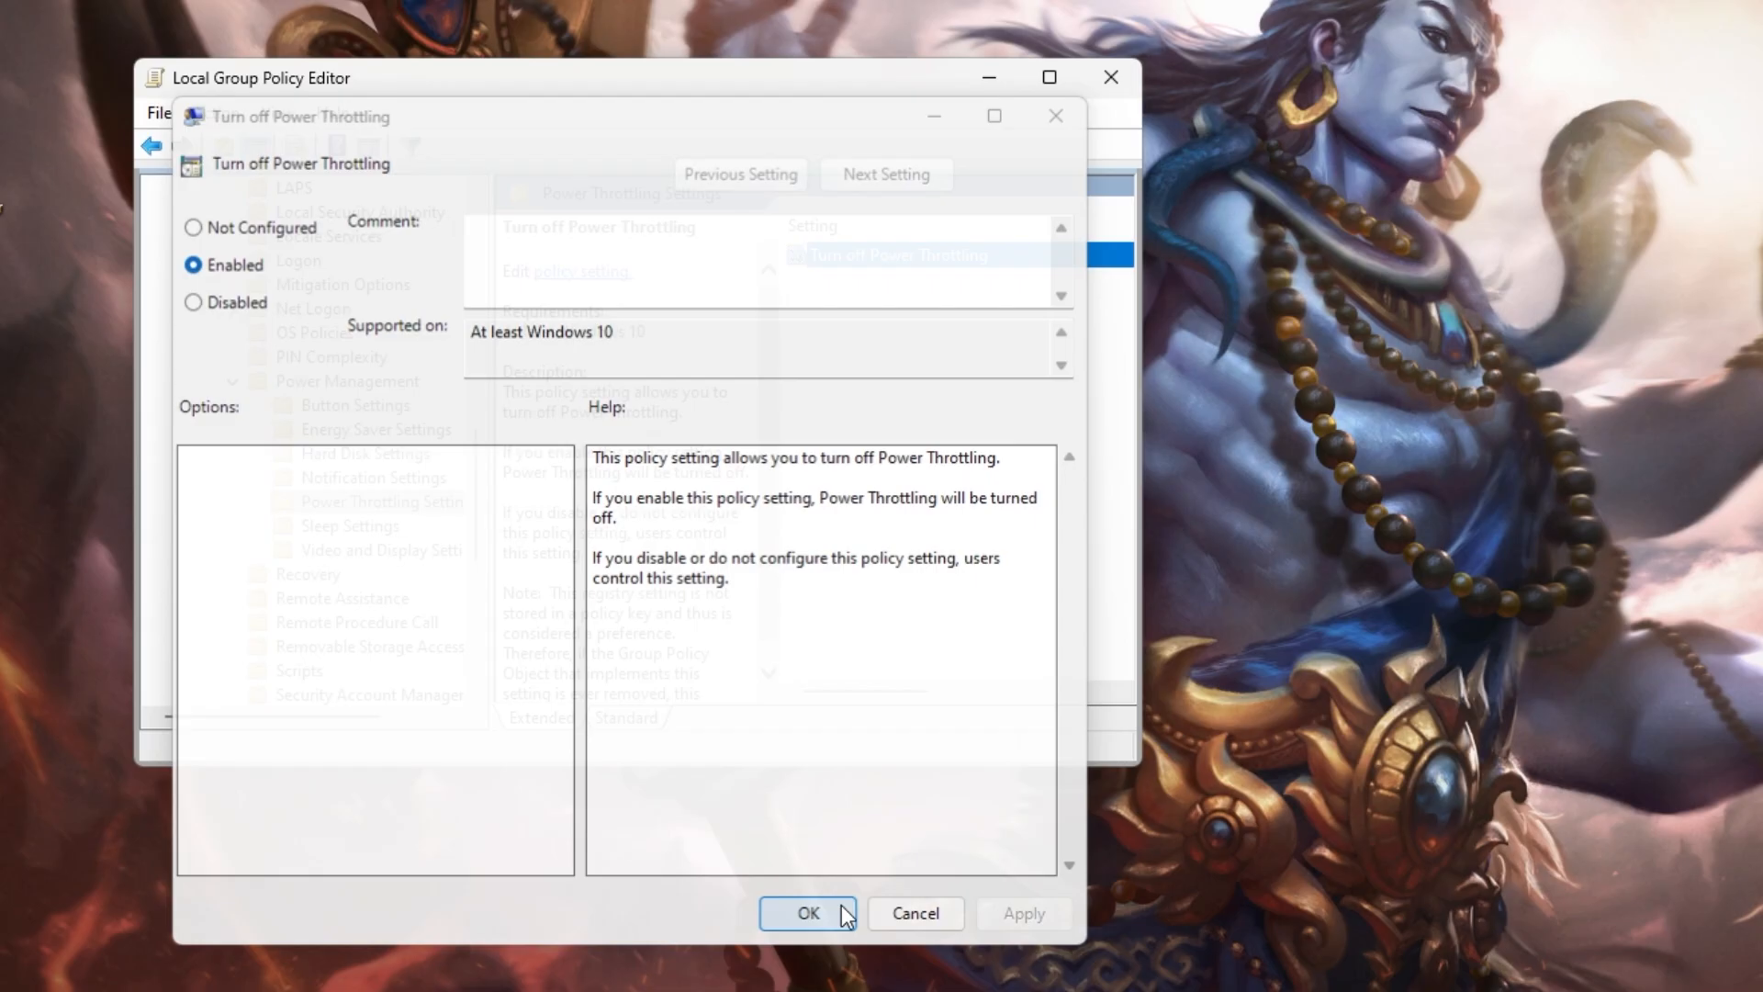
pyautogui.click(808, 913)
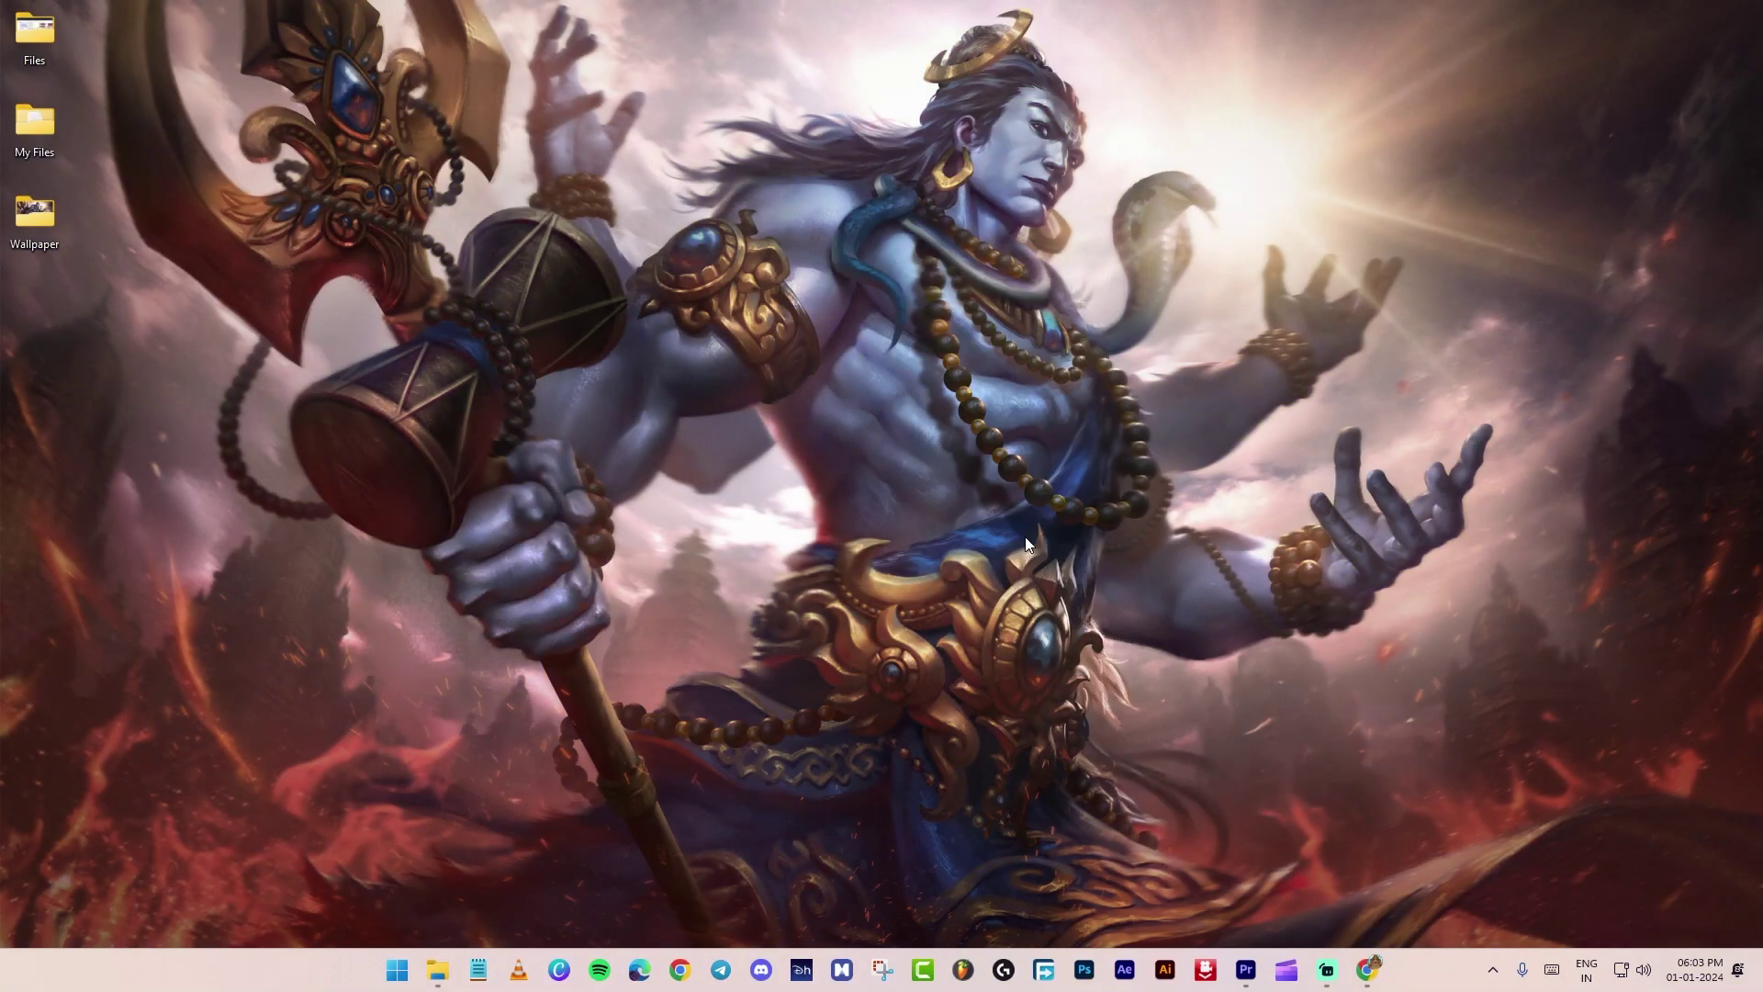
pyautogui.moveTo(1045, 412)
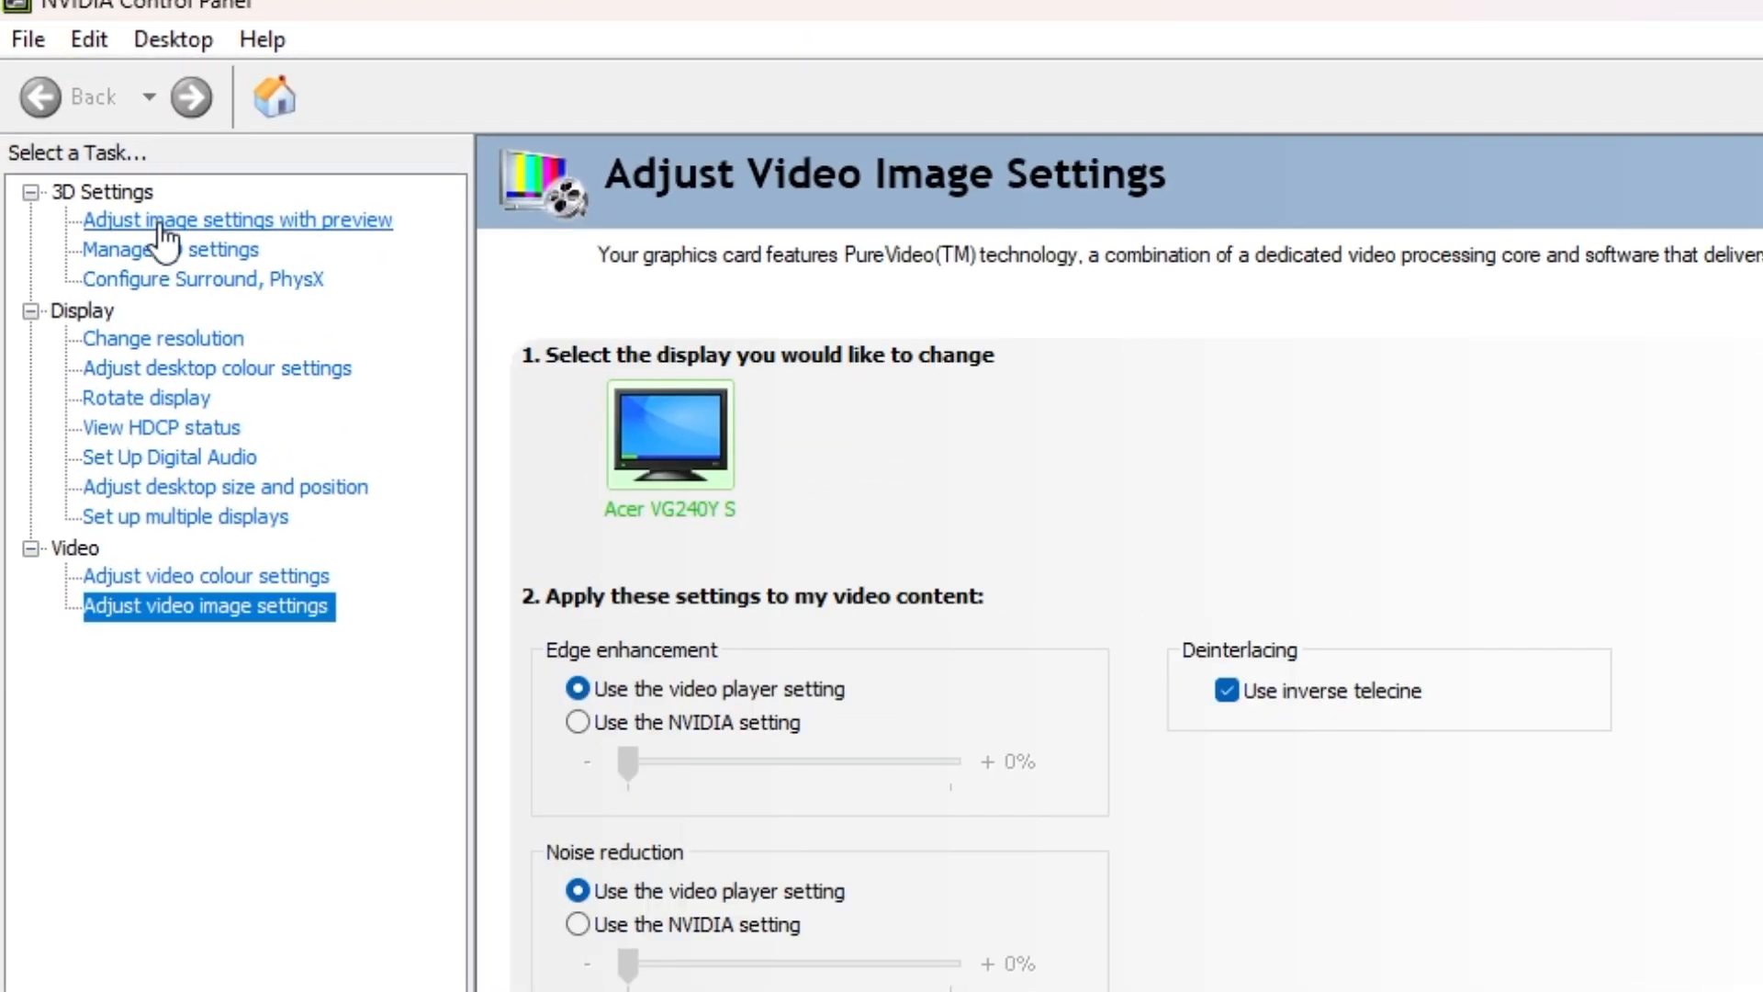
# Set 'Use my preference emphasising' with the slider fully at Performance.
pyautogui.click(235, 220)
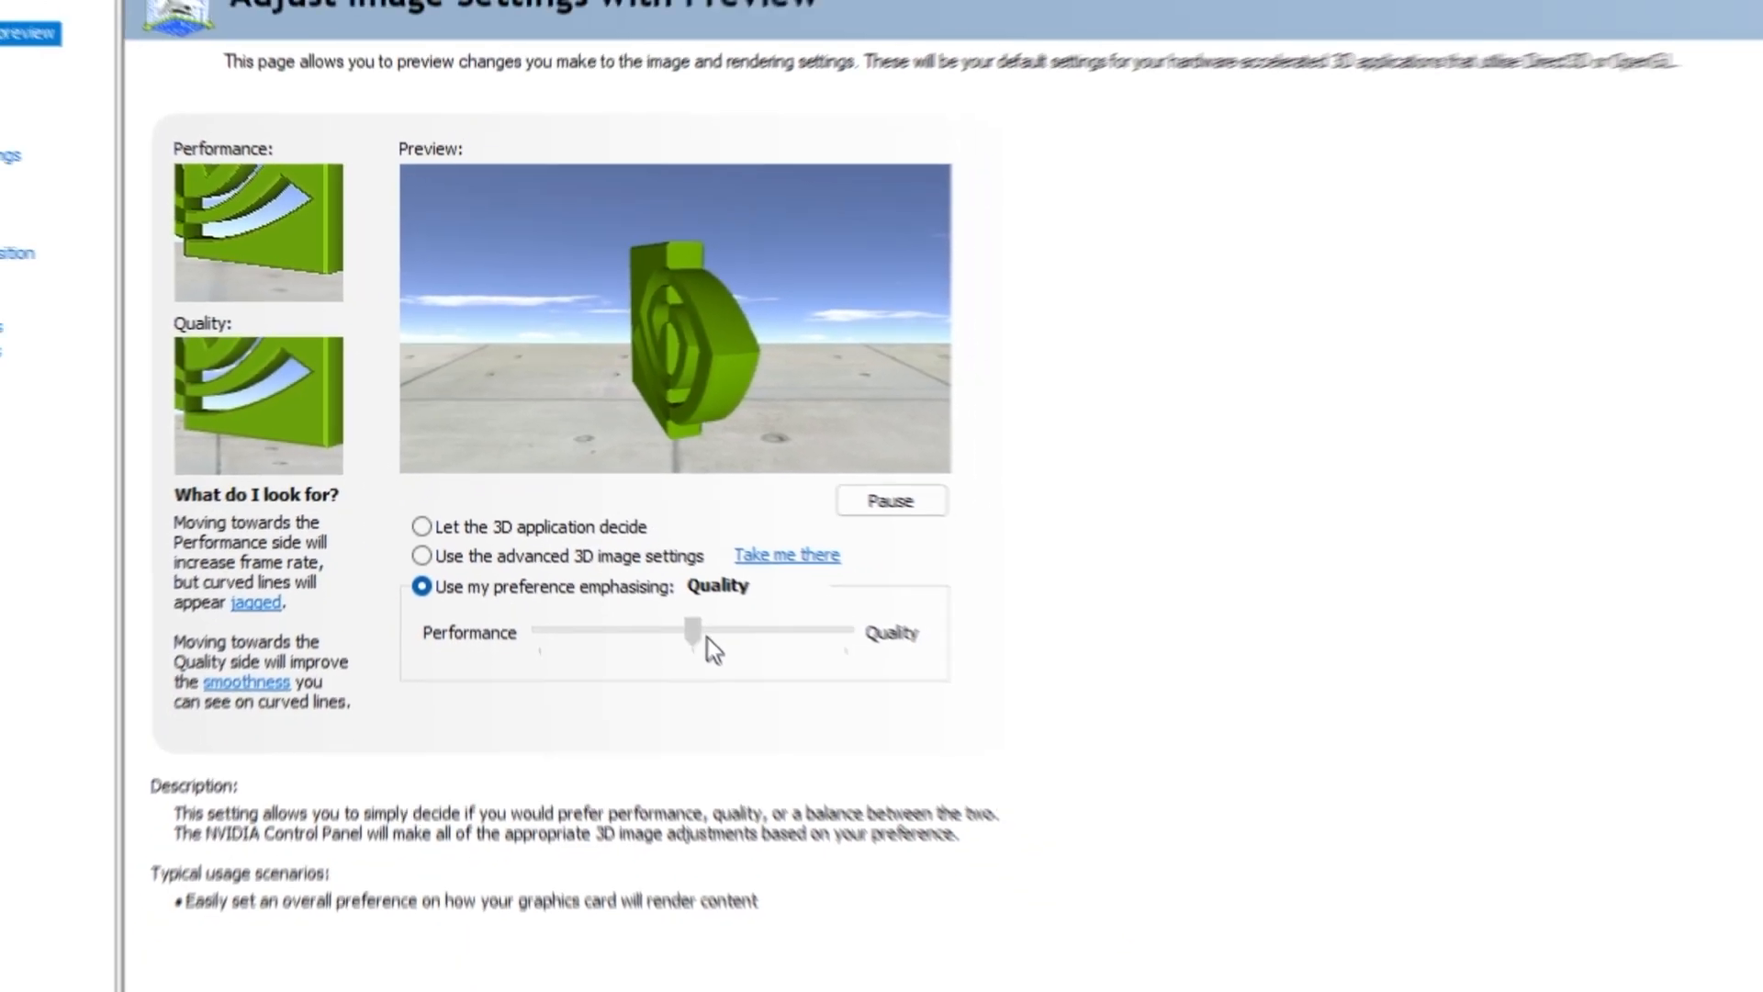
pyautogui.moveTo(692, 629); pyautogui.dragTo(485, 478)
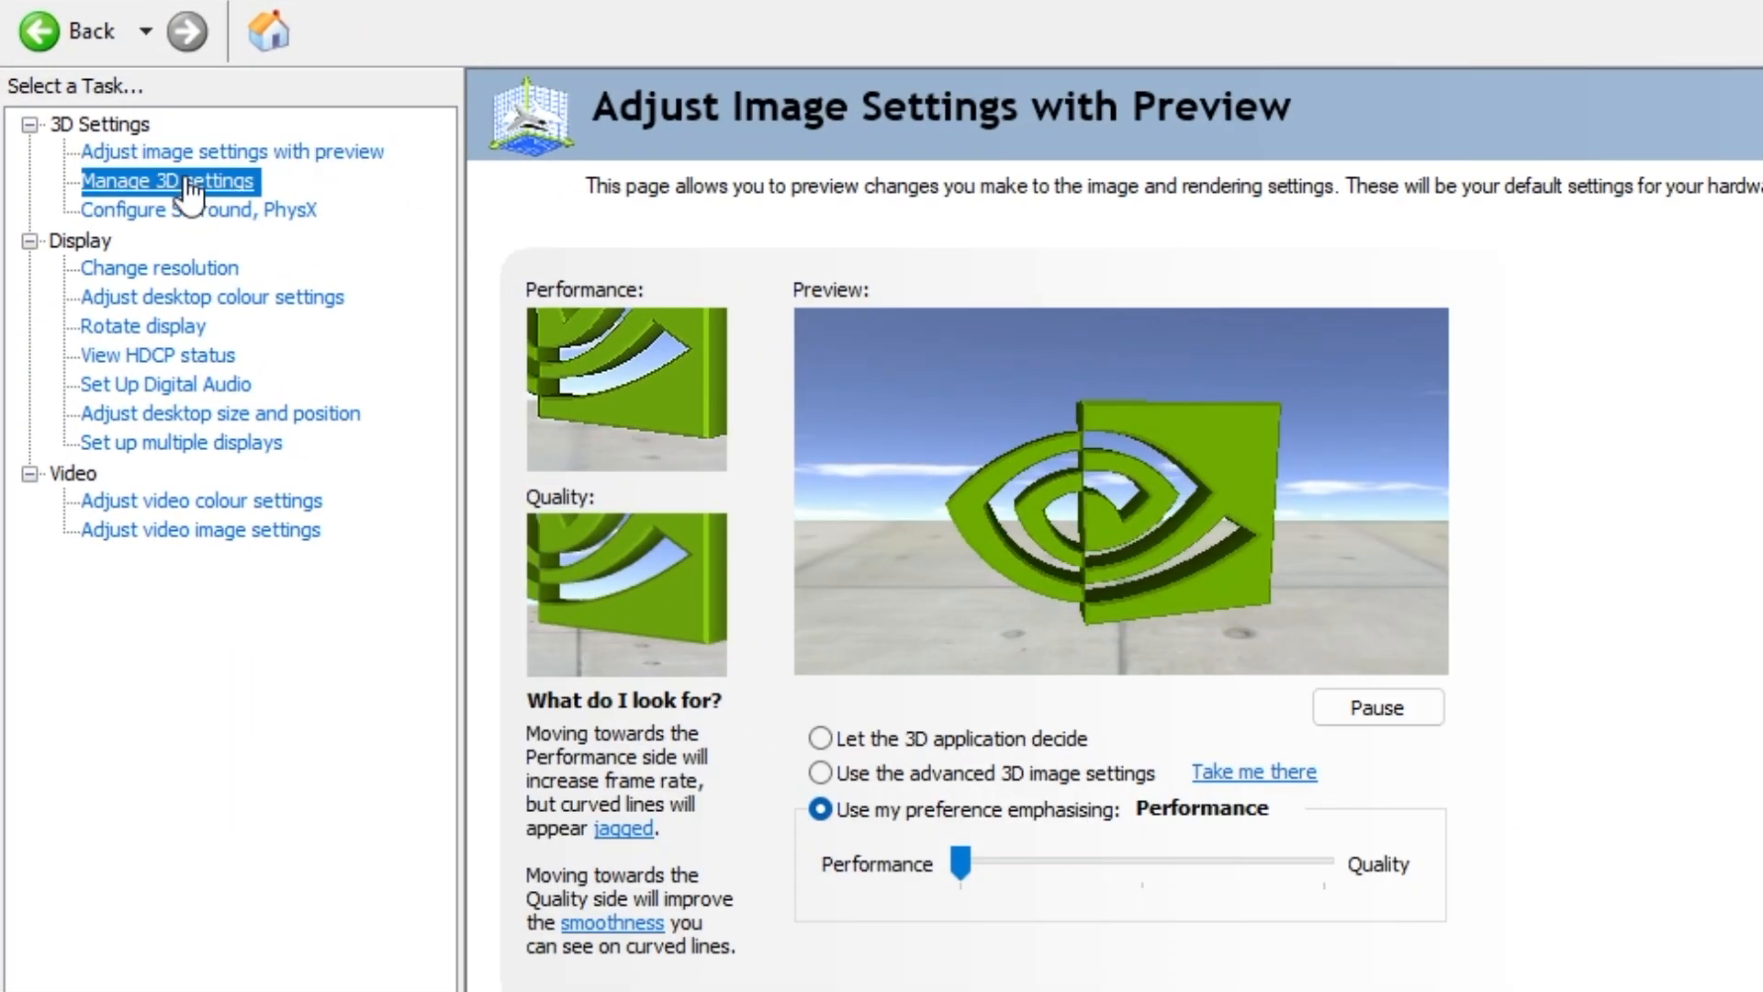
# In Global Settings, turn antialiasing gamma correction off and cap Background Application Max Frame Rate at 20 FPS.
pyautogui.click(171, 180)
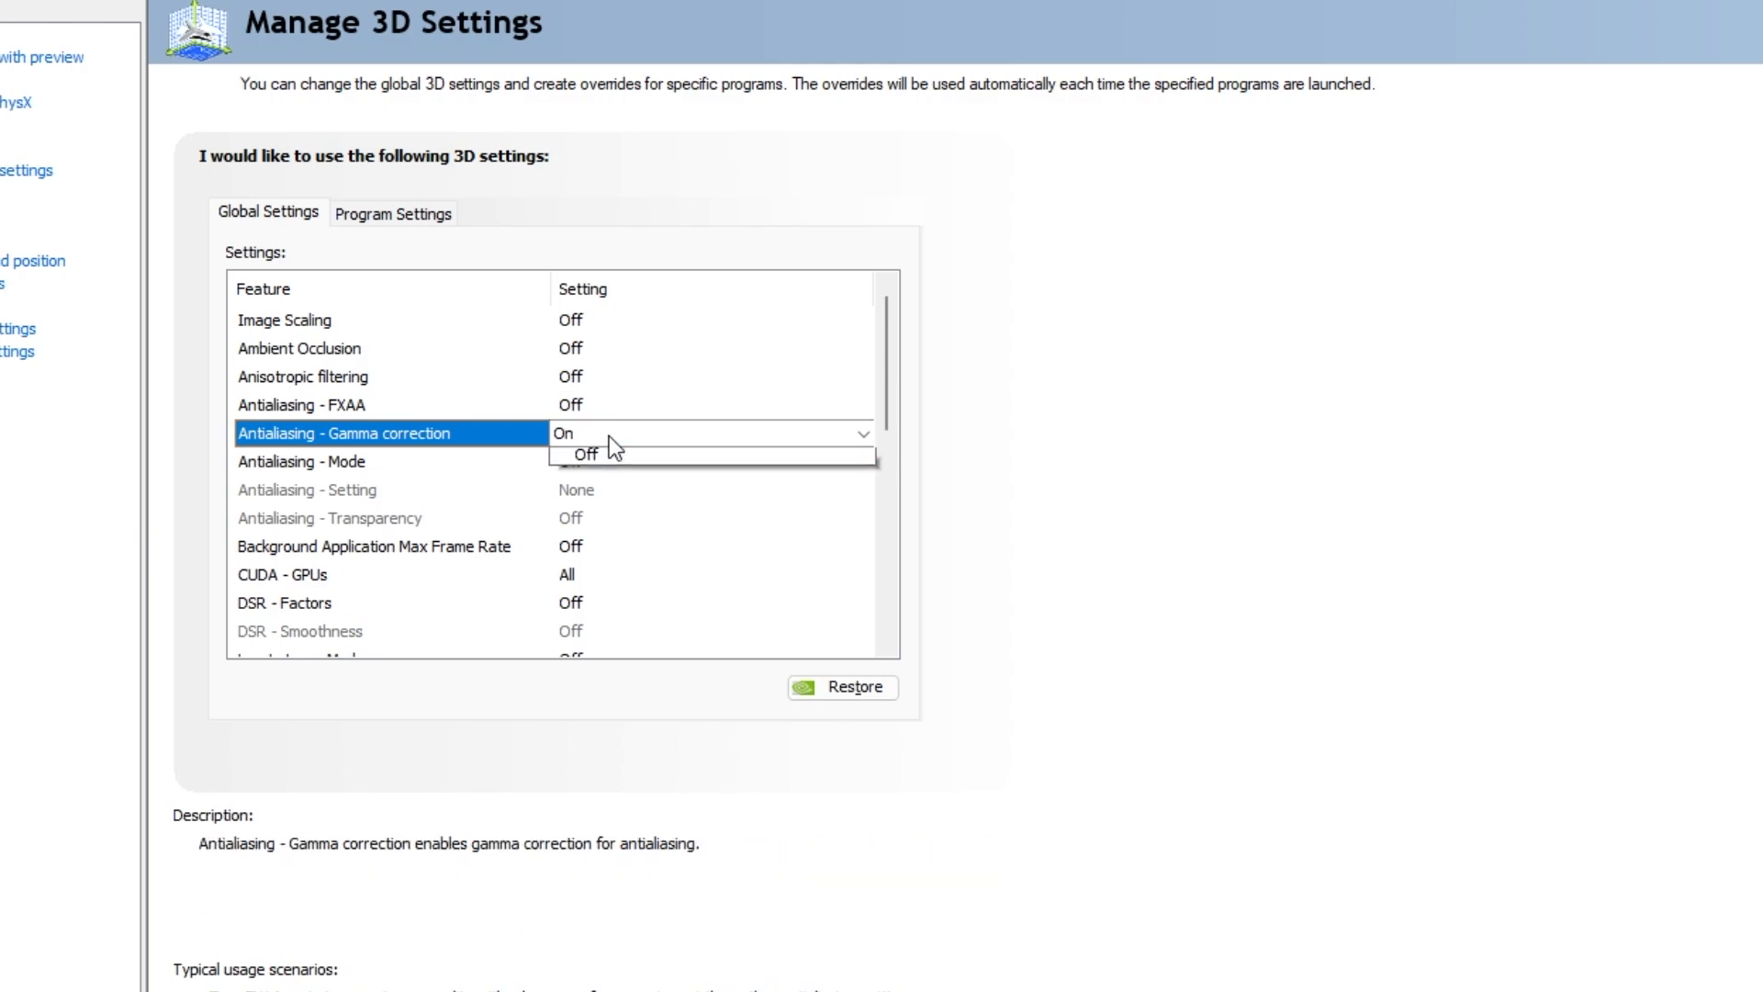
pyautogui.click(584, 455)
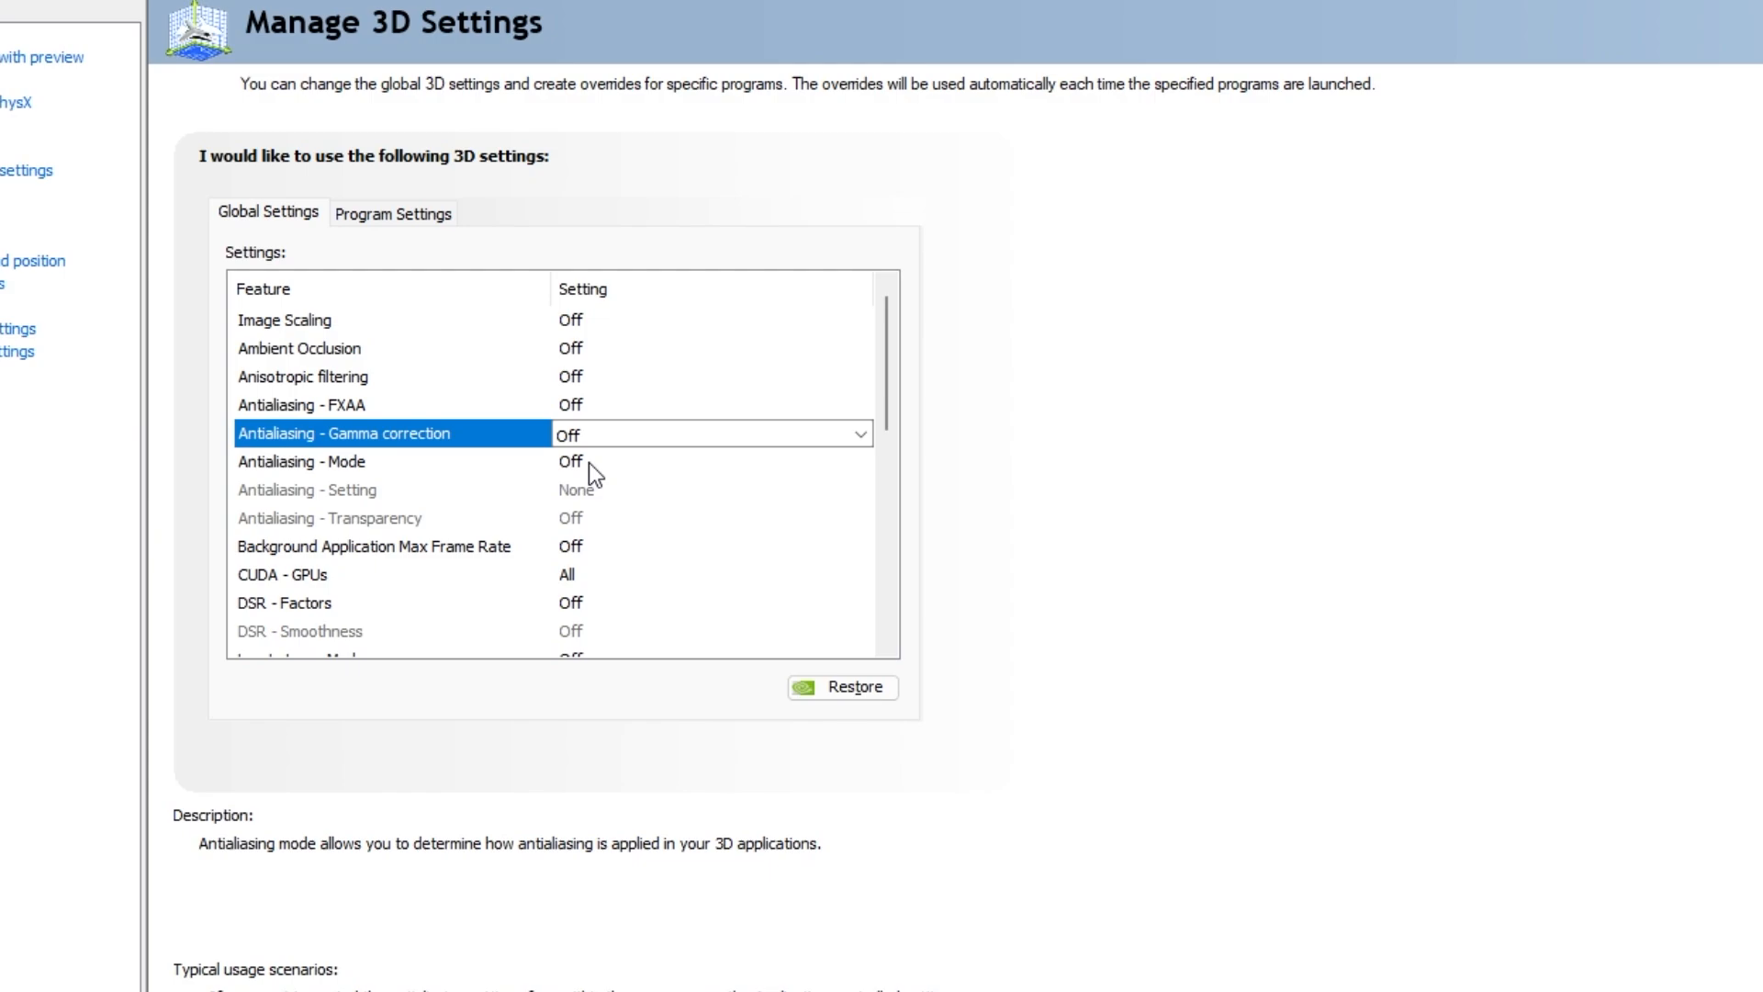
pyautogui.click(331, 463)
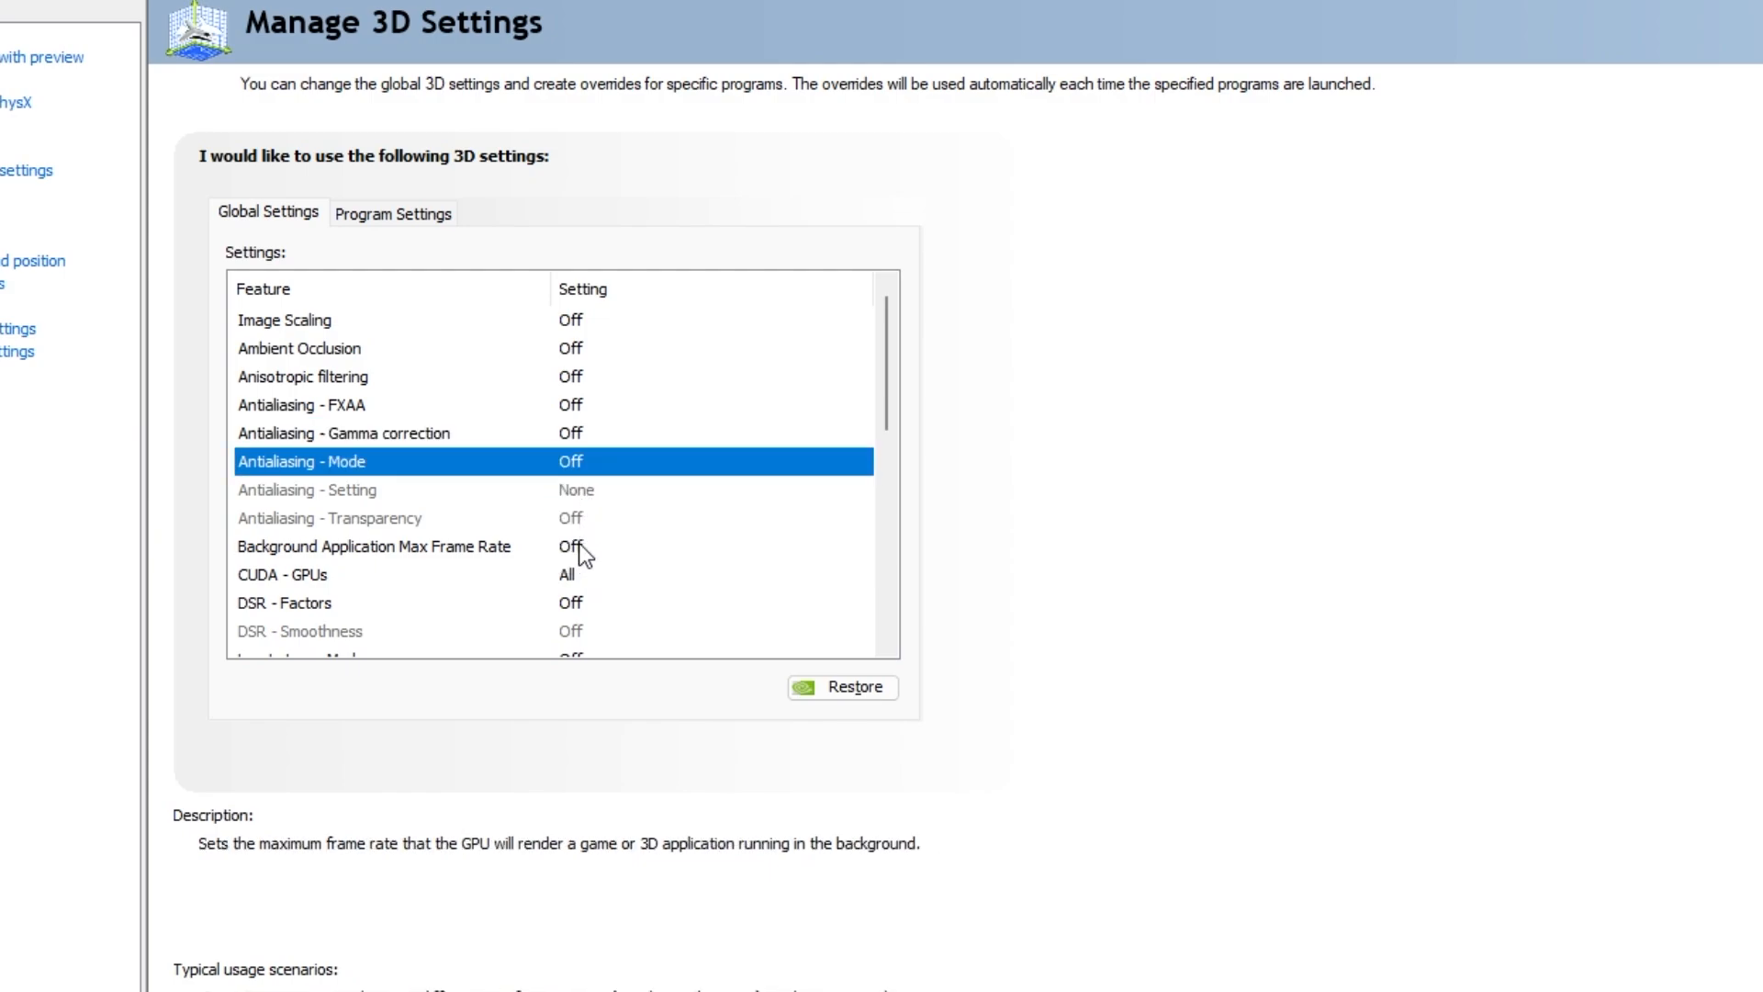
pyautogui.click(375, 547)
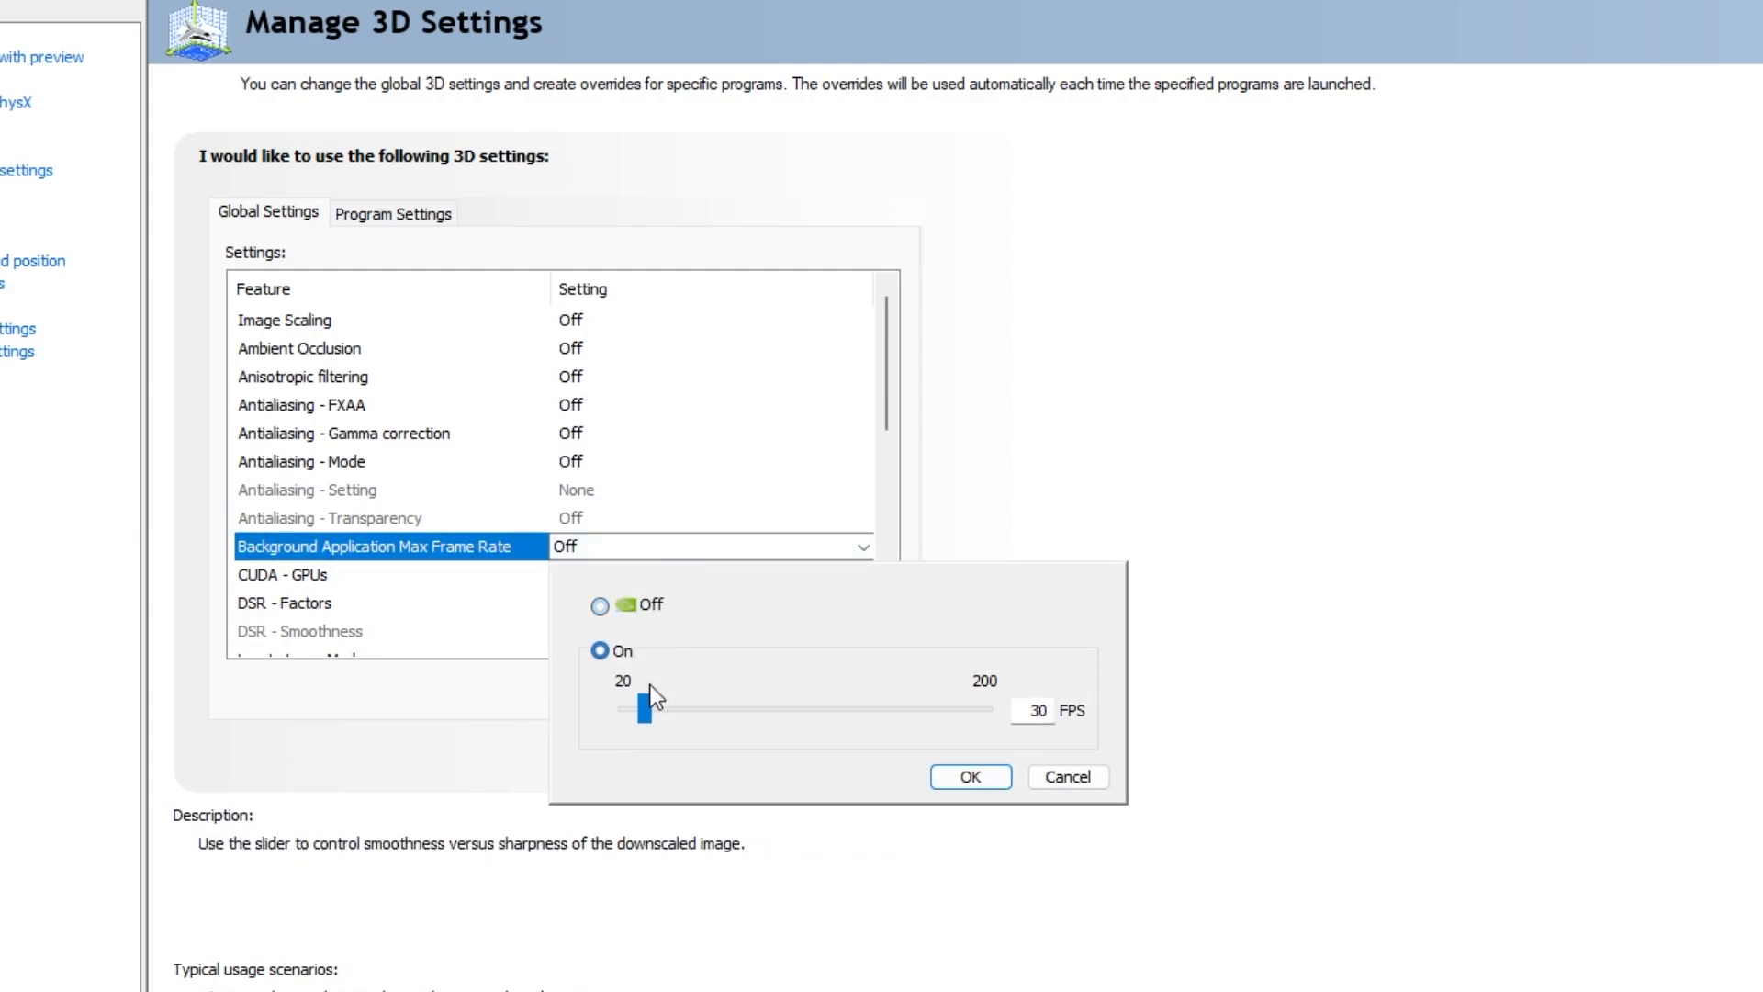
pyautogui.moveTo(644, 709); pyautogui.dragTo(616, 711)
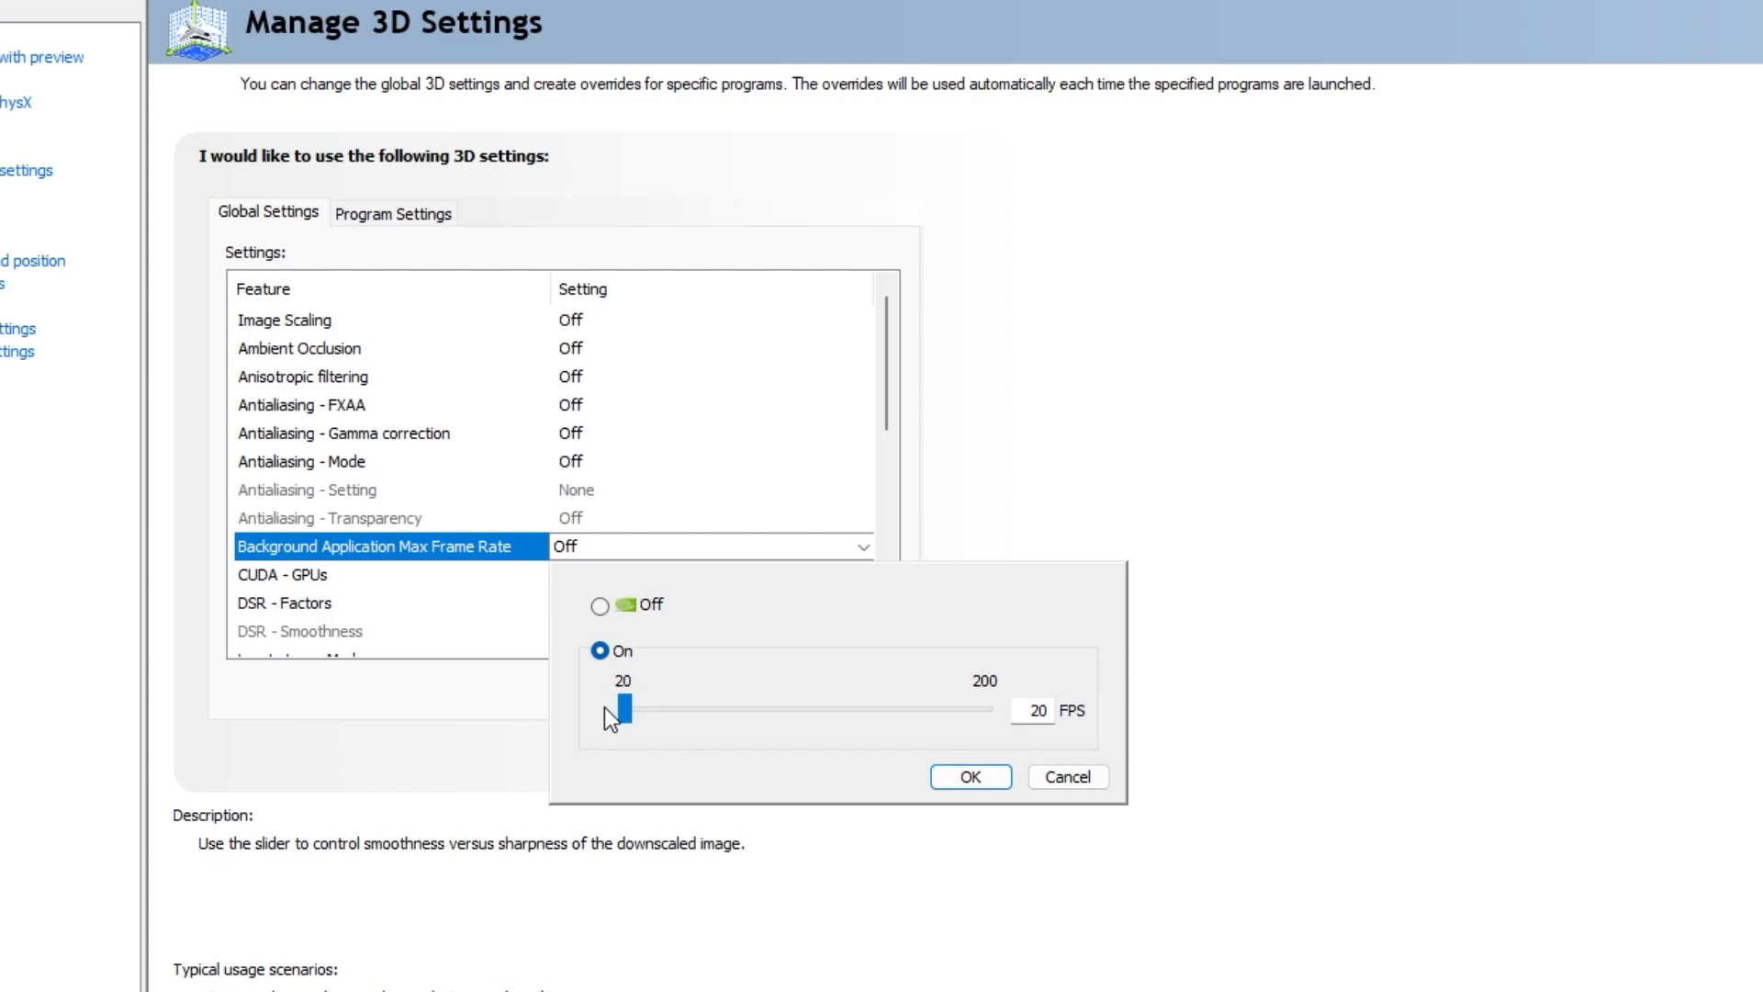
pyautogui.click(970, 777)
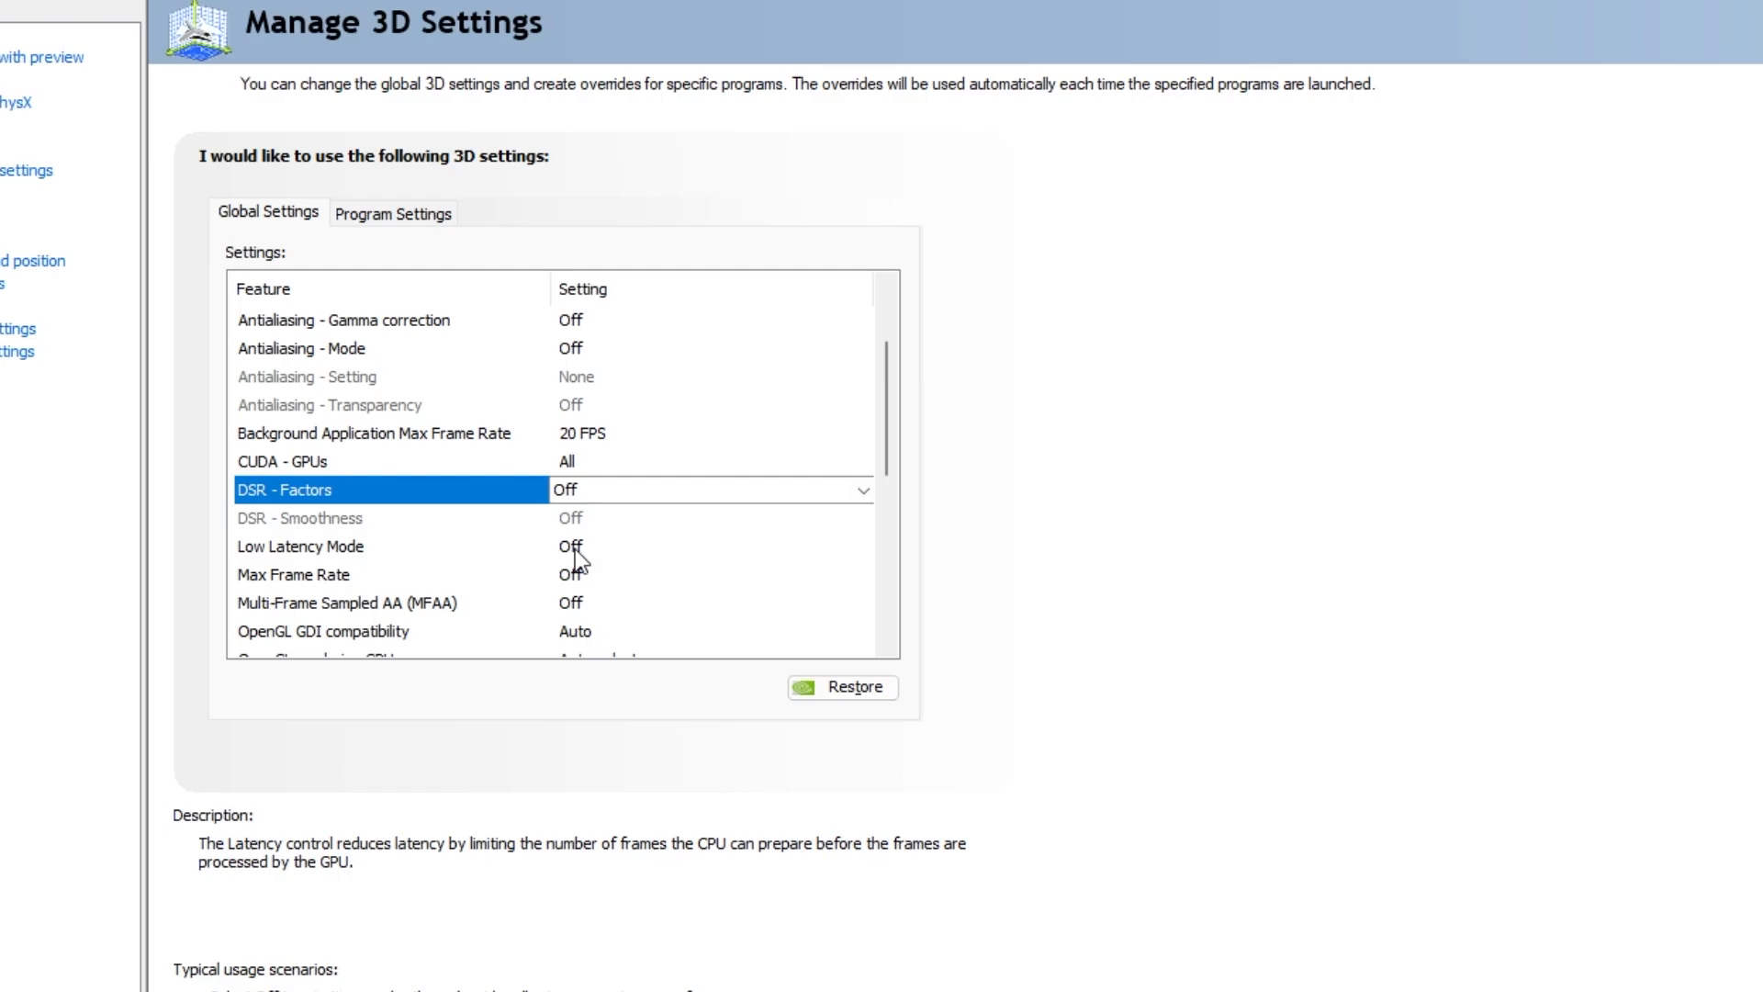
# Set Low Latency Mode to Ultra.
pyautogui.click(716, 545)
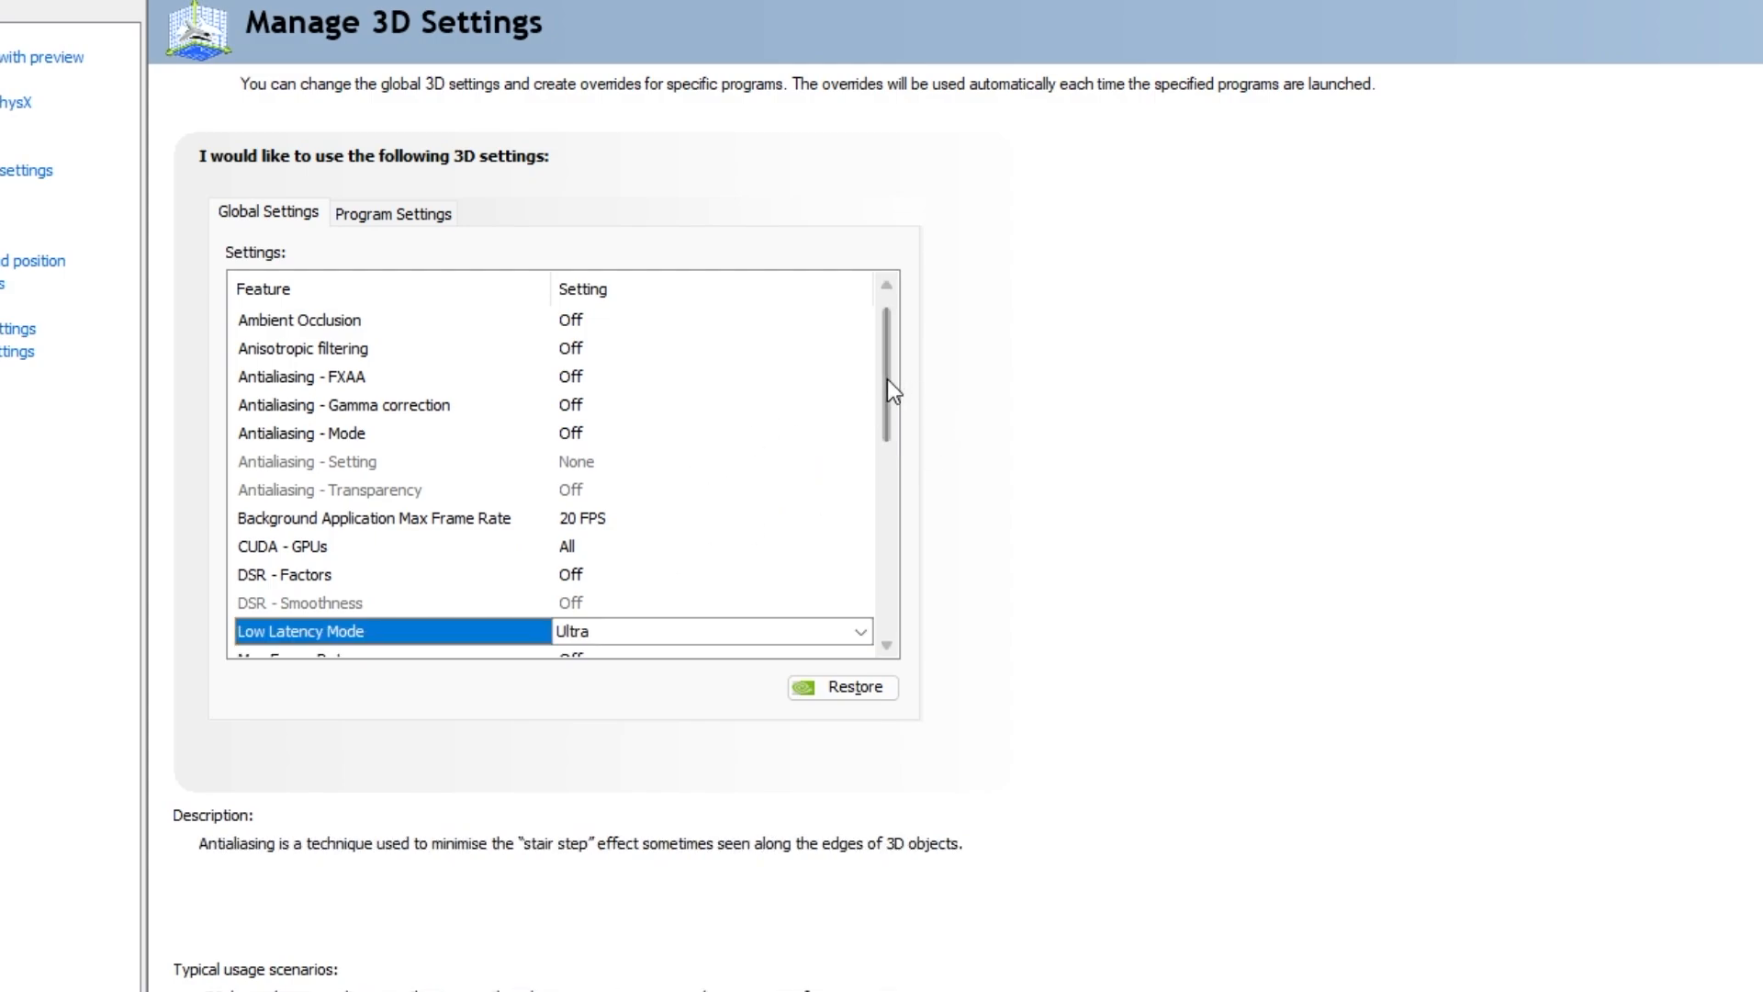
pyautogui.scroll(-3)
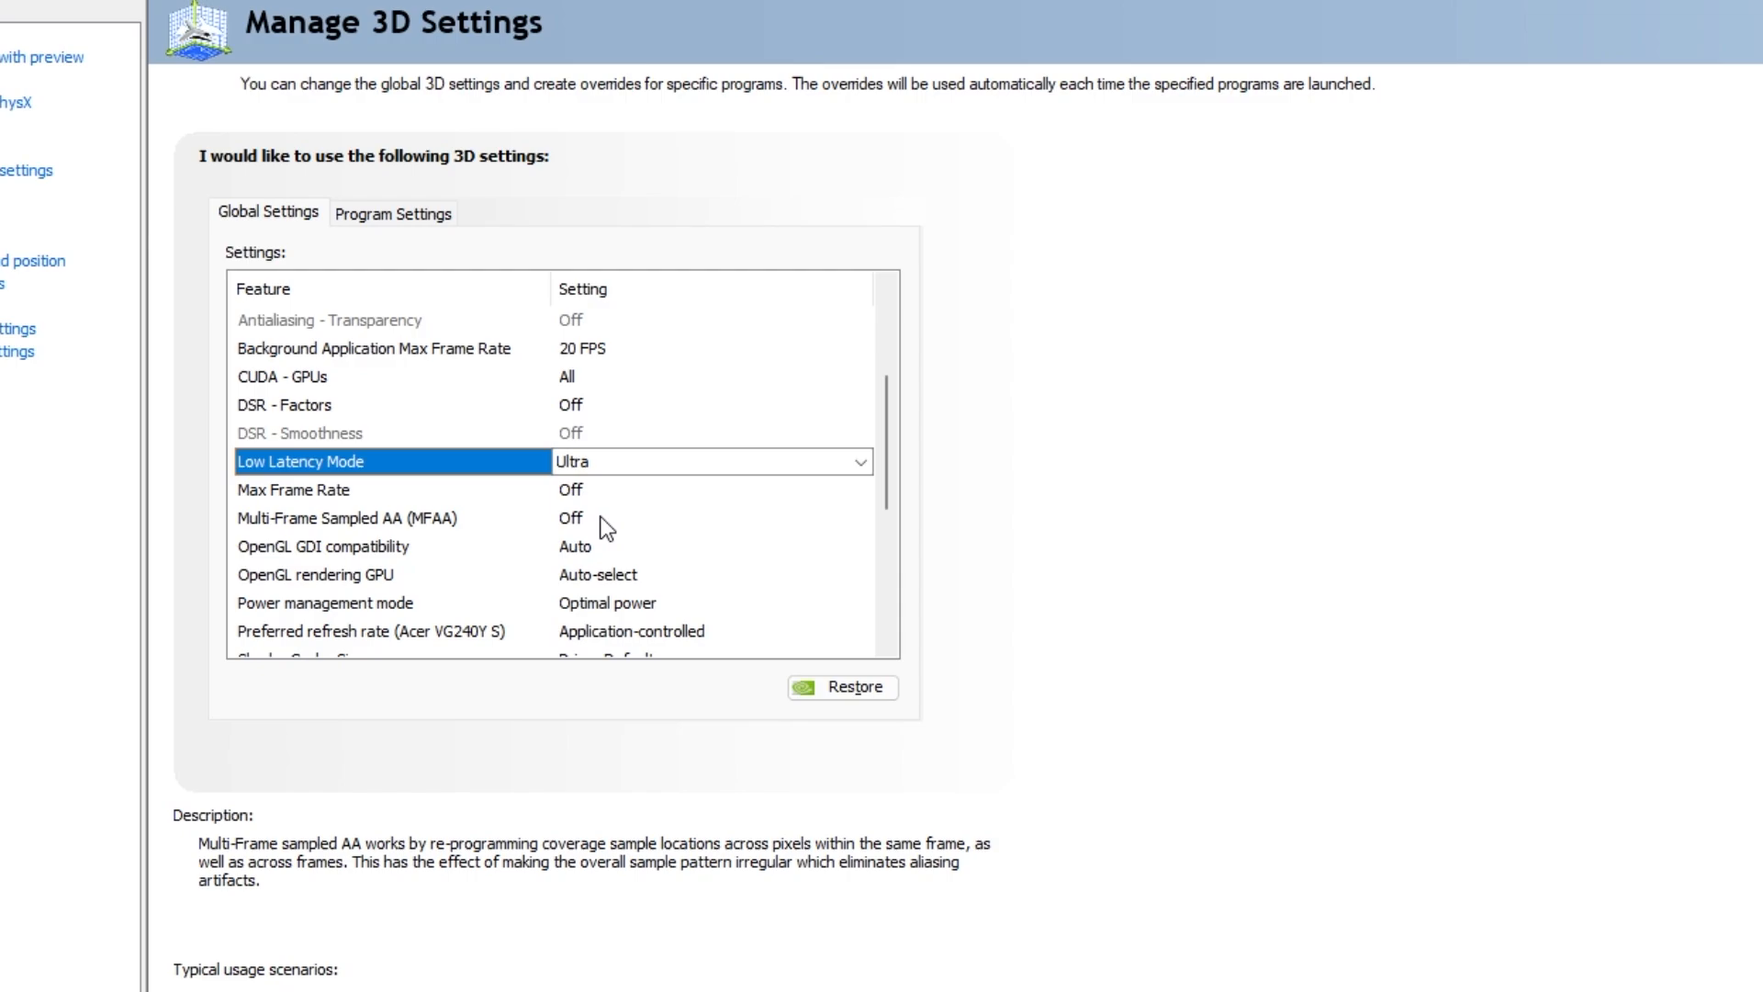
pyautogui.moveTo(588, 559)
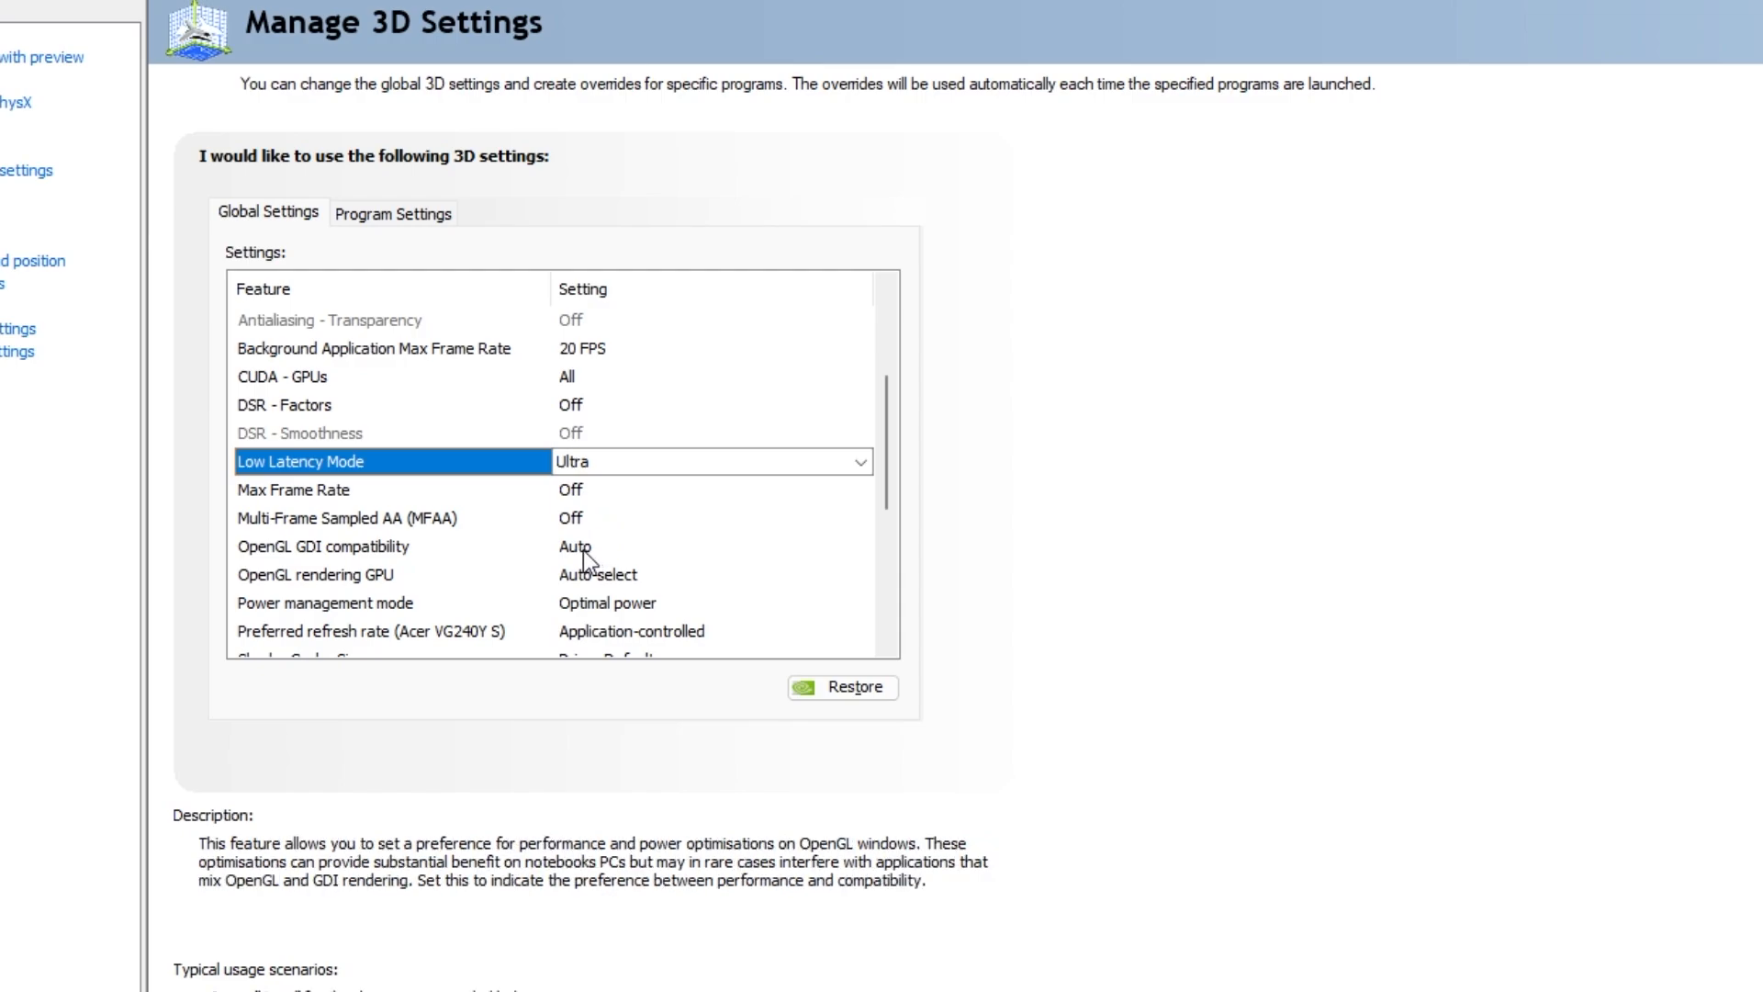
pyautogui.click(323, 547)
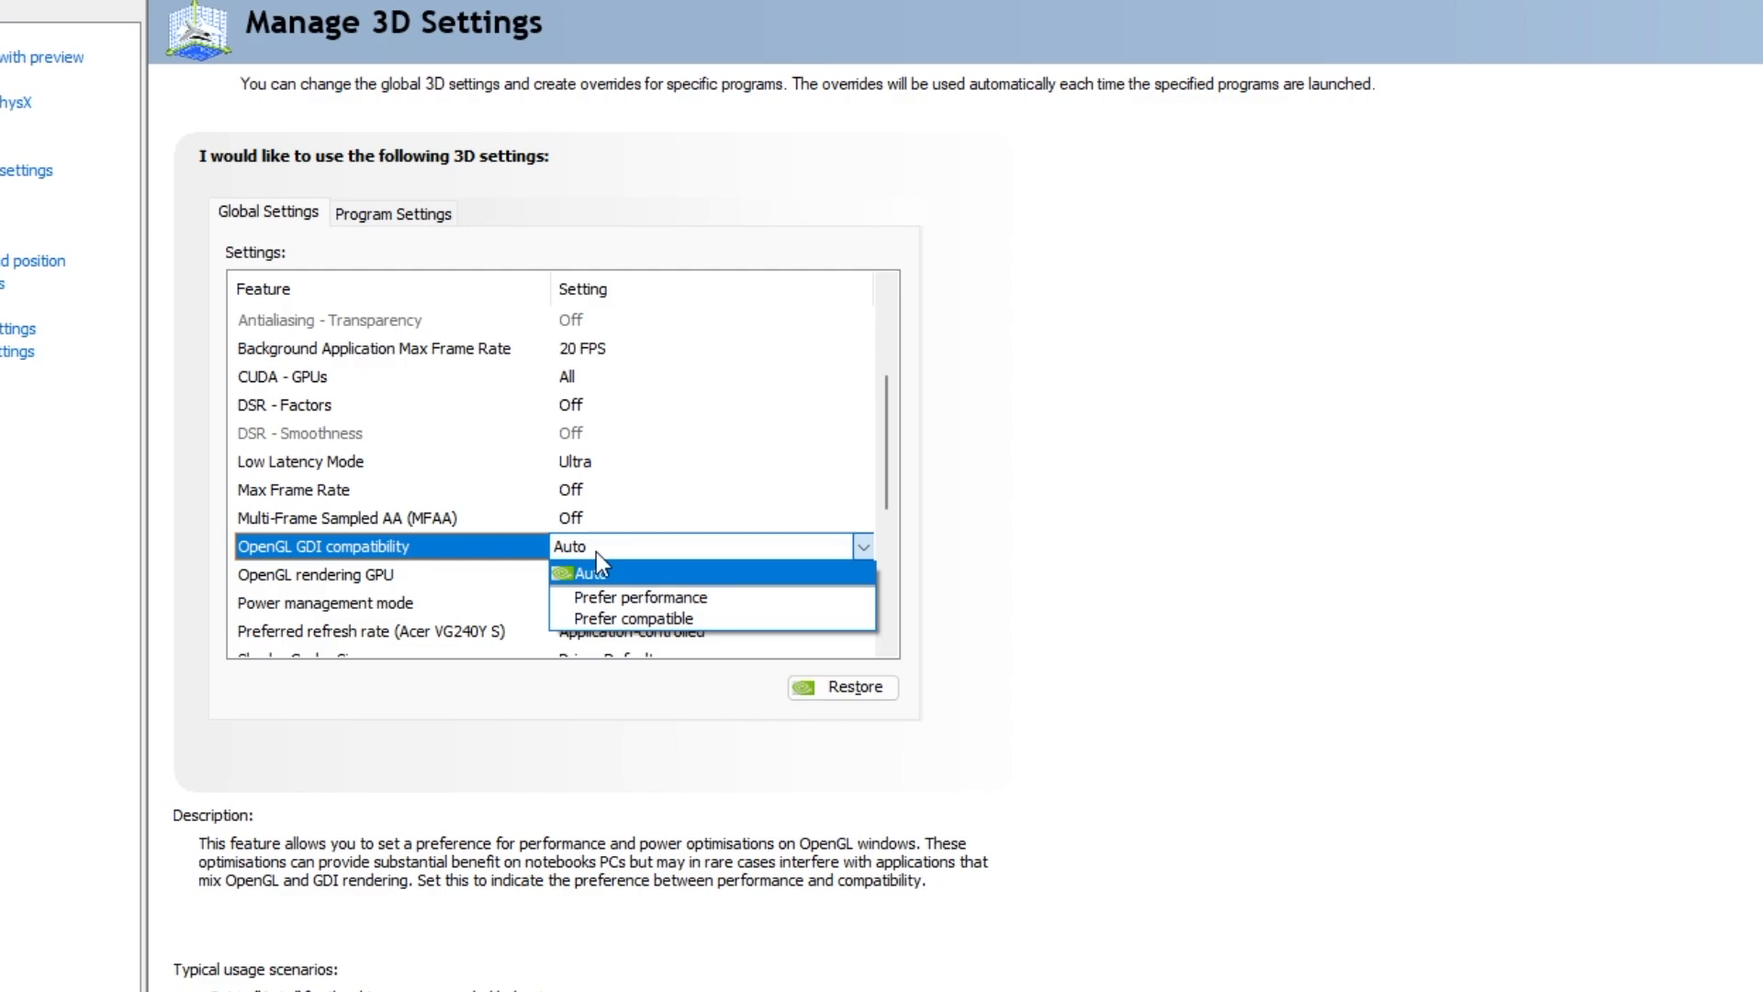
# Set OpenGL GDI compatibility to Prefer performance and Shader Cache Size to 512 MB.
pyautogui.click(587, 572)
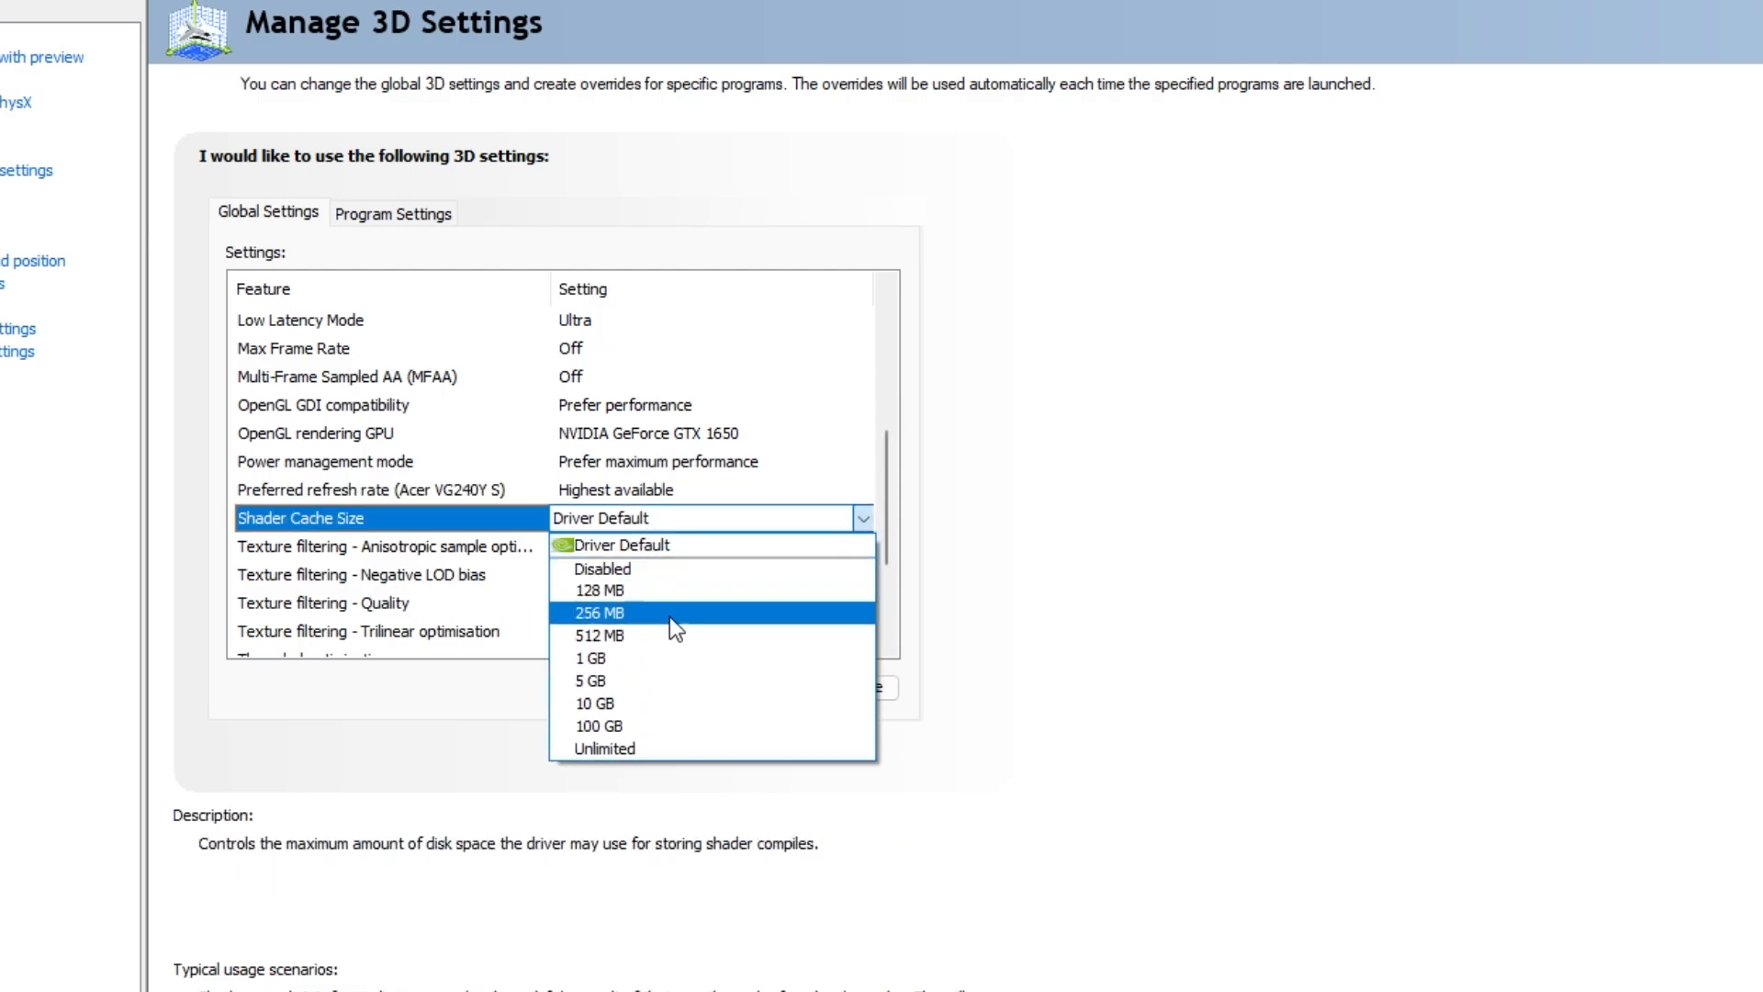
pyautogui.click(602, 614)
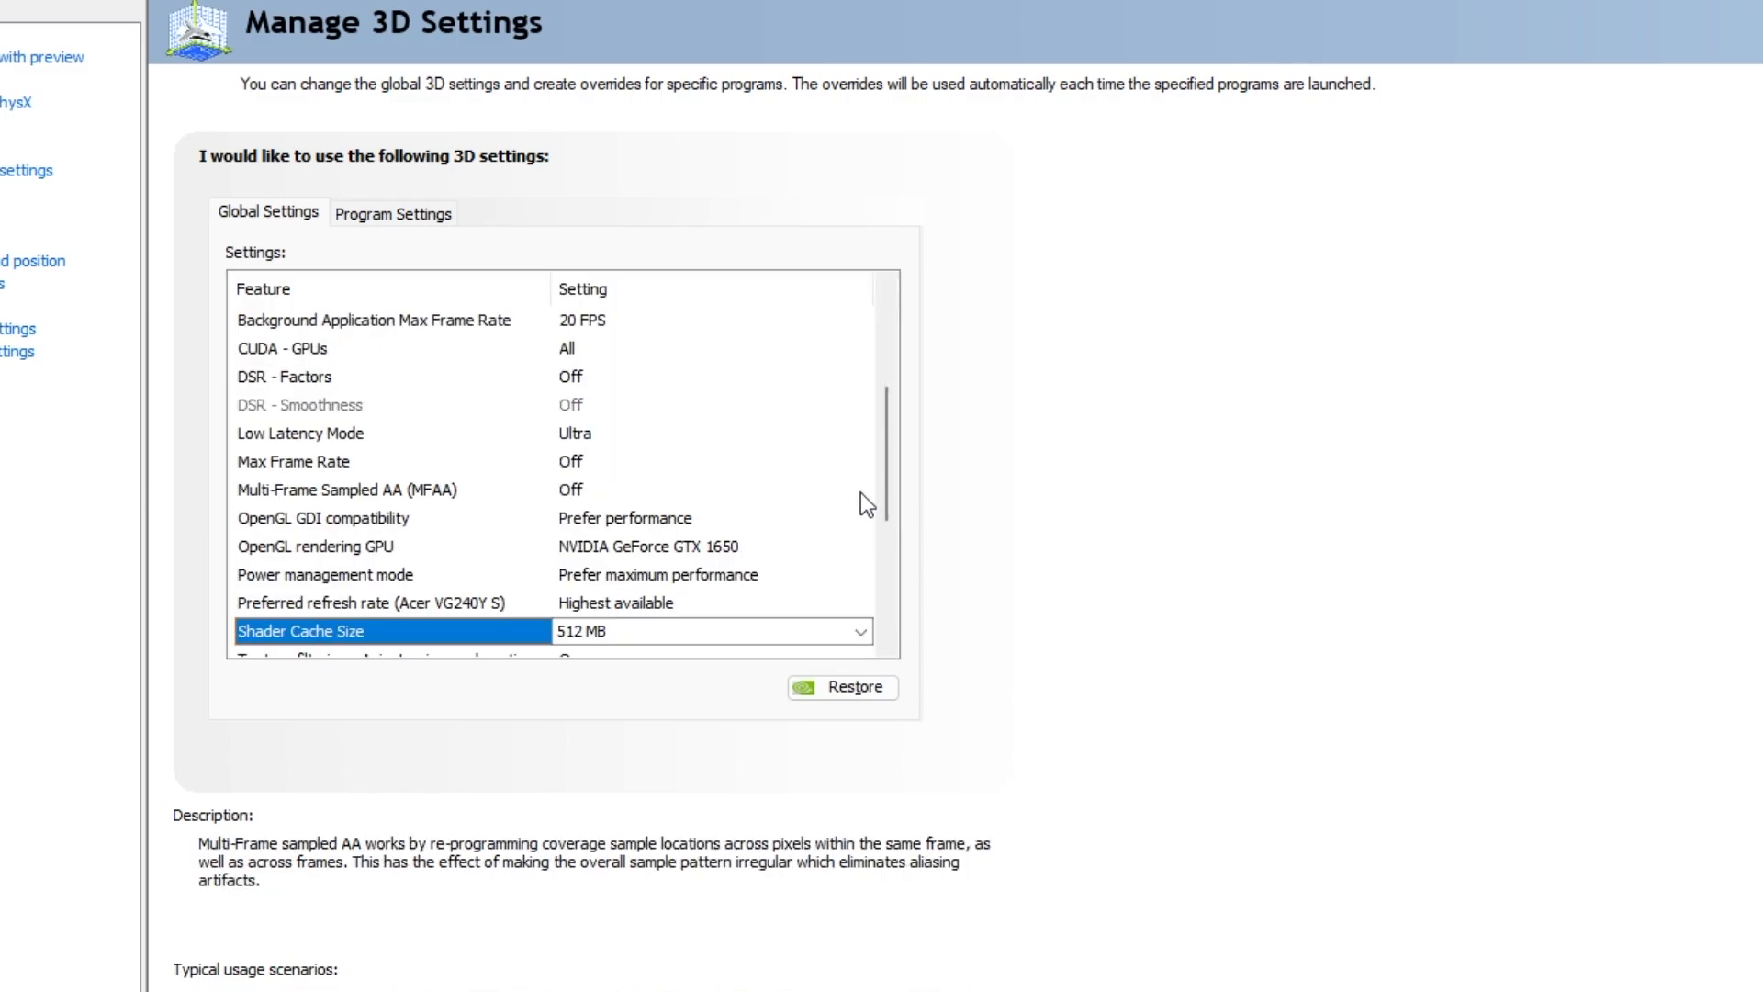
pyautogui.scroll(-3)
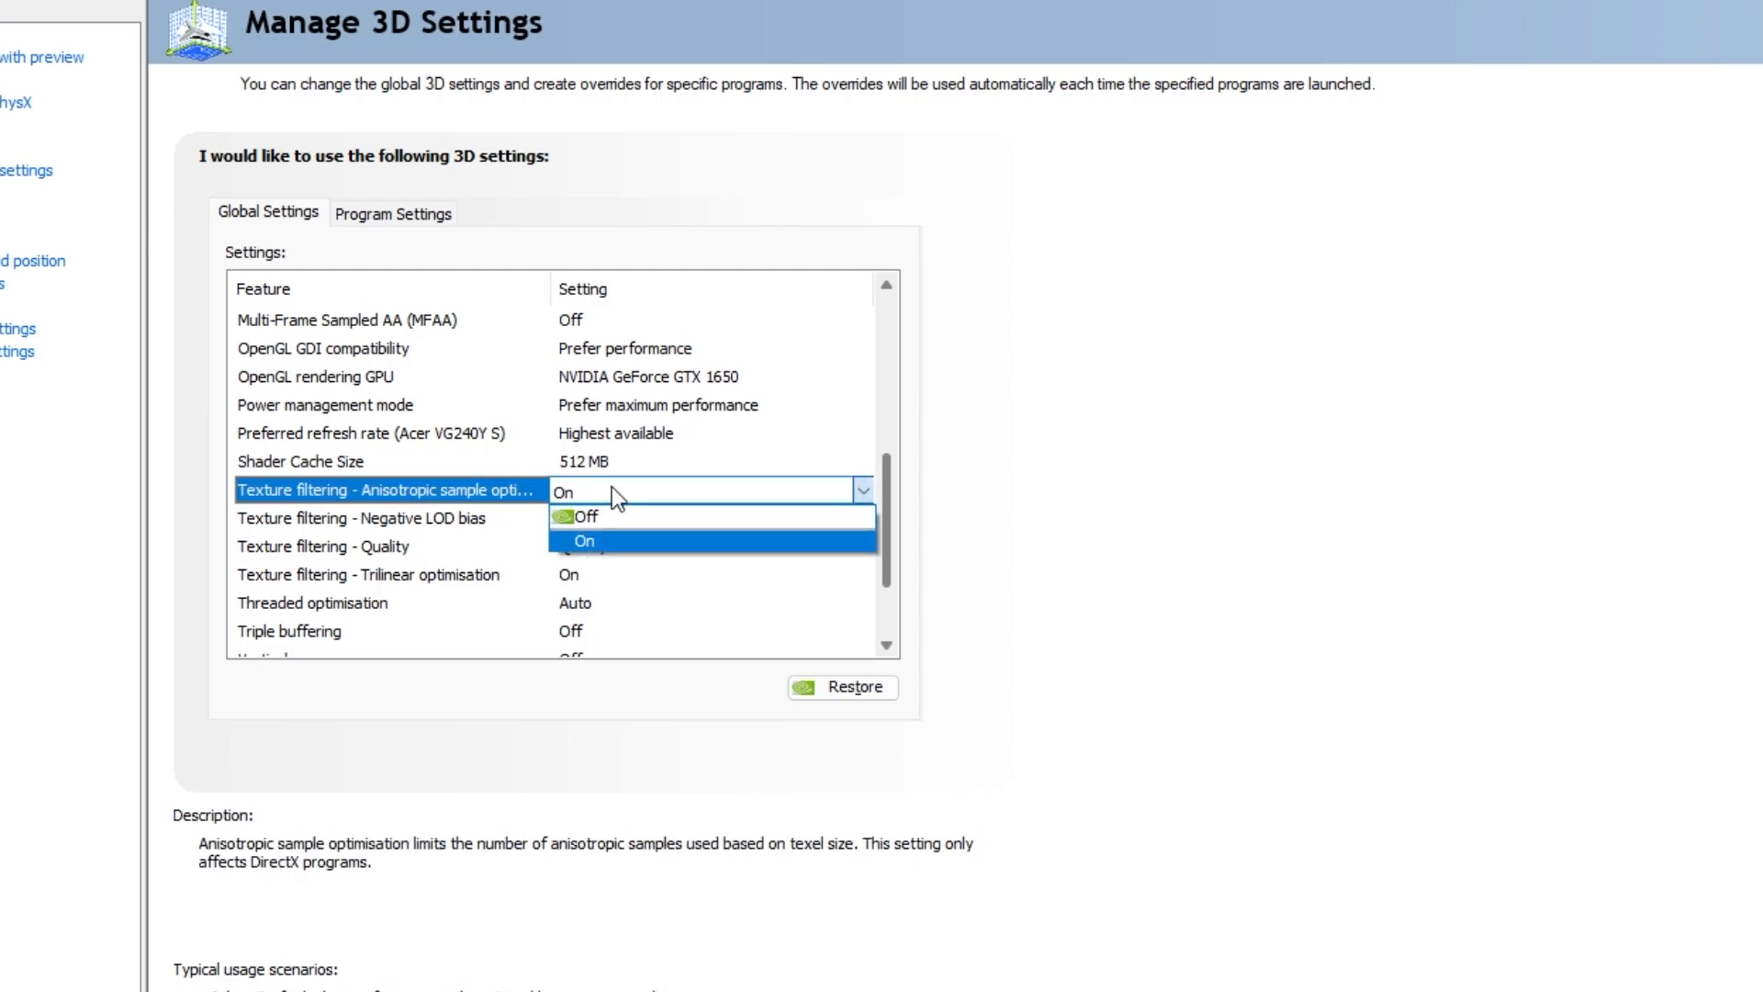
# Turn anisotropic sample optimisation off and set Texture filtering quality to High performance.
pyautogui.click(584, 540)
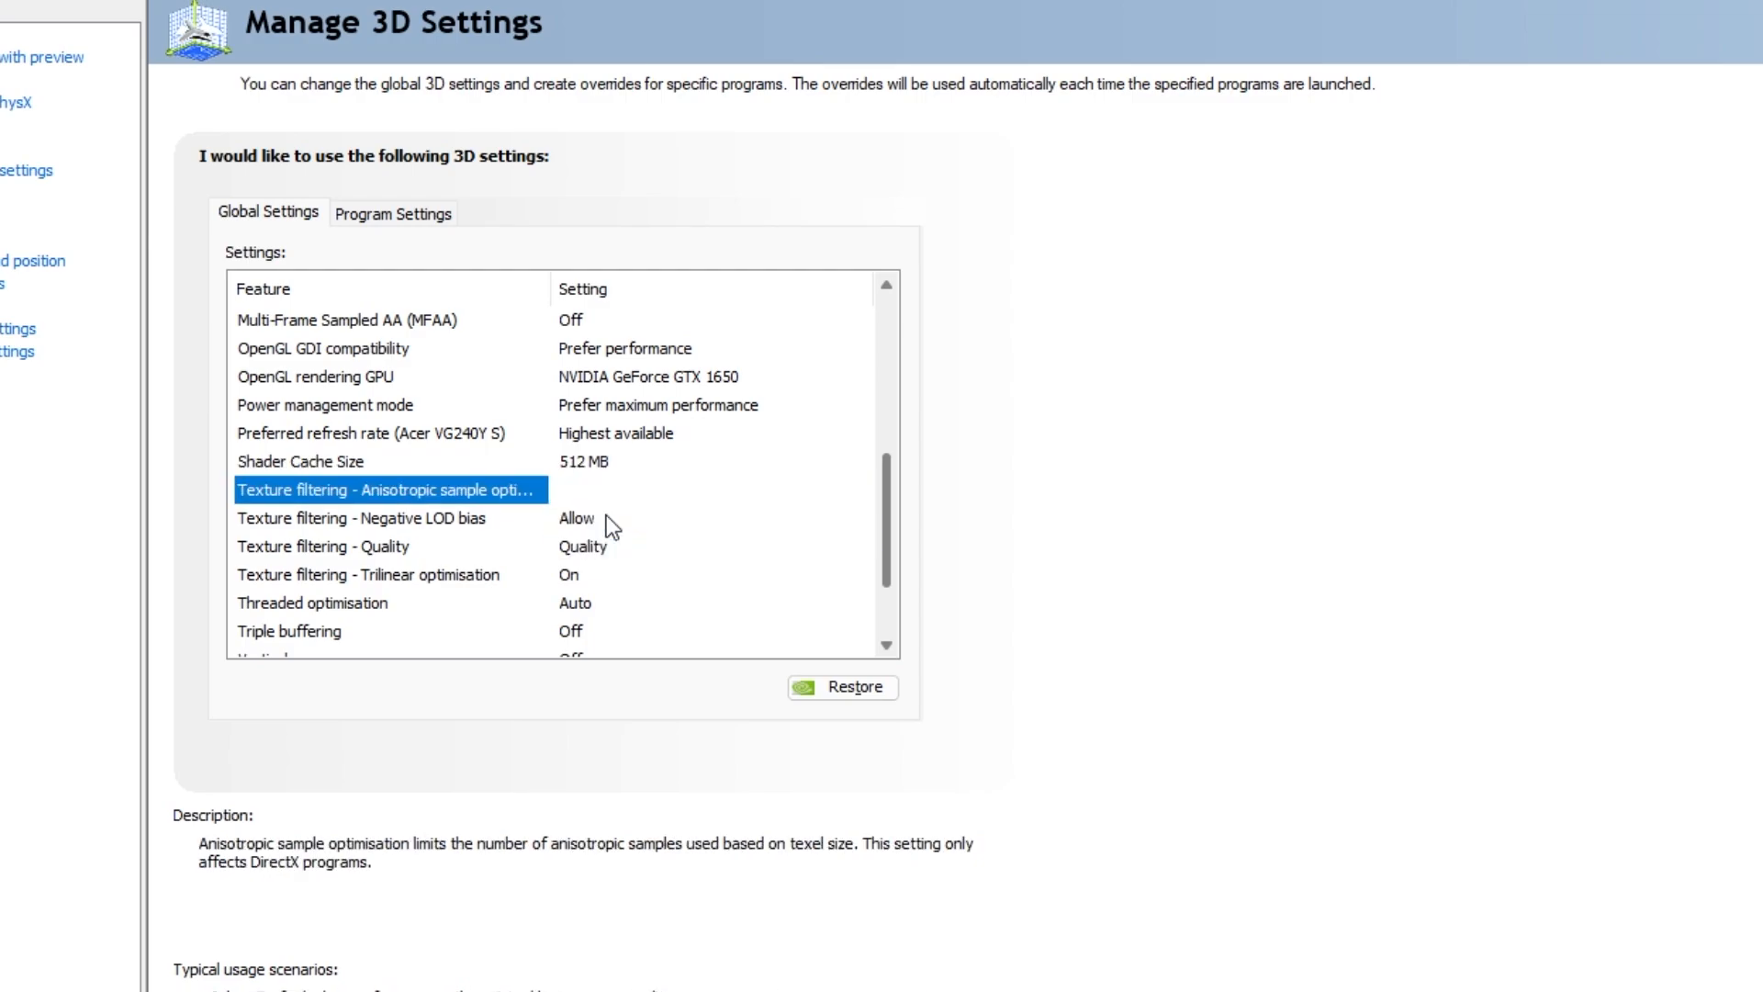
pyautogui.click(709, 488)
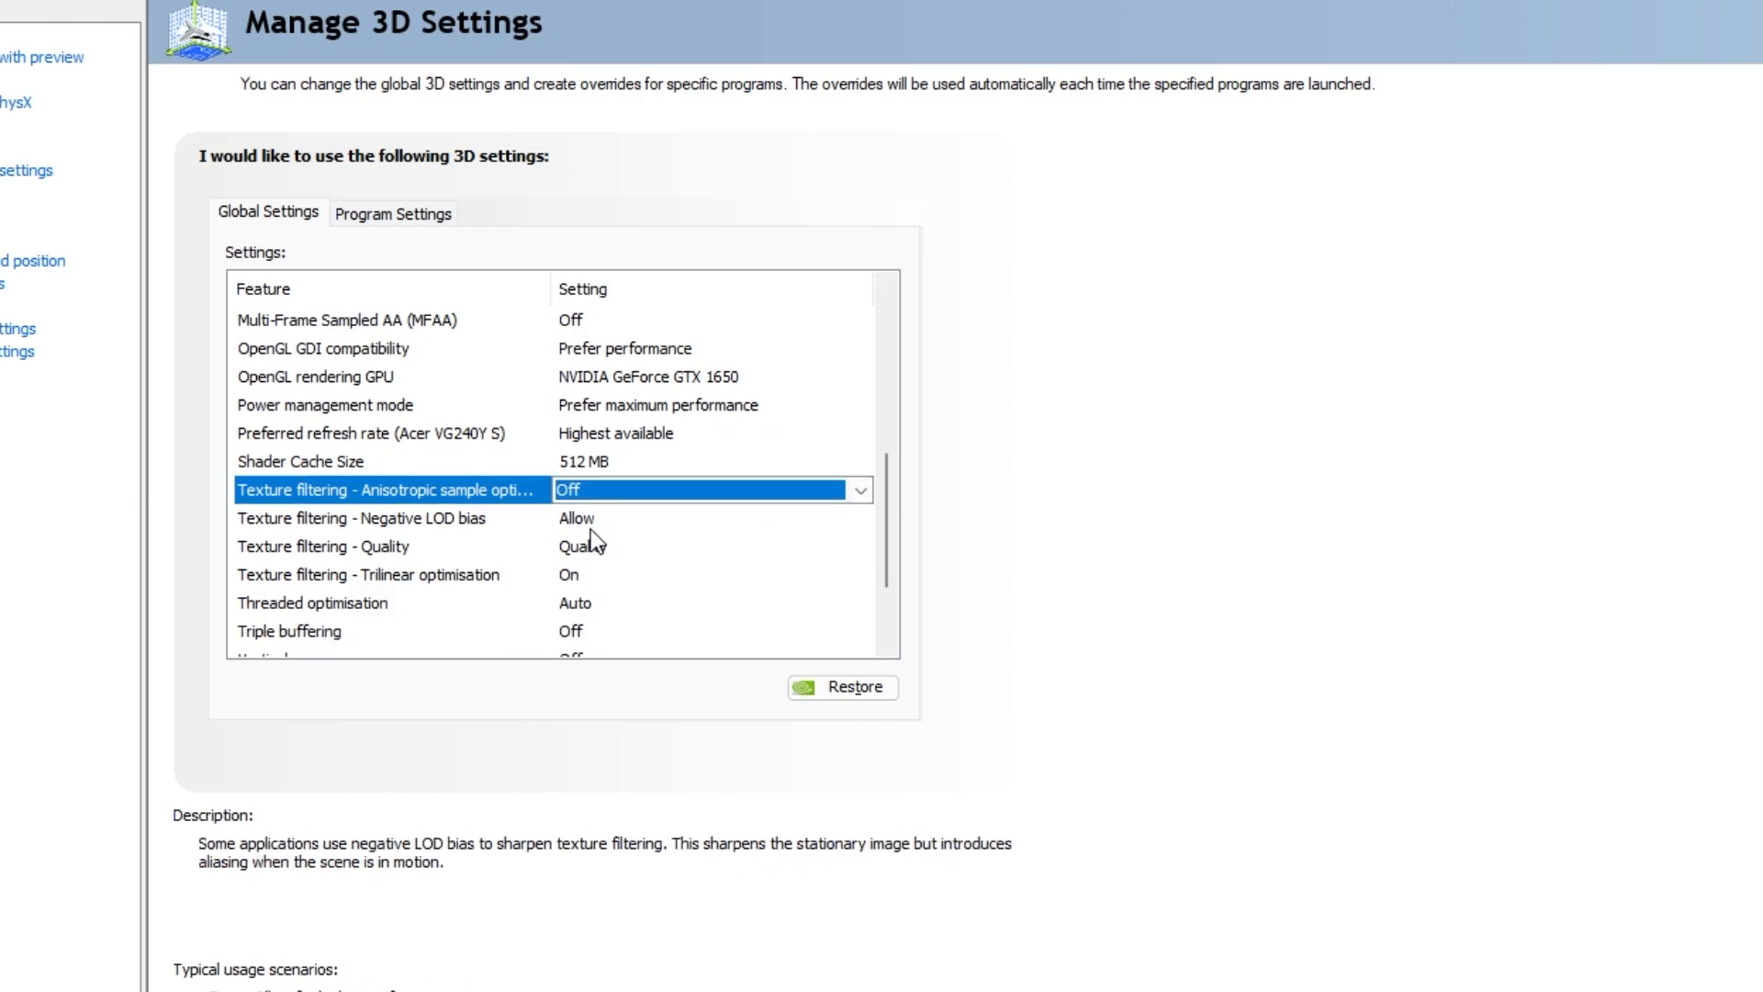
pyautogui.click(357, 518)
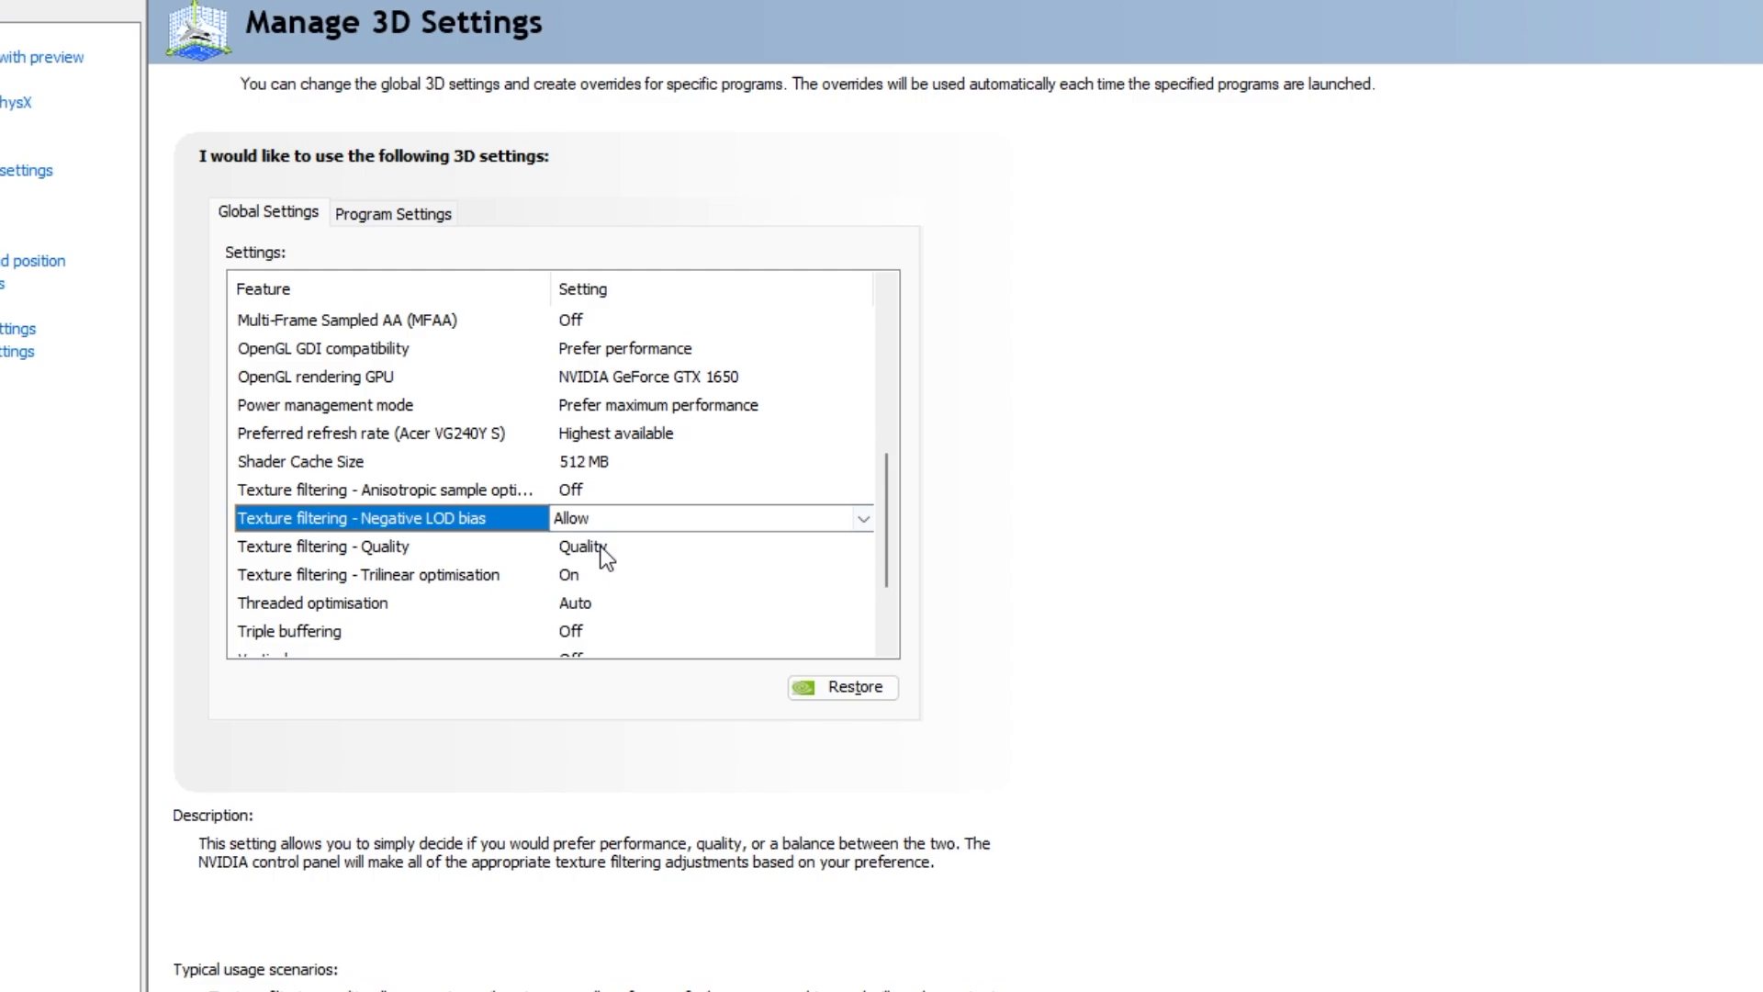
pyautogui.click(323, 547)
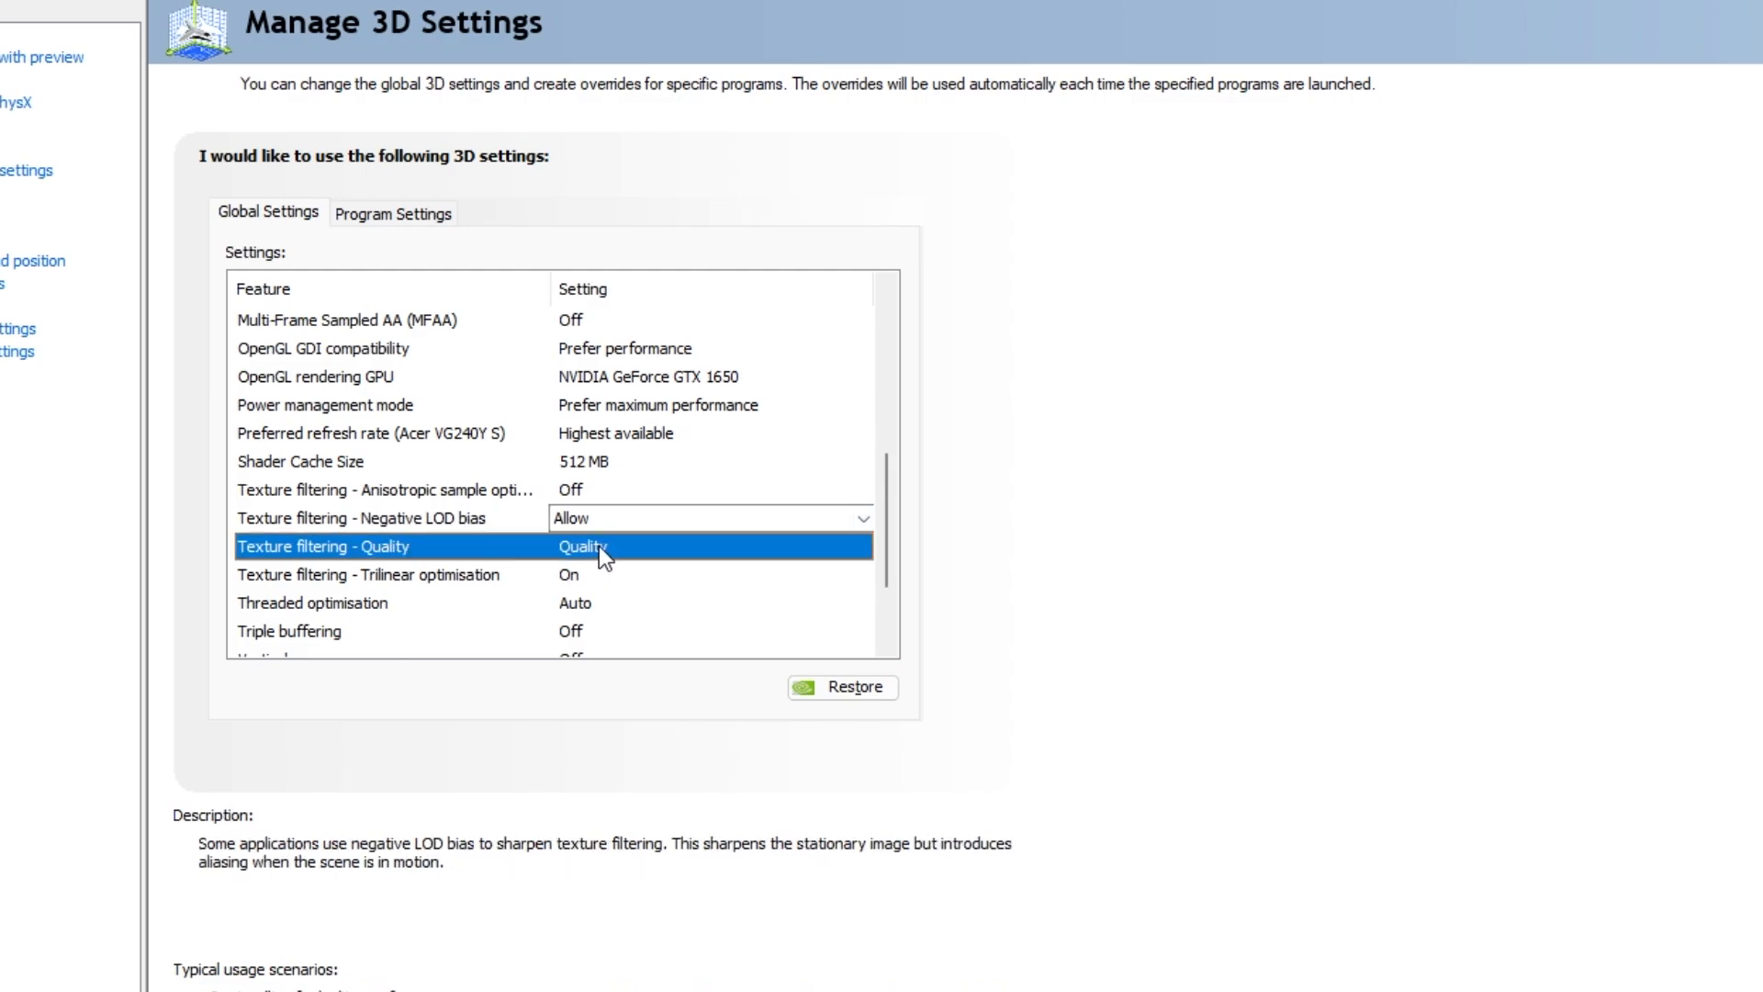
pyautogui.click(584, 548)
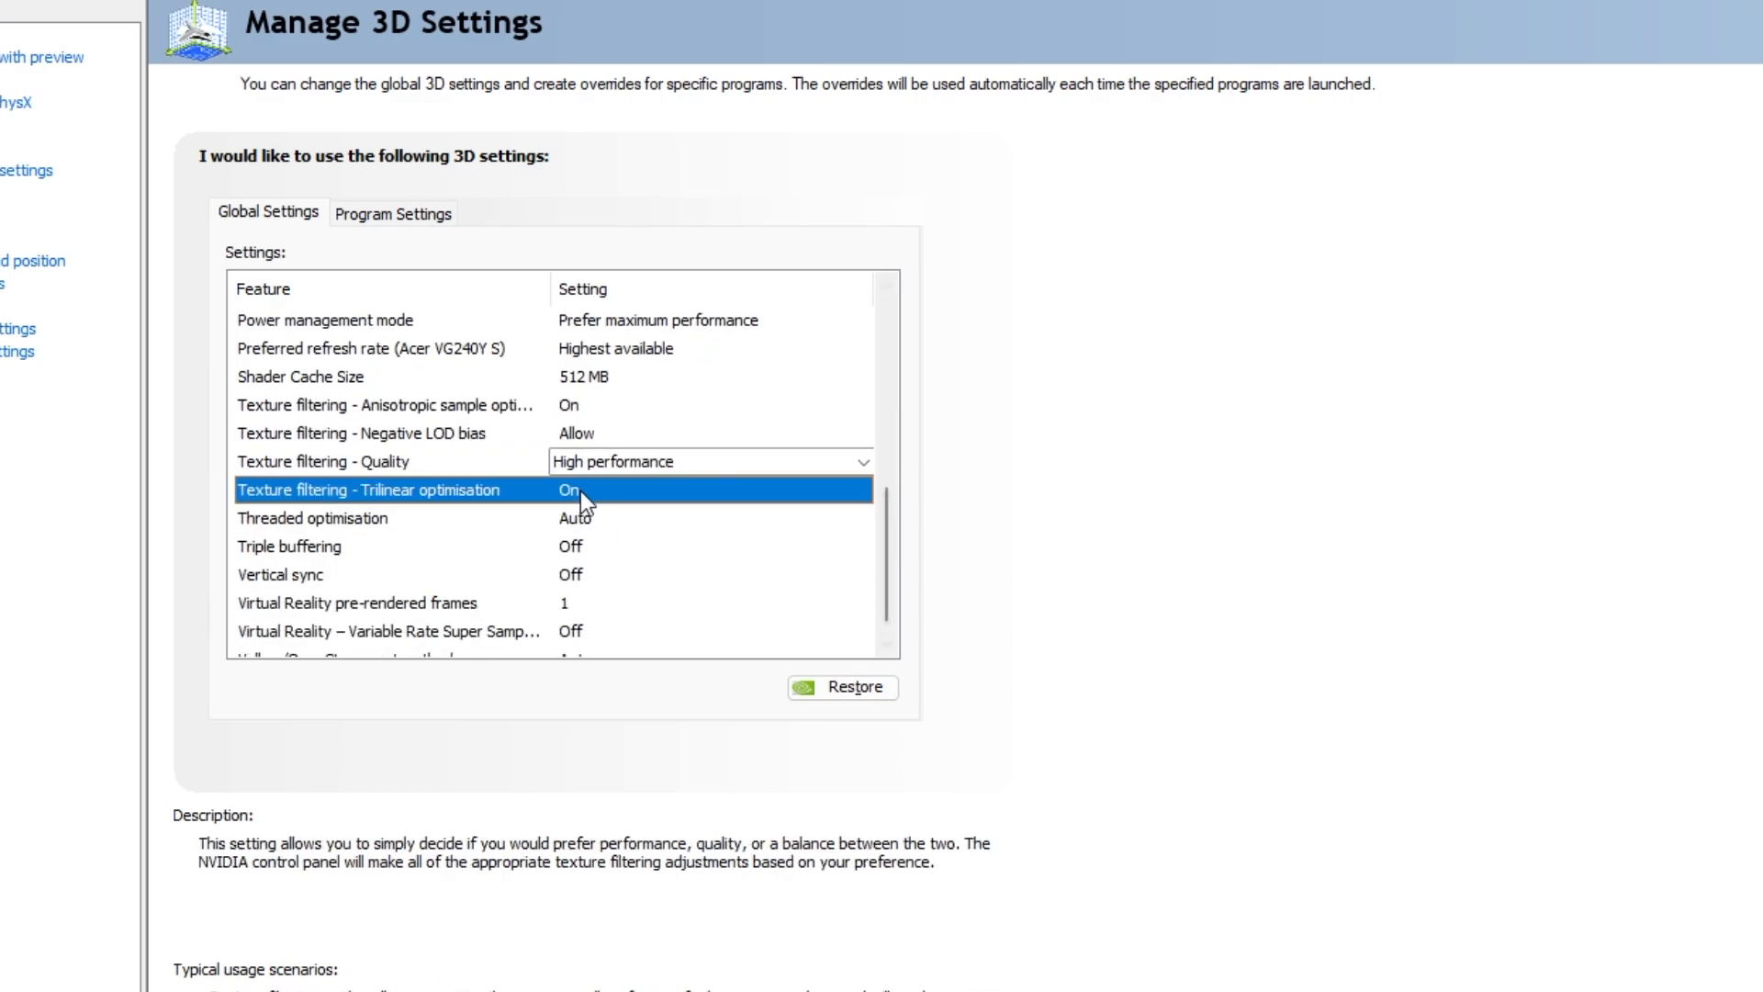
# Keep Trilinear optimisation On and review the Vulkan/OpenGL present method.
pyautogui.click(700, 488)
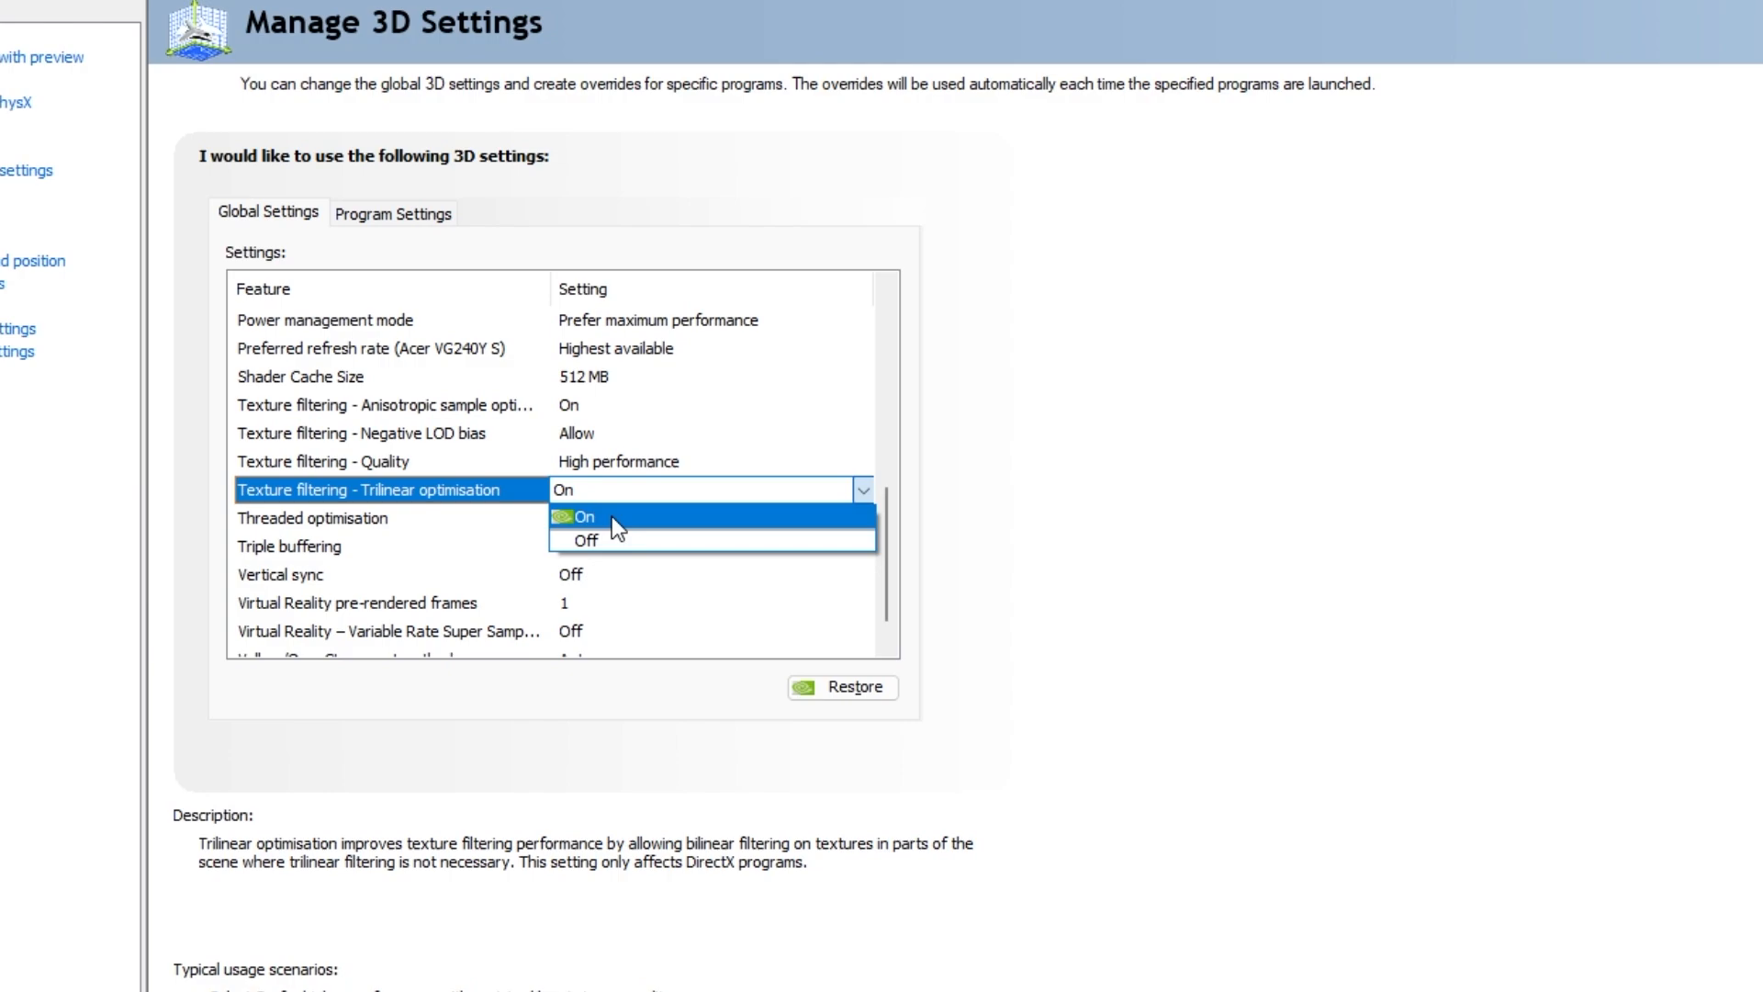
pyautogui.click(573, 518)
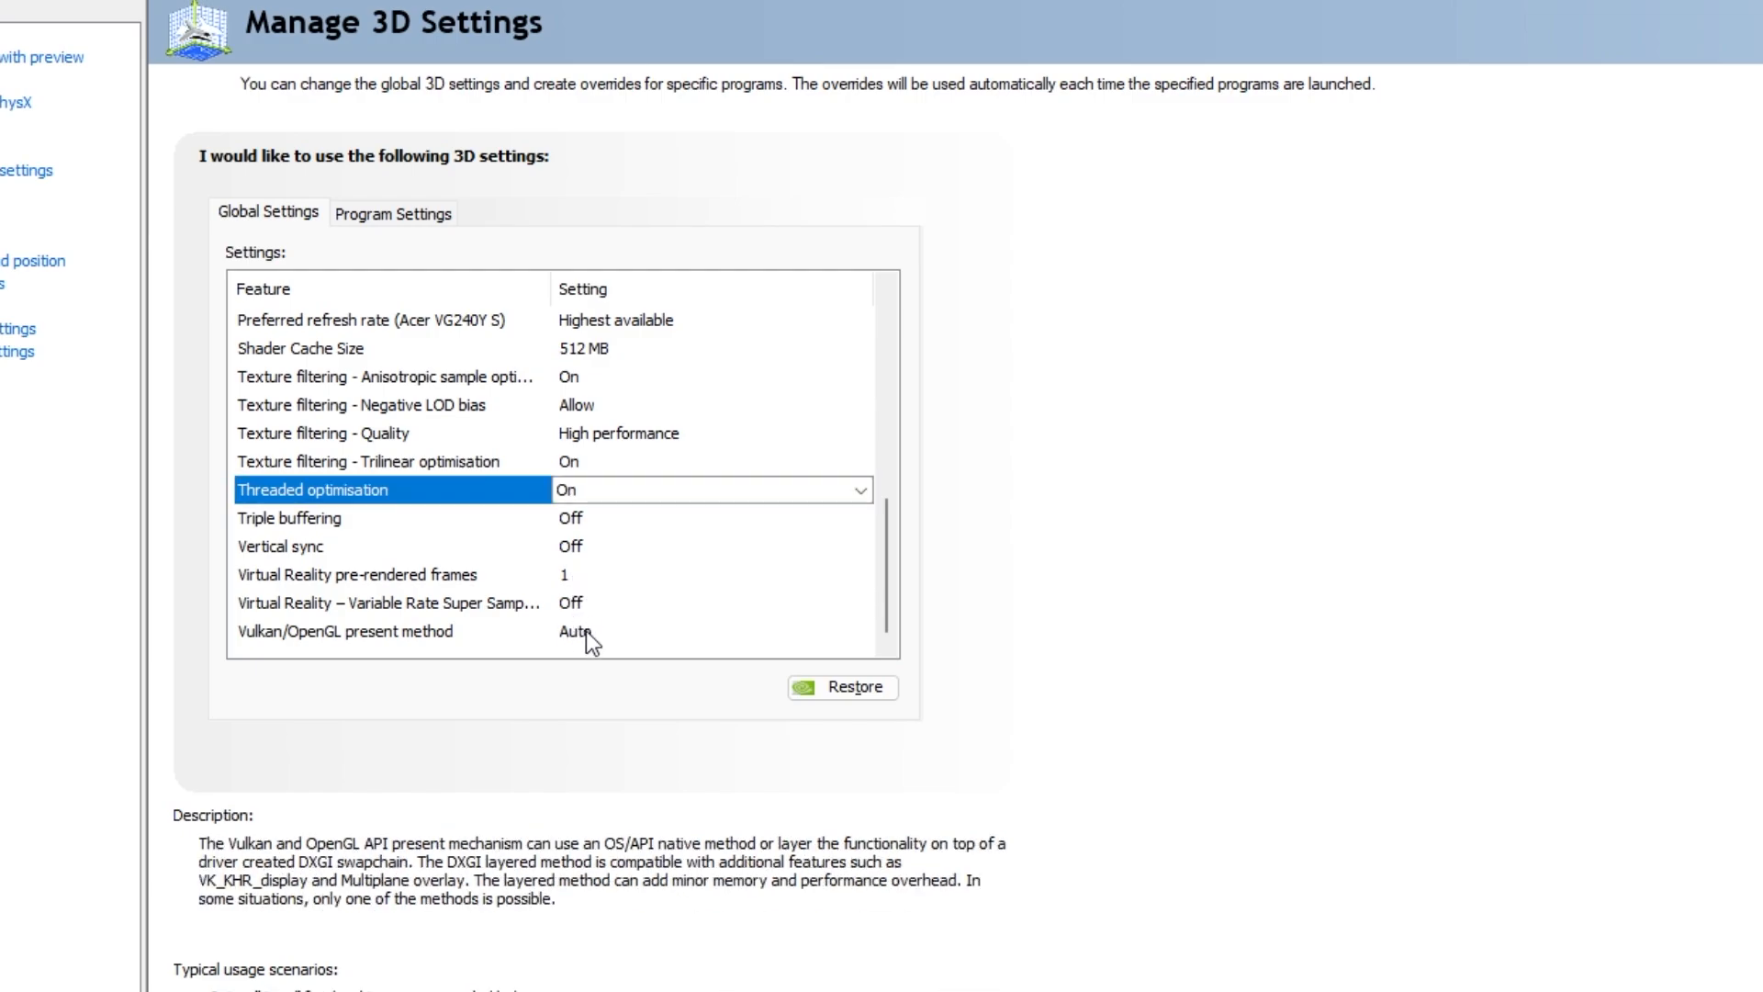
pyautogui.click(340, 632)
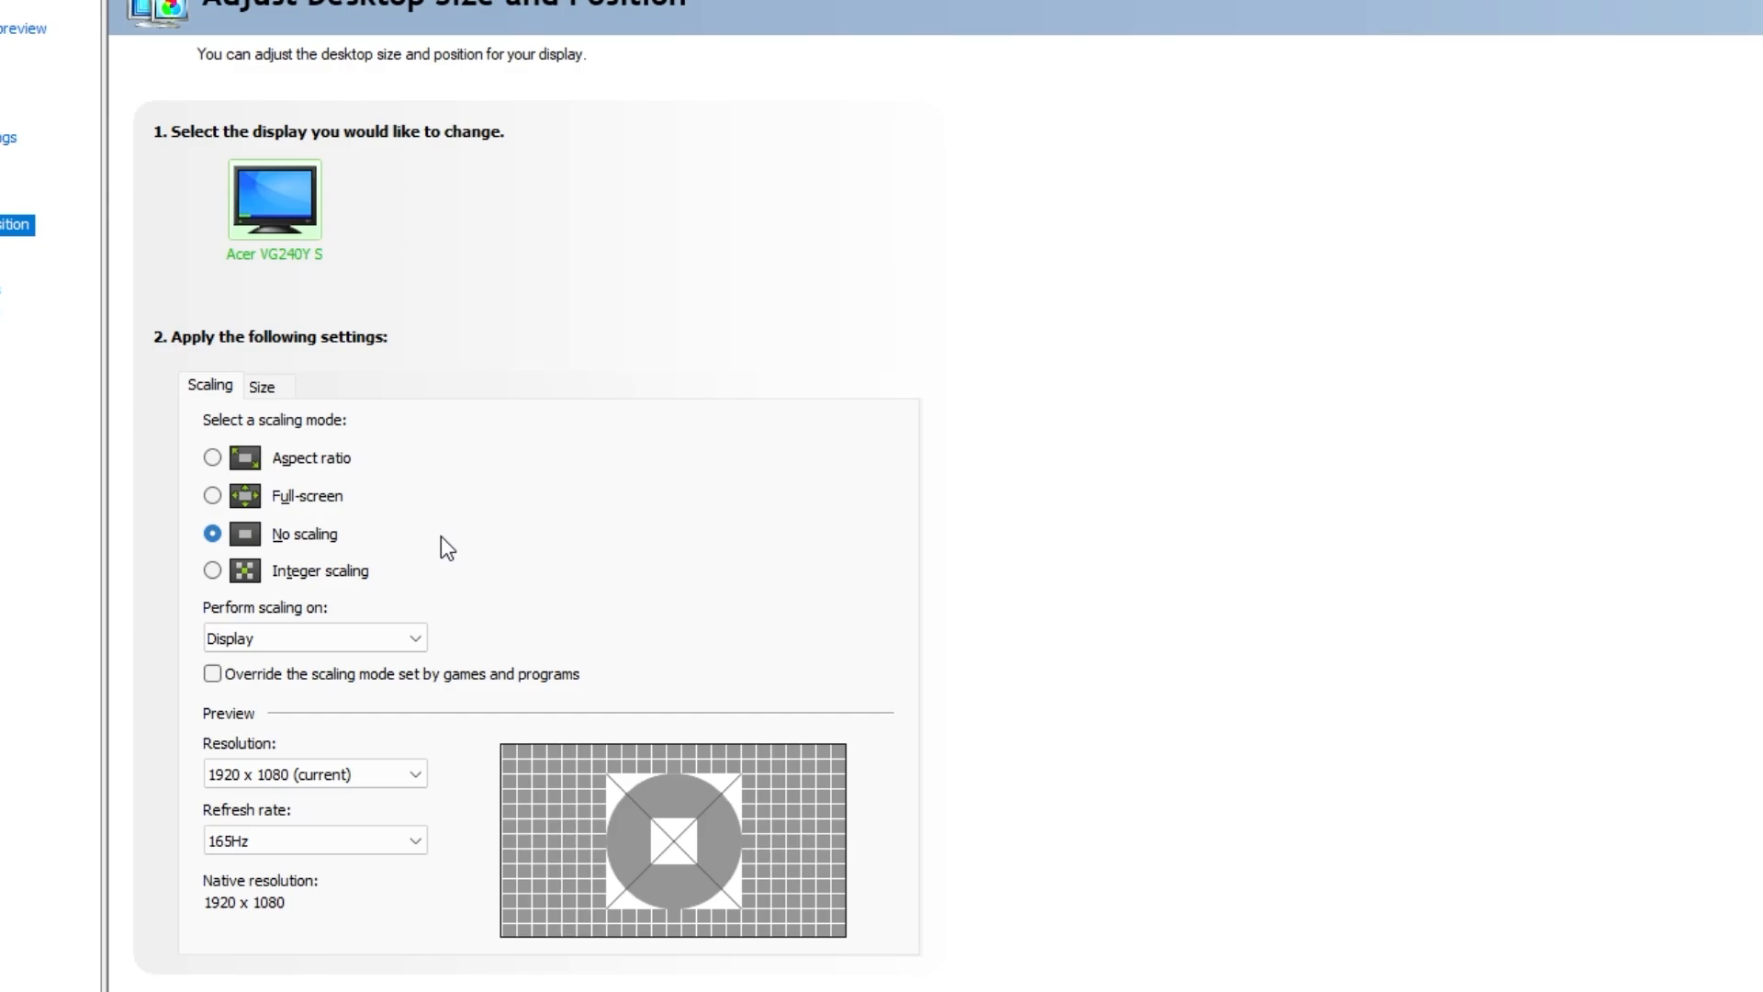
# Select the Full-screen scaling mode and apply it.
pyautogui.click(213, 495)
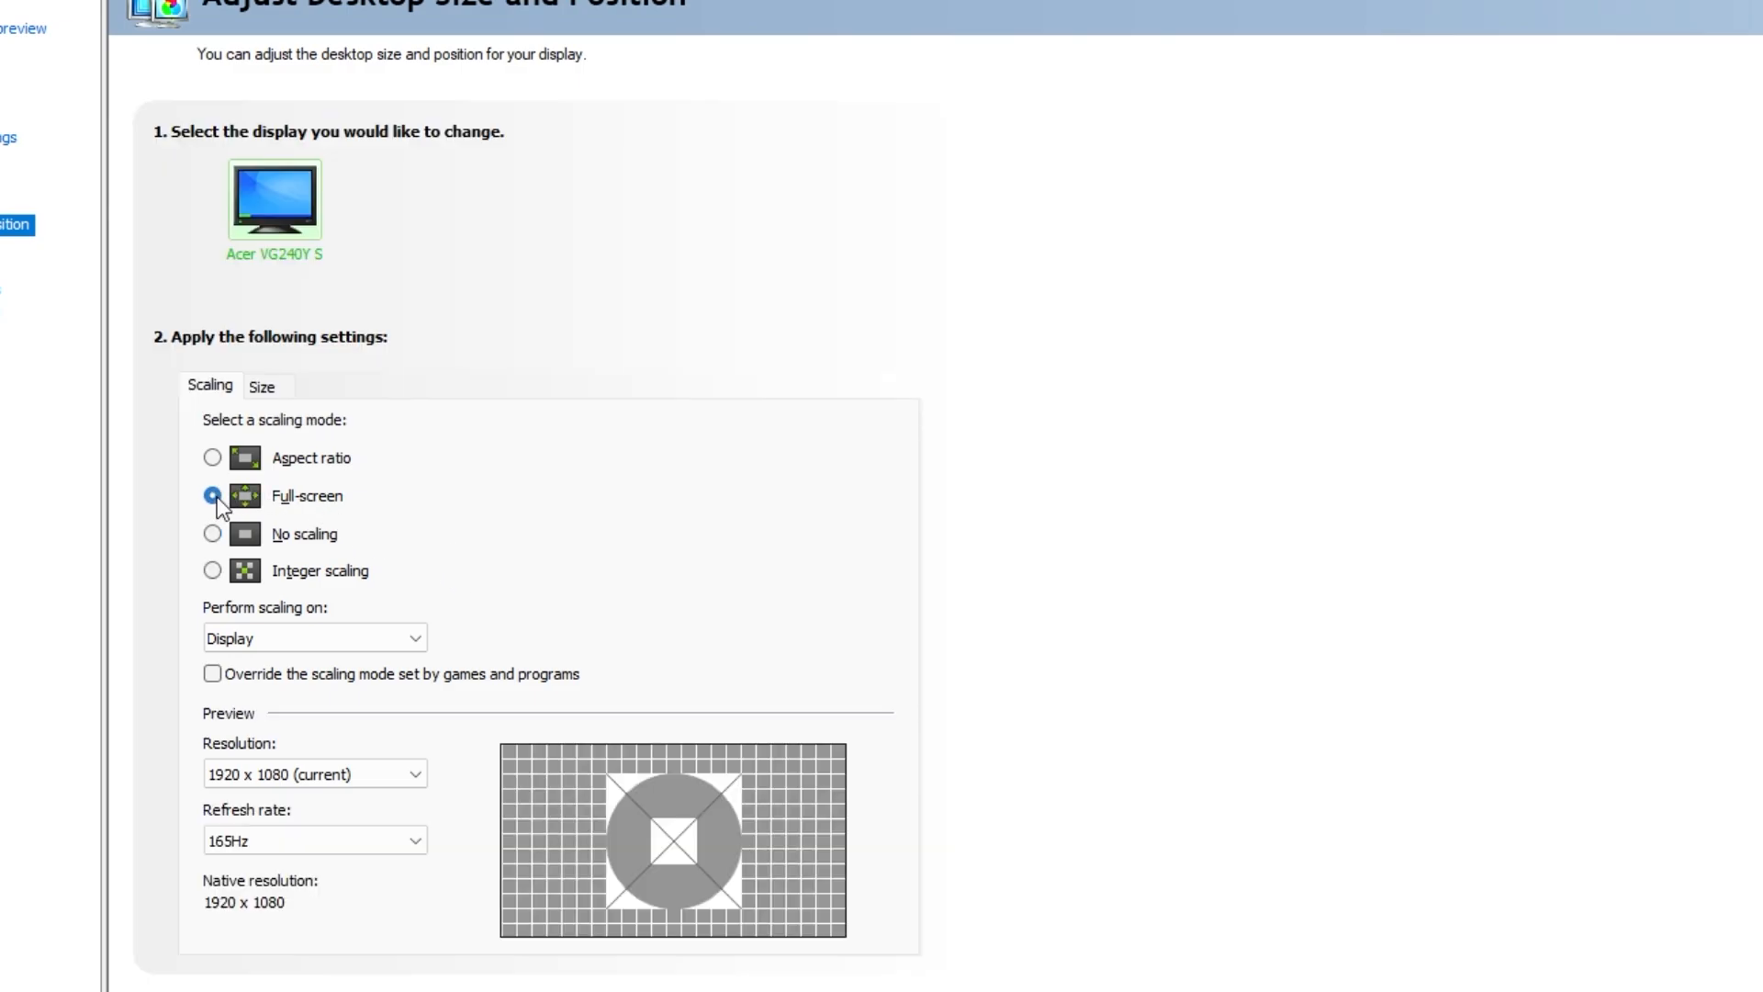
pyautogui.click(315, 637)
pyautogui.write('te')
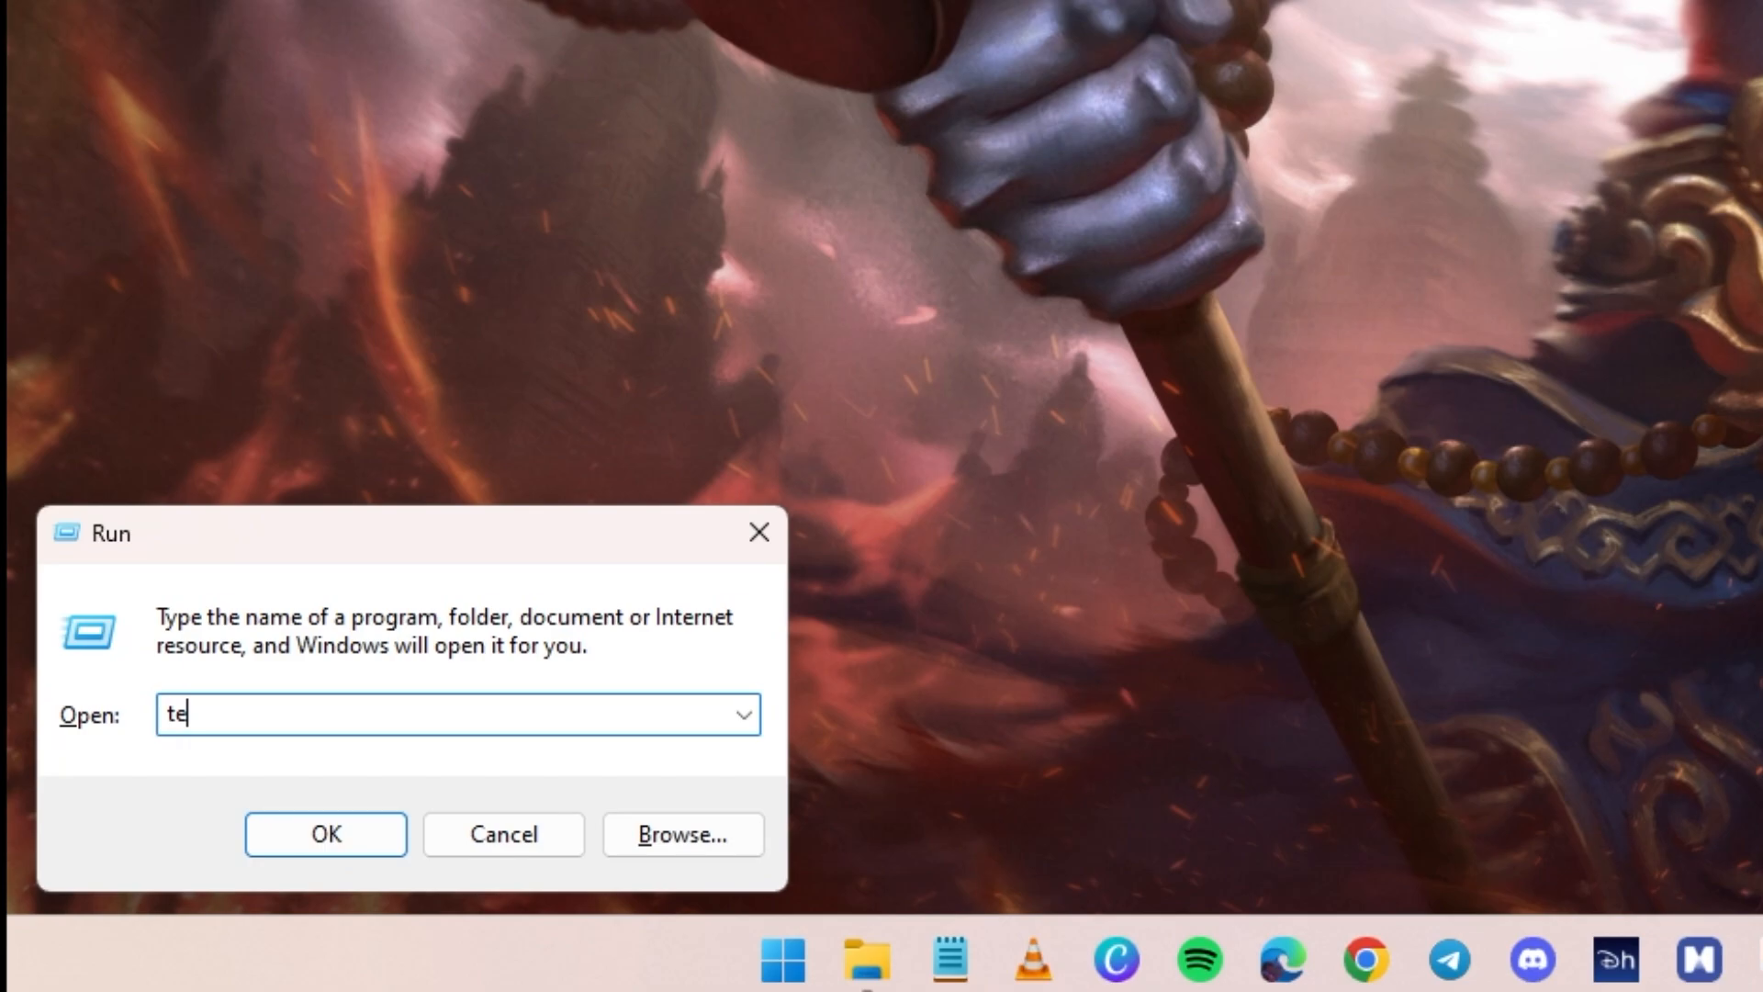
# Open the Windows Temp folder from the Run box.
pyautogui.click(323, 834)
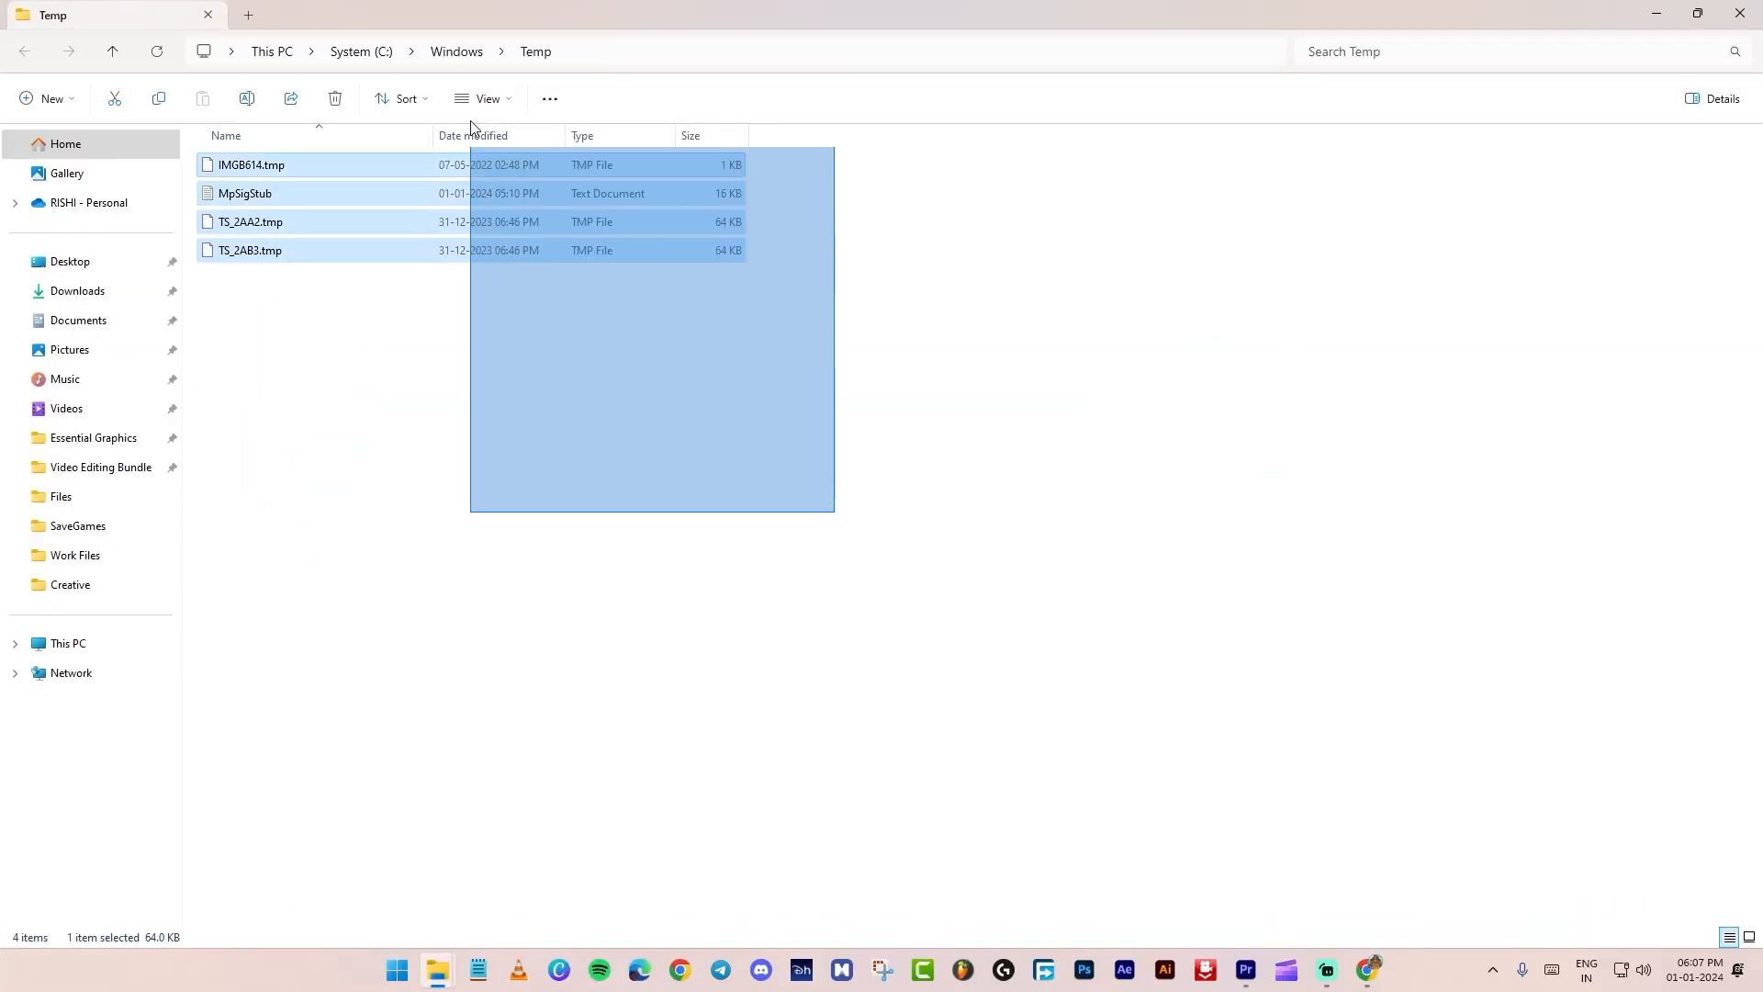